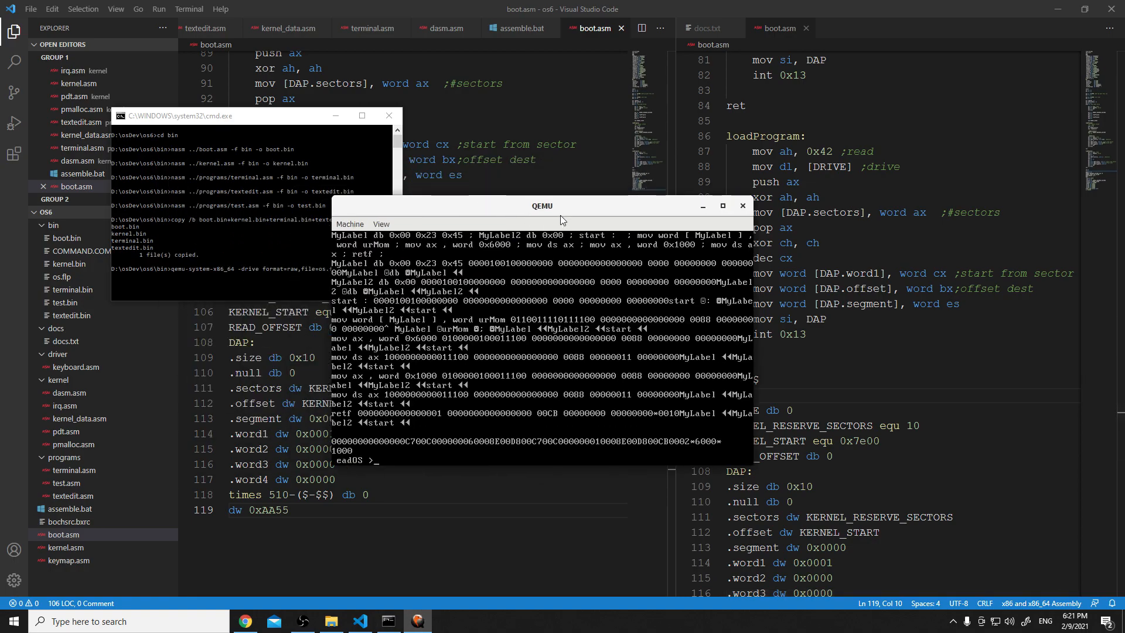
- Reposition the emulator window over the code editor so it stays in view
left_click_drag(542, 206, 618, 210)
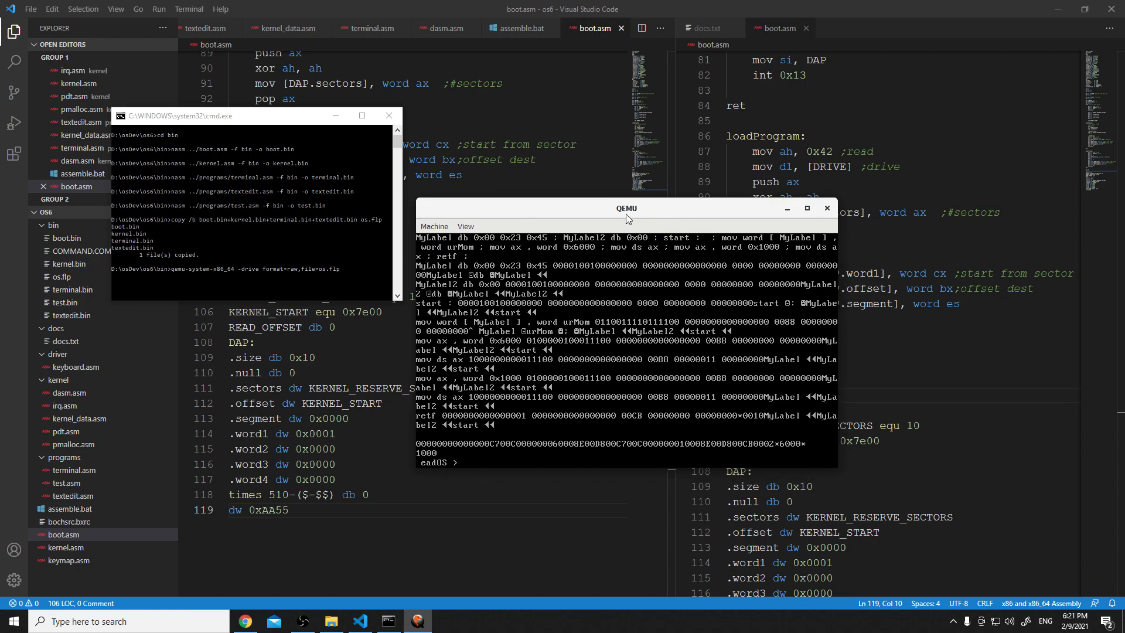
mouse_move(573, 258)
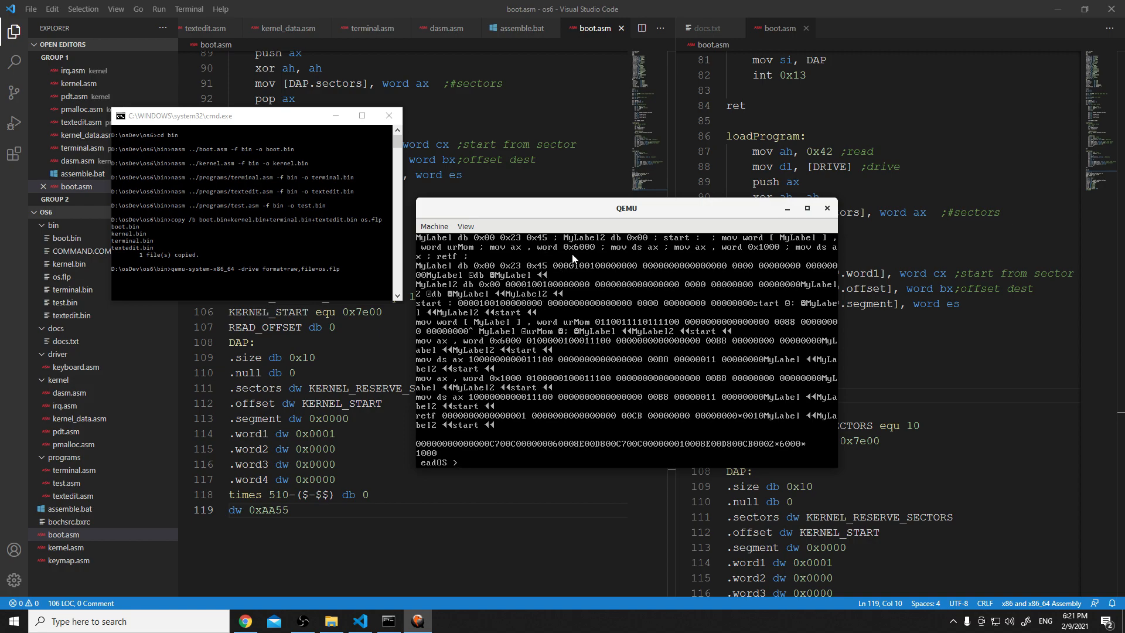
left_click_drag(626, 208, 623, 200)
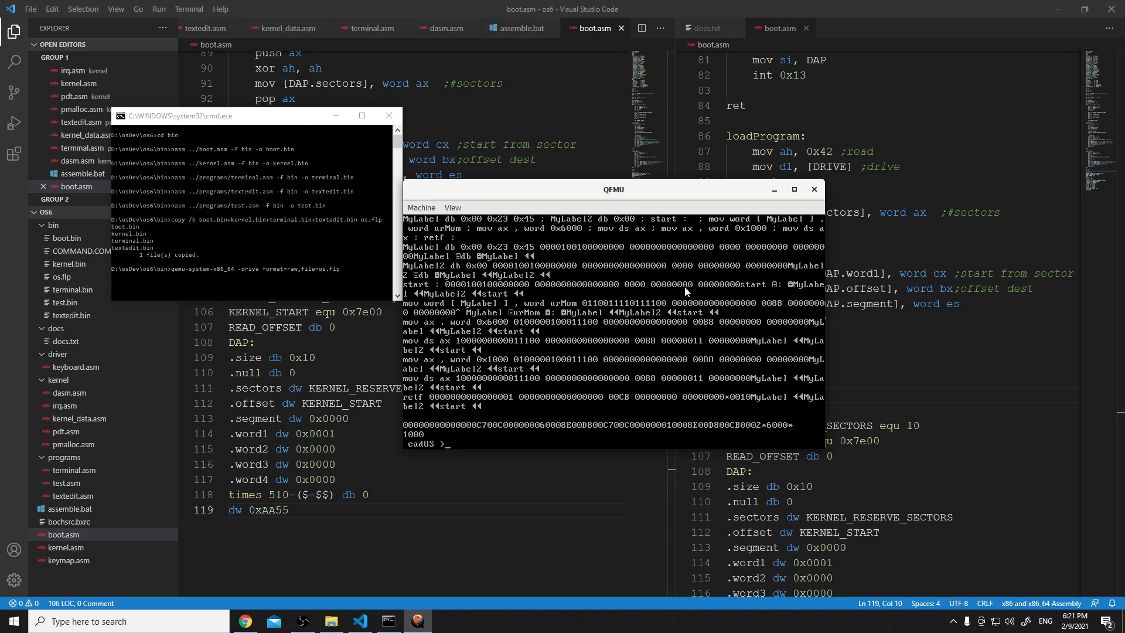
mouse_move(652, 261)
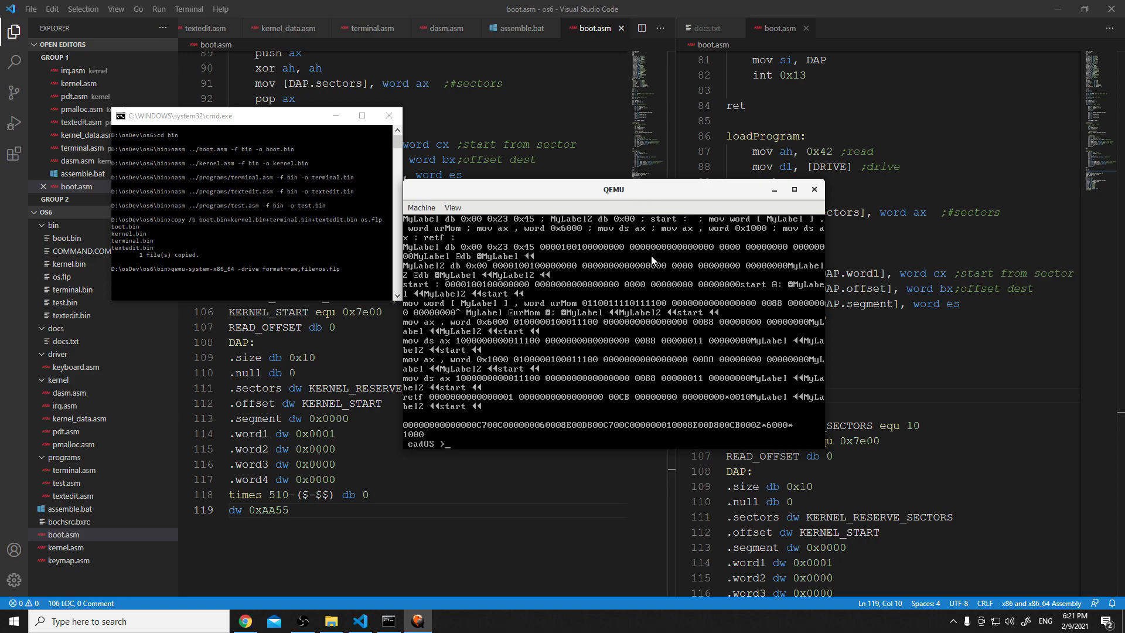
left_click_drag(614, 189, 648, 197)
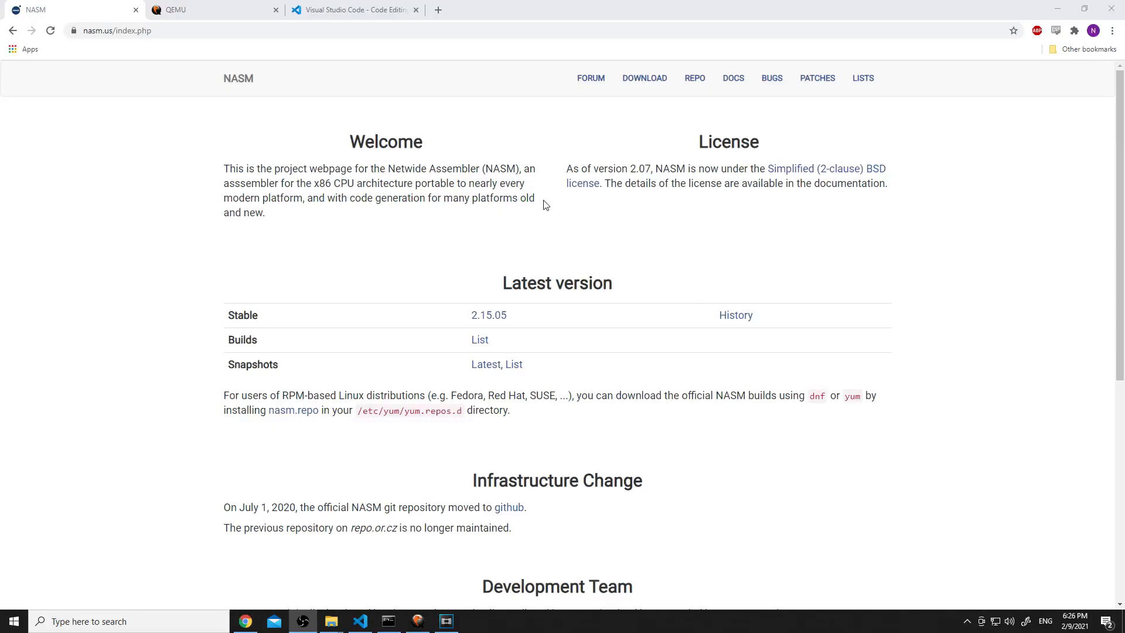
mouse_move(641, 89)
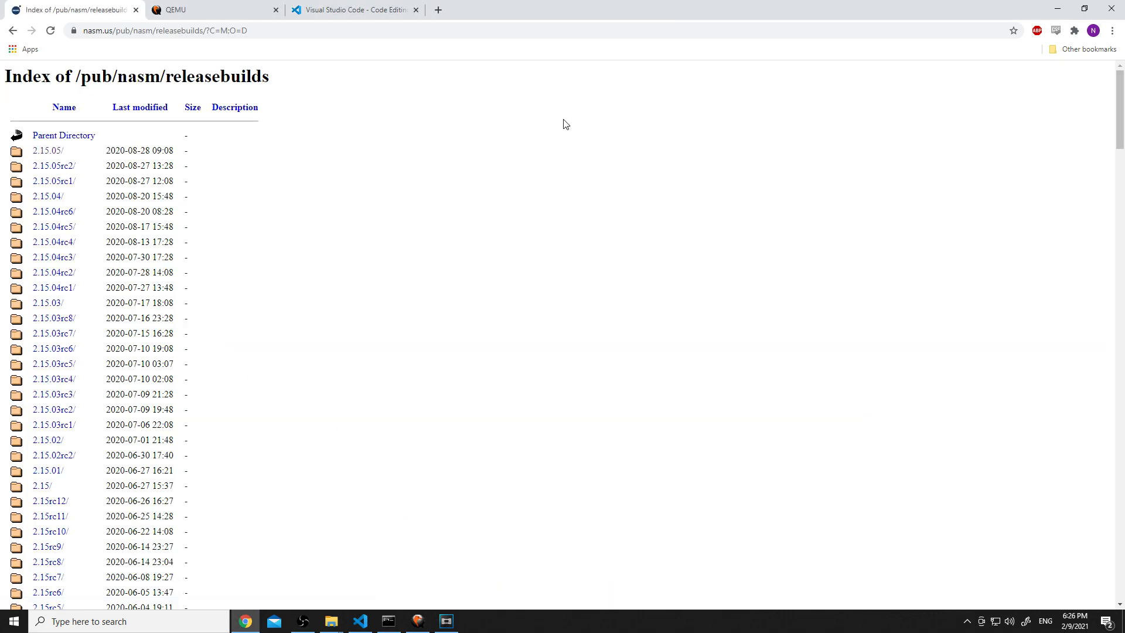
mouse_move(84, 157)
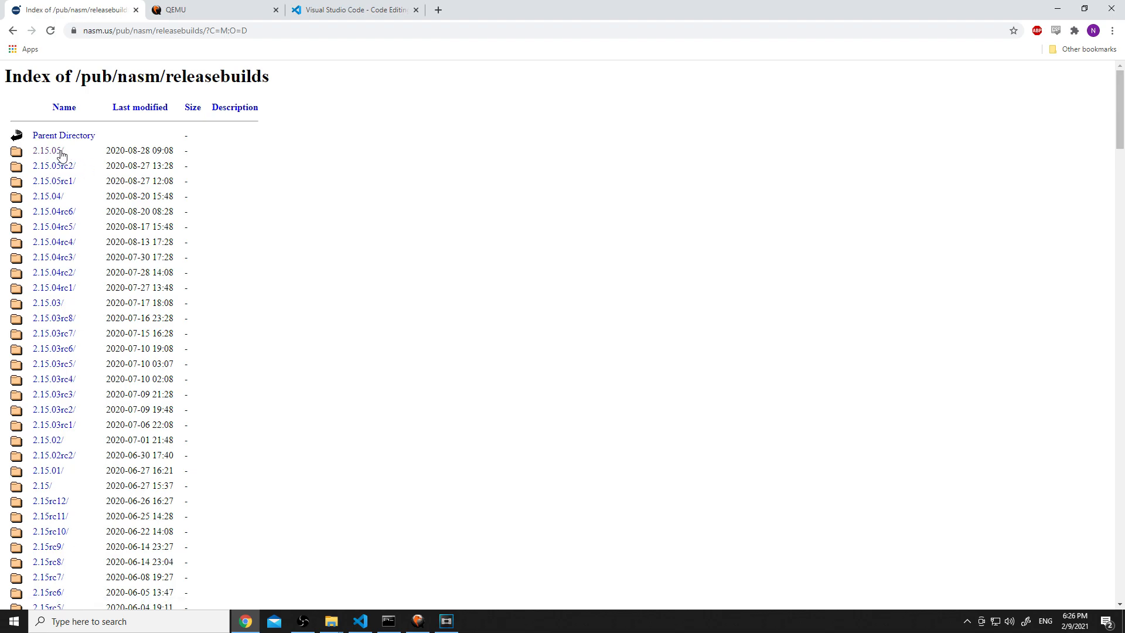
mouse_move(68, 171)
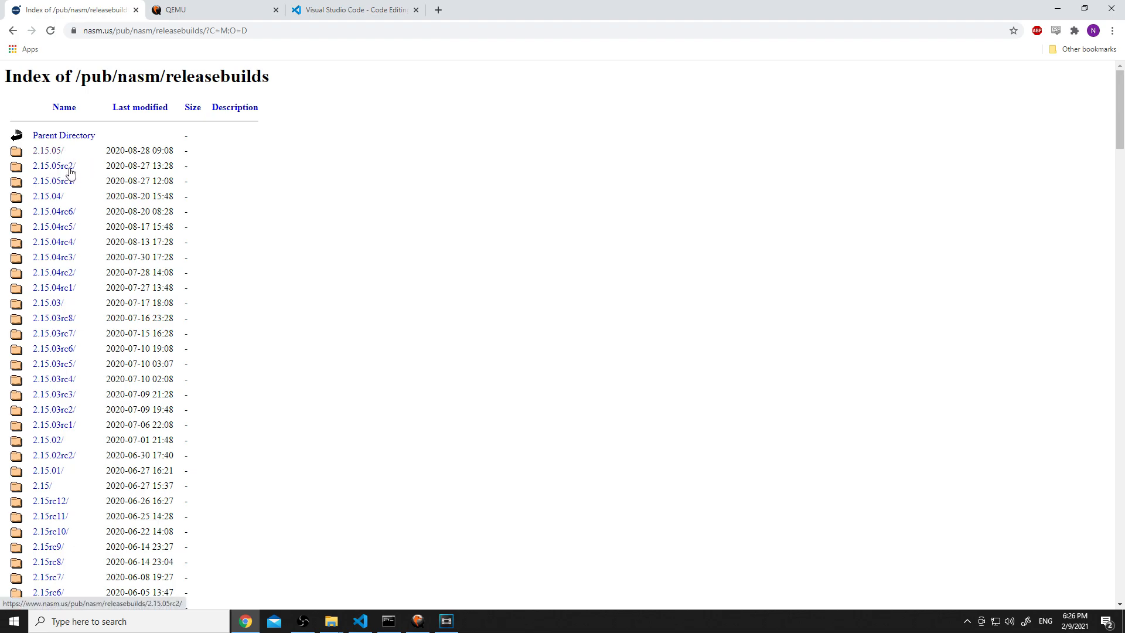
- Browse the NASM 2.15.05 release folder, viewing its win64 and win32 package listings
left_click(39, 150)
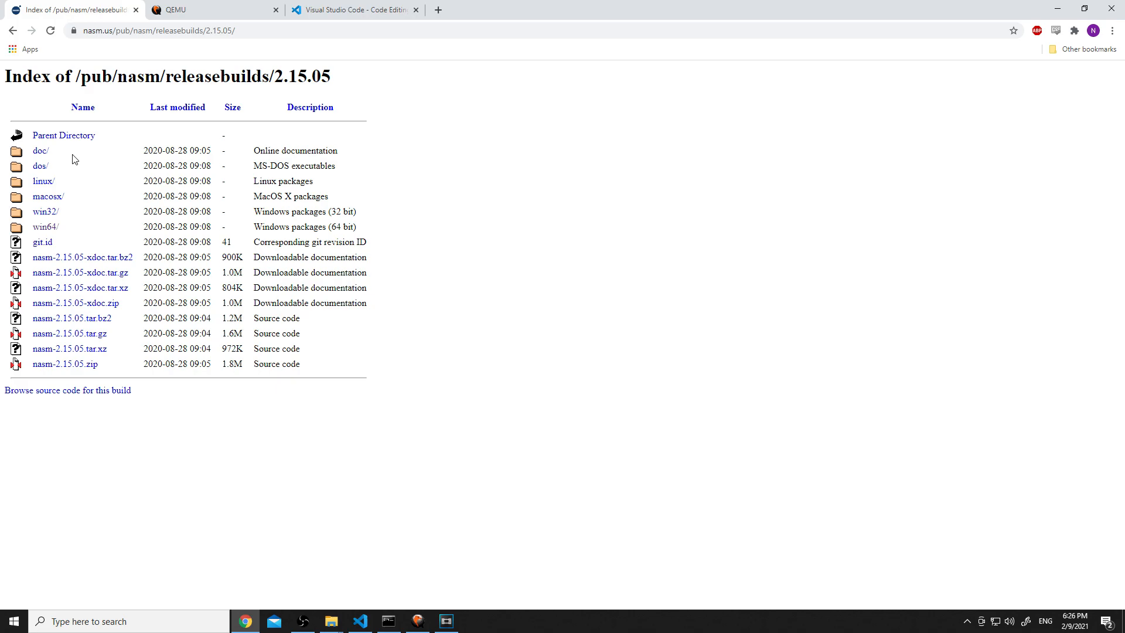
mouse_move(47, 215)
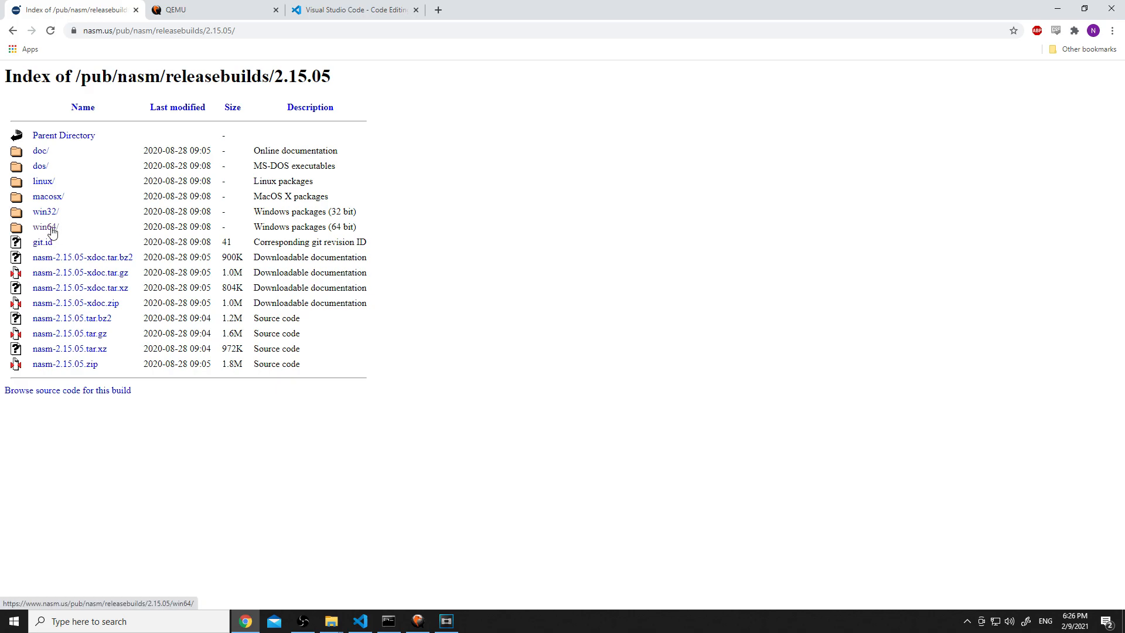
left_click(43, 212)
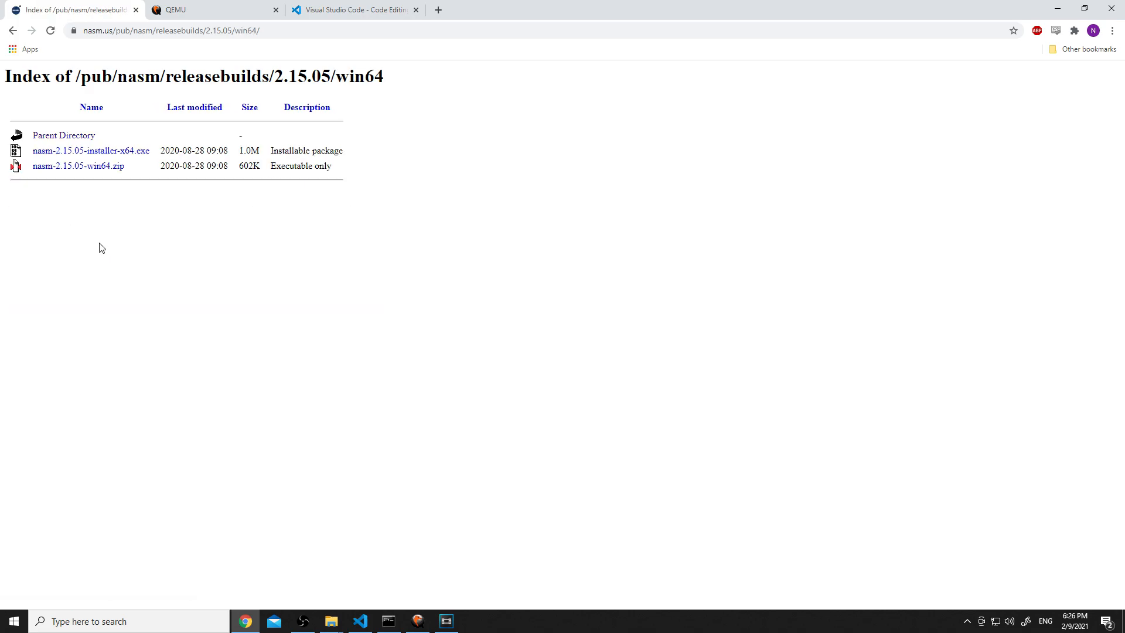
mouse_move(131, 155)
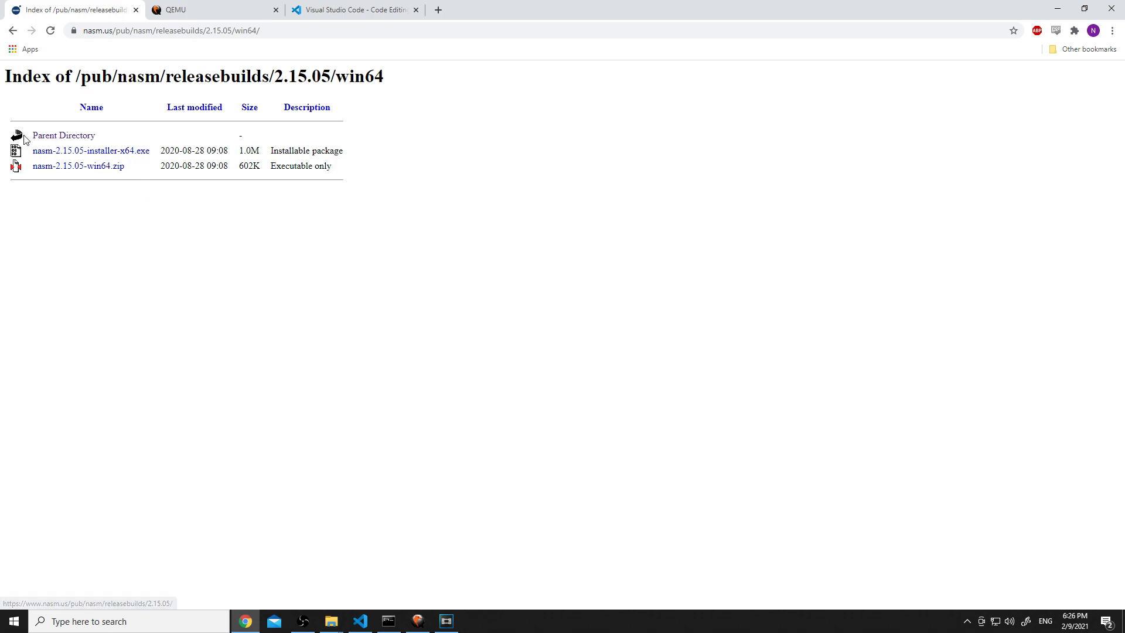
left_click(61, 136)
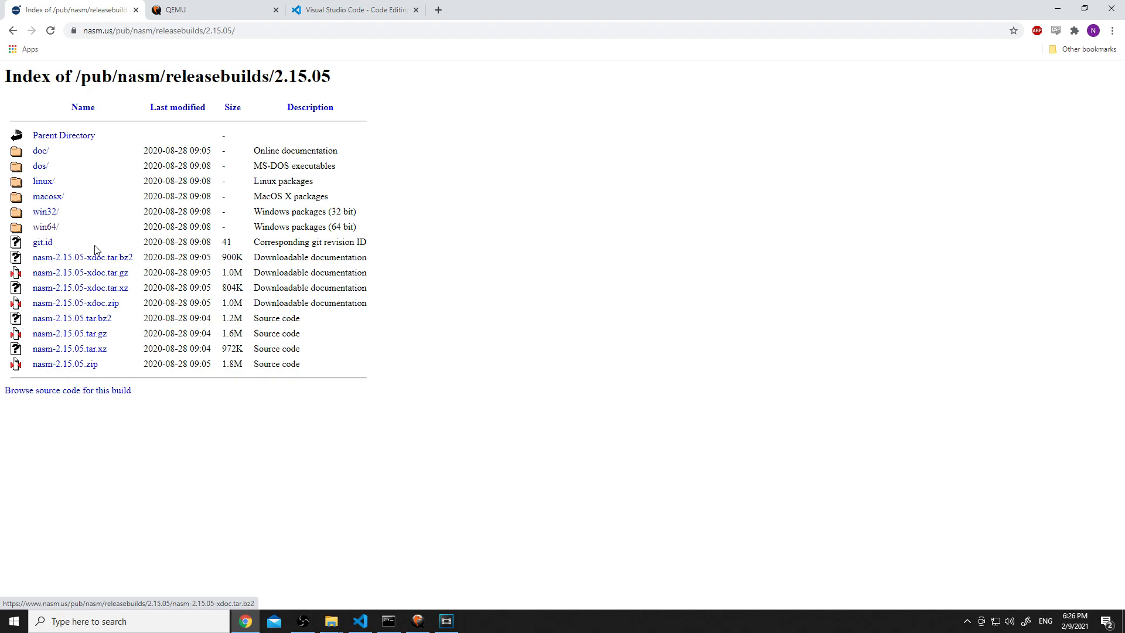
left_click(43, 211)
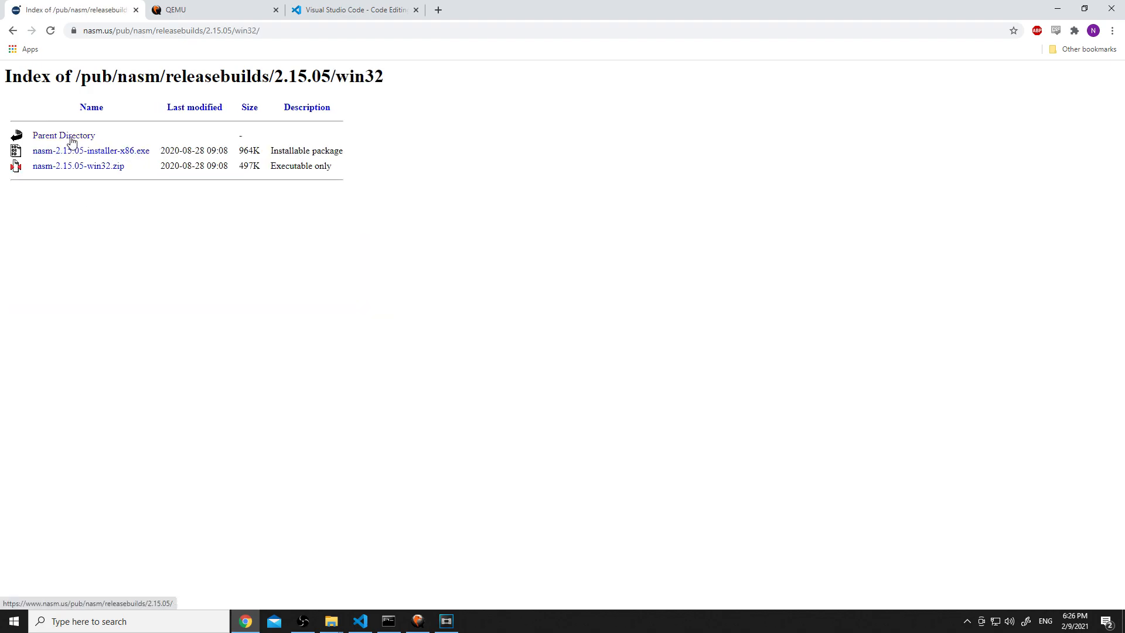
left_click(61, 135)
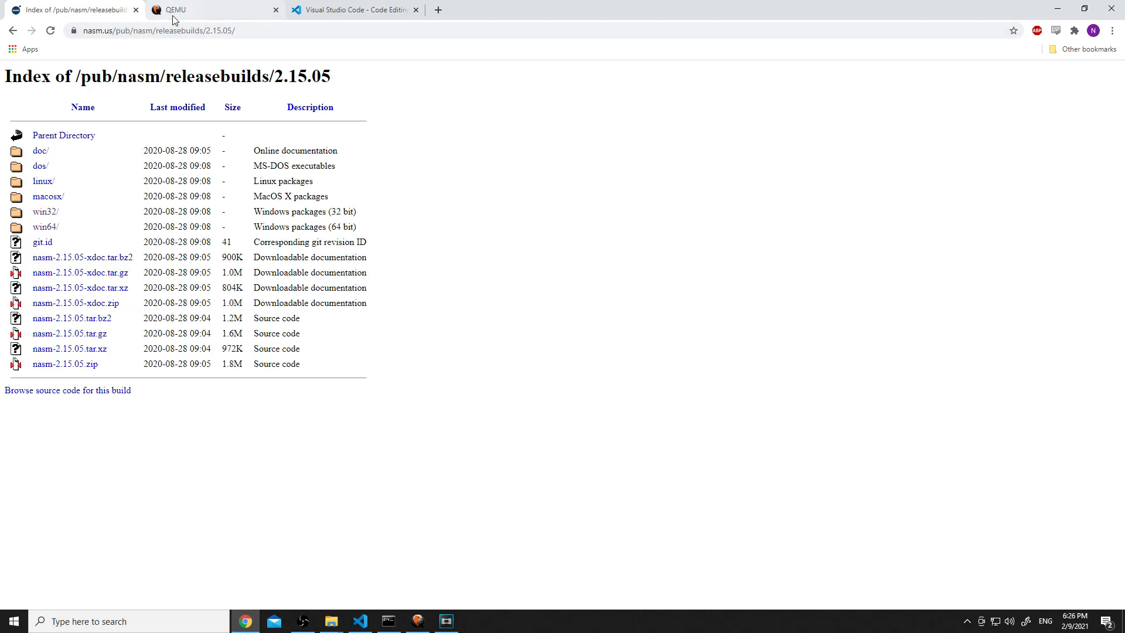
mouse_move(84, 237)
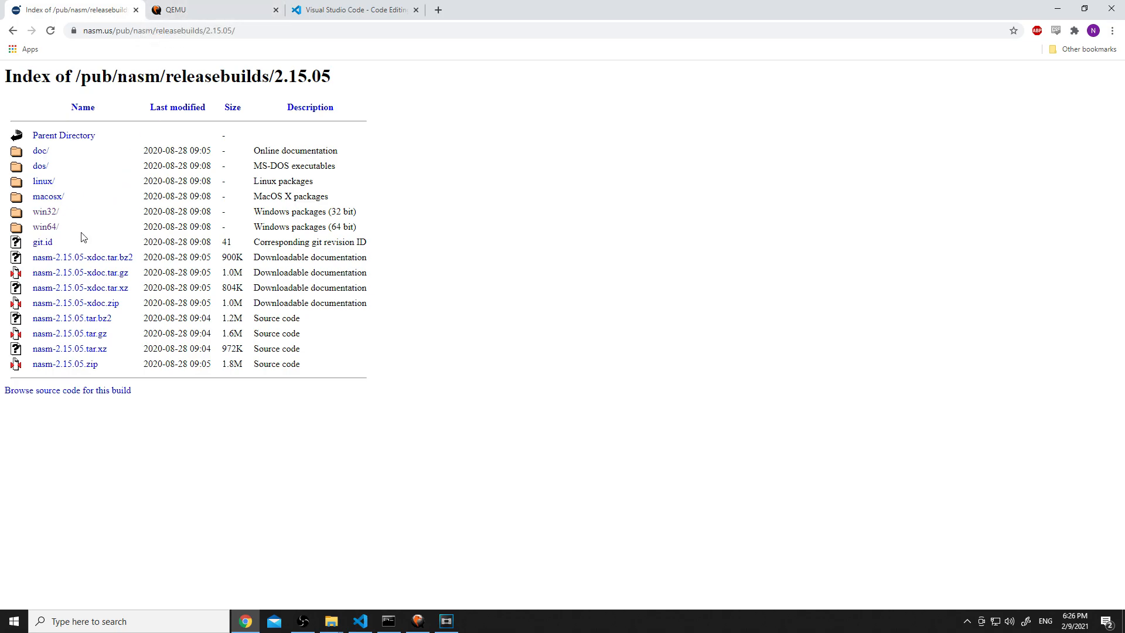
- Switch to the QEMU site and go to its downloads page for 64-bit Windows binaries
left_click(194, 10)
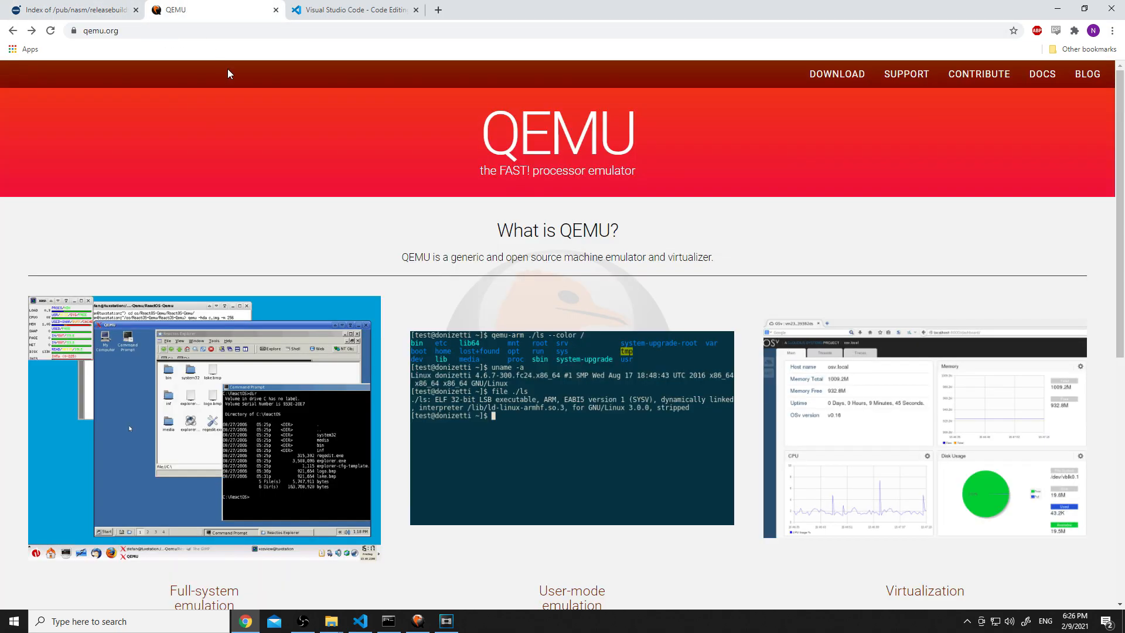
mouse_move(828, 77)
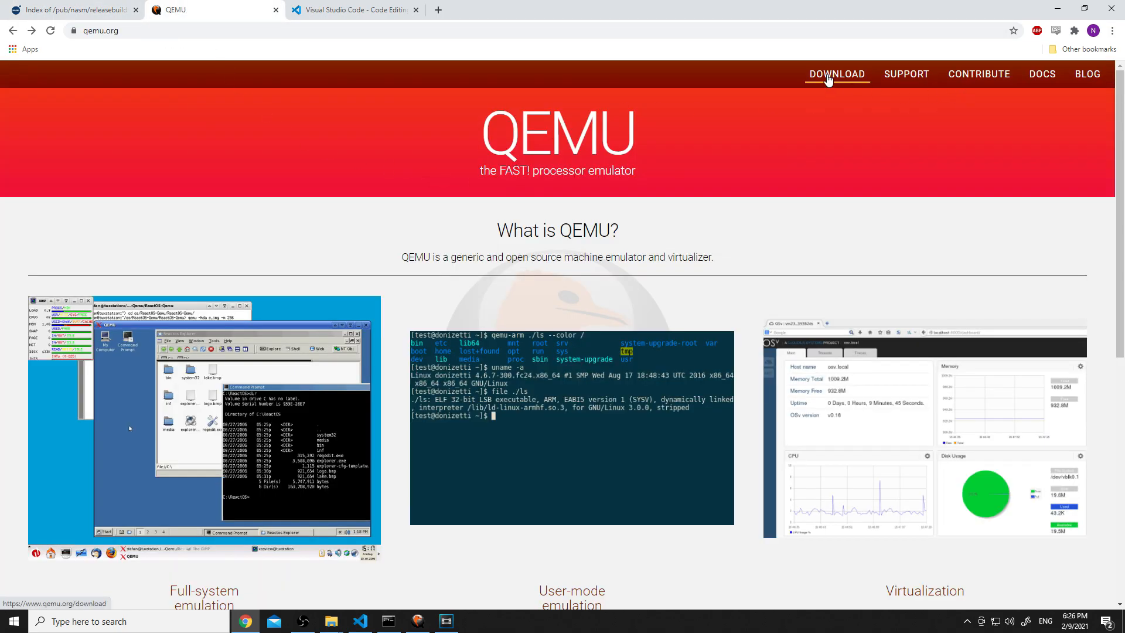
left_click(837, 74)
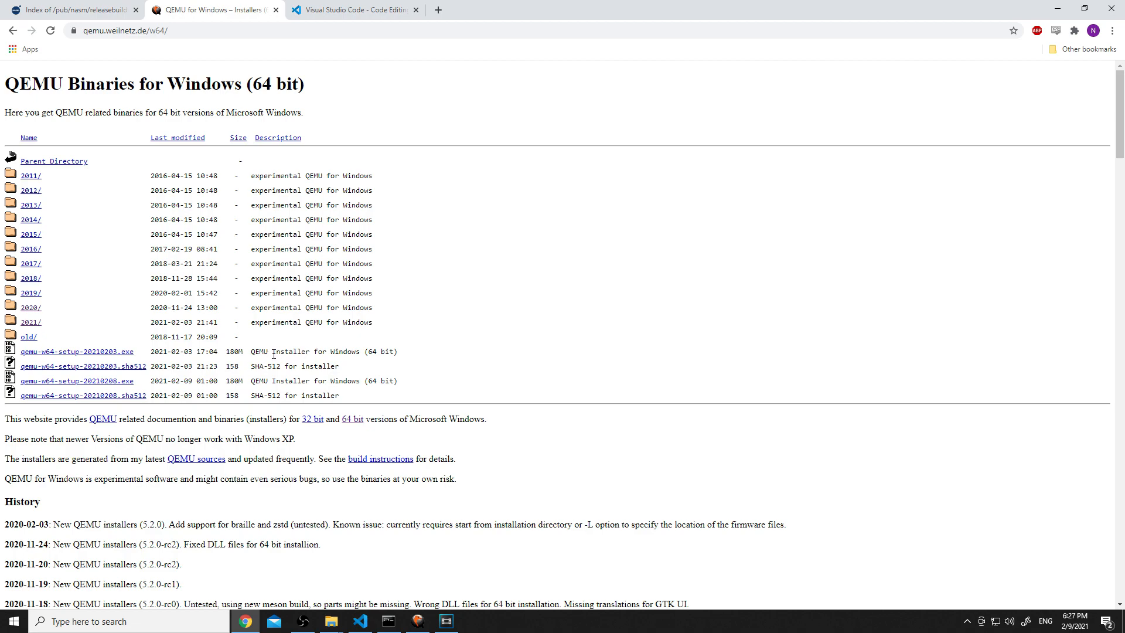
mouse_move(292, 206)
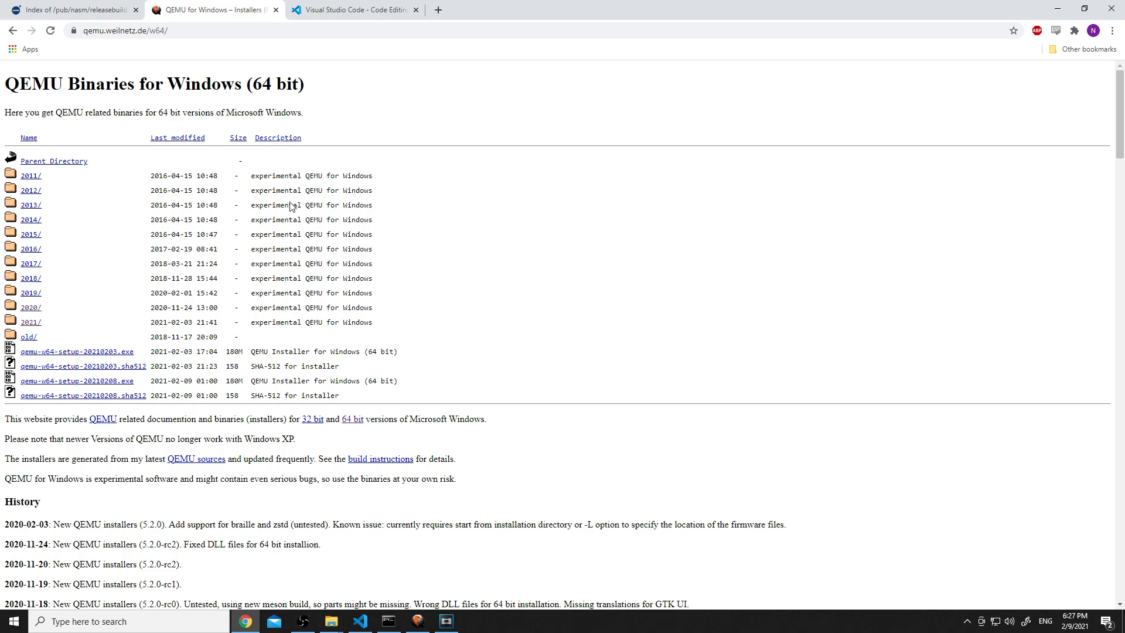
mouse_move(439, 497)
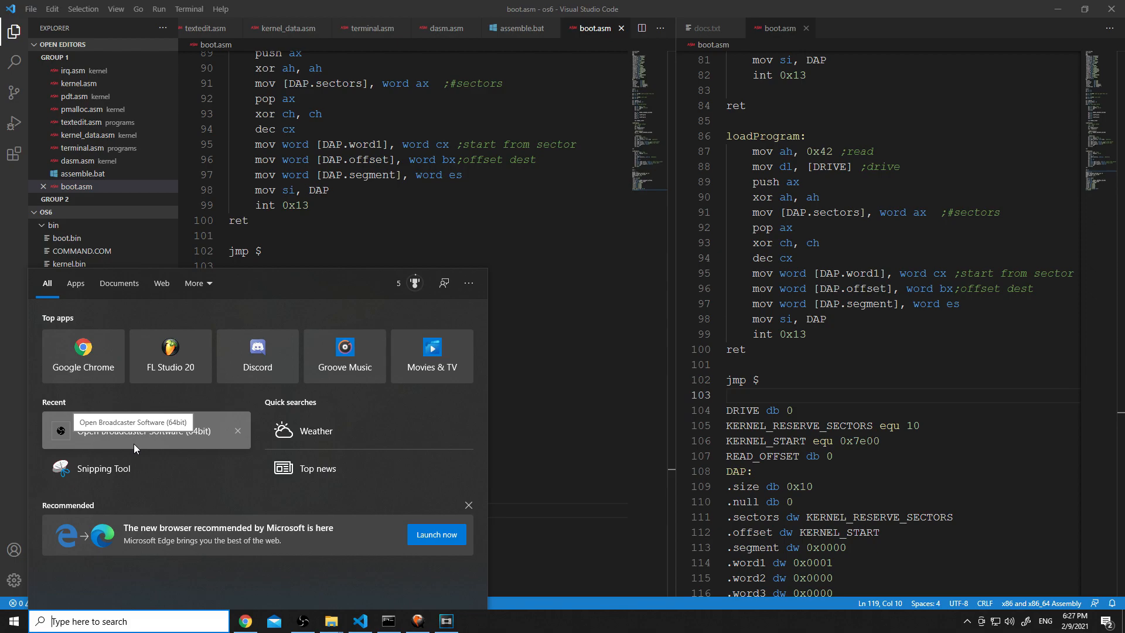
- In Environment Variables, edit the system Path and verify the D:\nasm and C:\Program Files\qemu entries
type("edit sys")
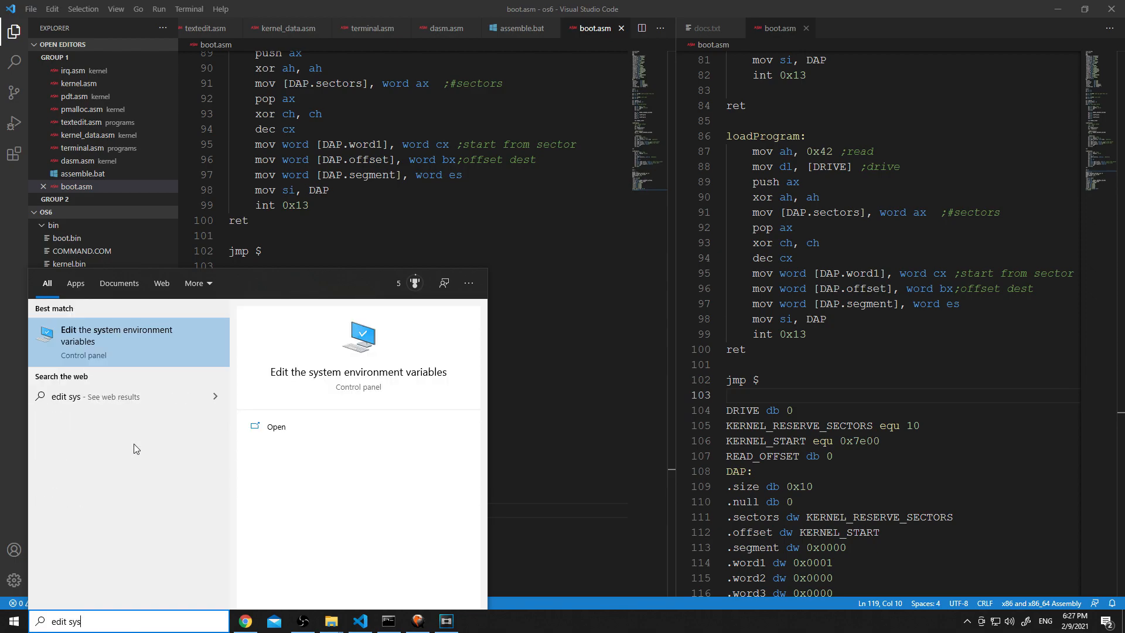
mouse_move(102, 343)
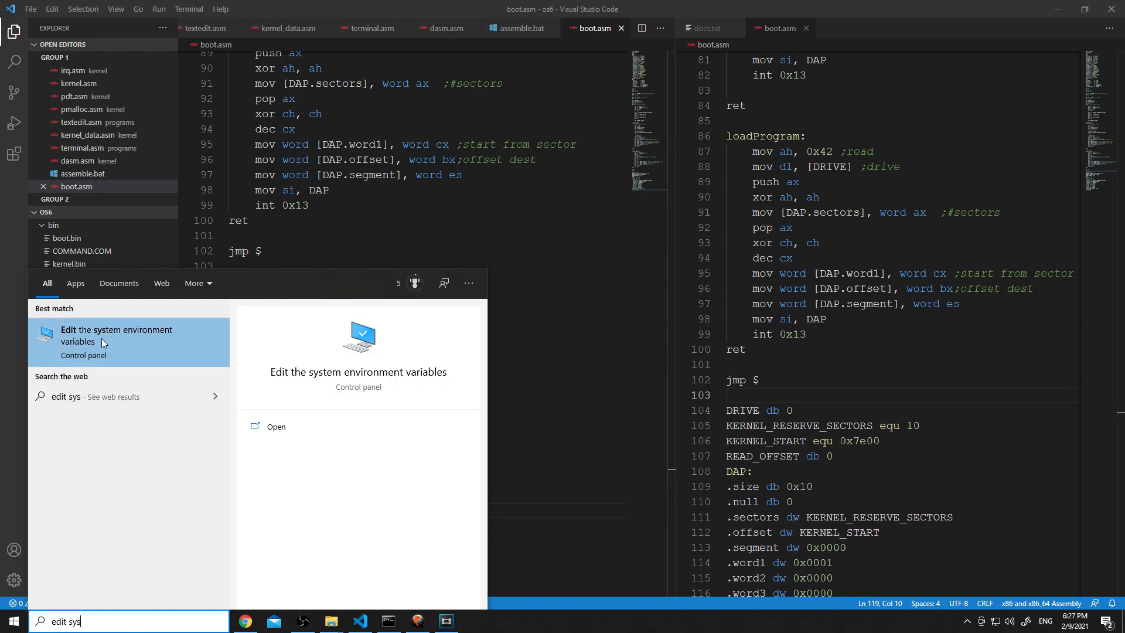
mouse_move(96, 347)
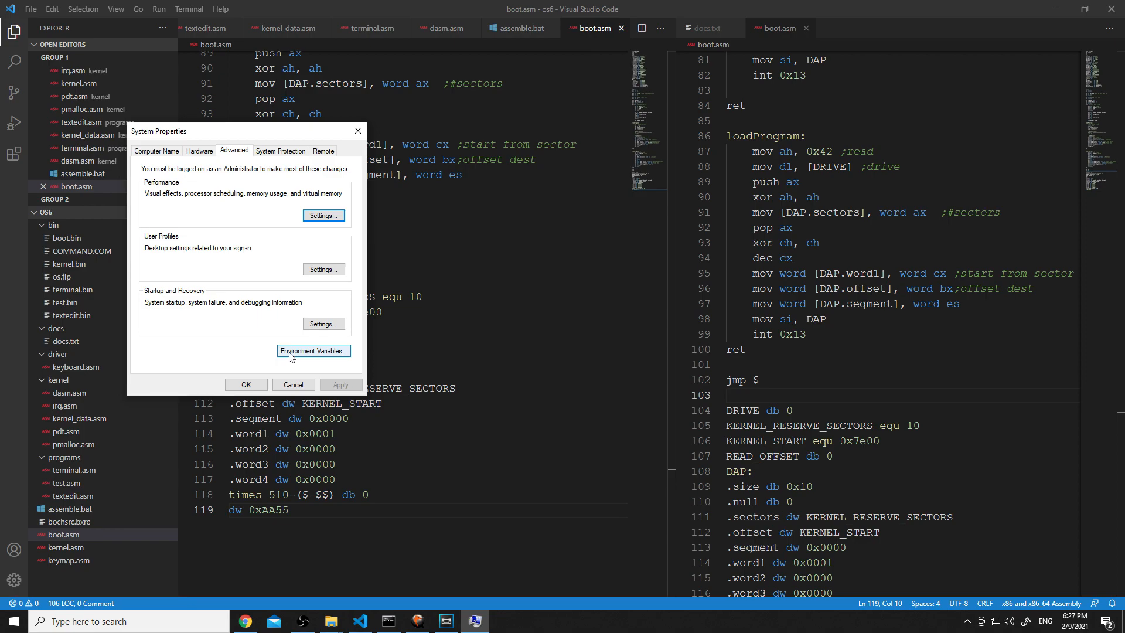
left_click(313, 352)
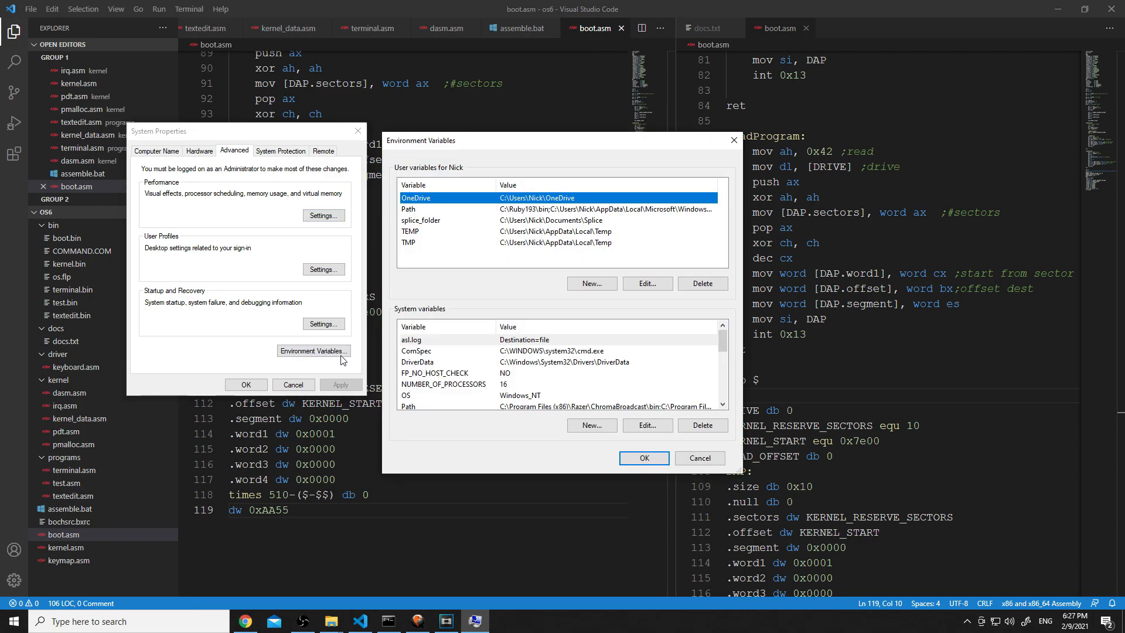
mouse_move(433, 314)
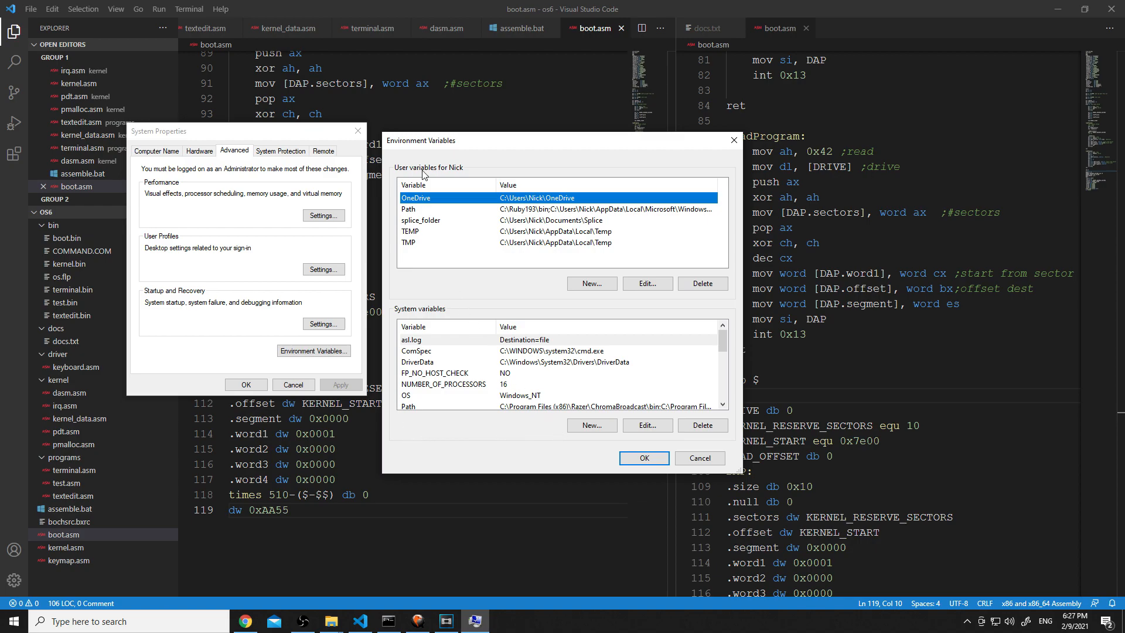
mouse_move(448, 361)
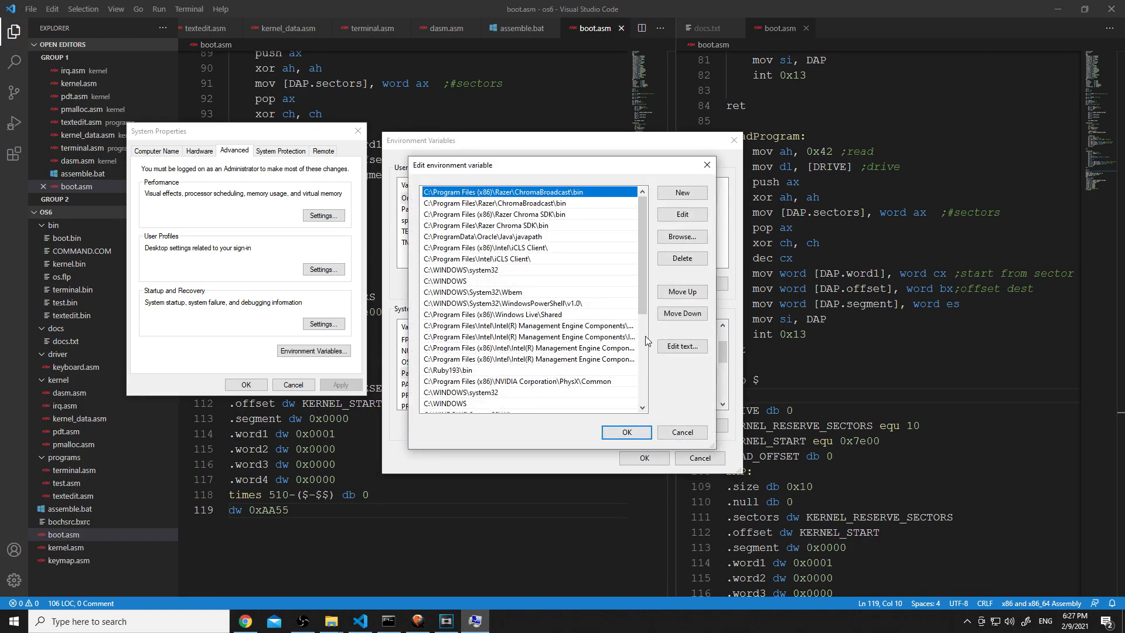
scroll("down", 3)
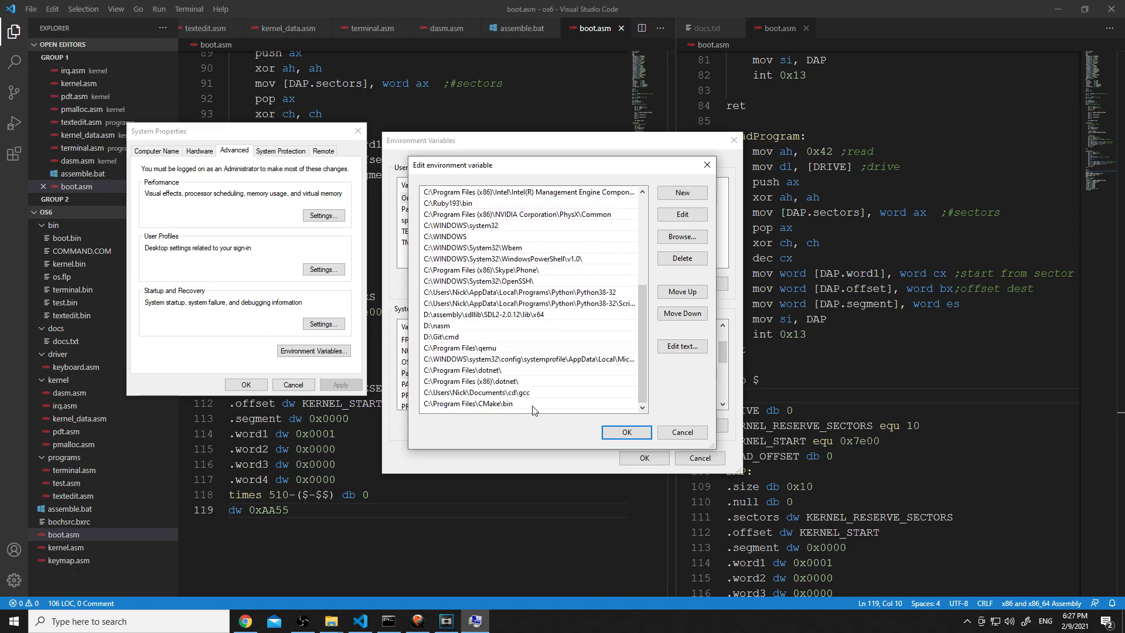
left_click(682, 192)
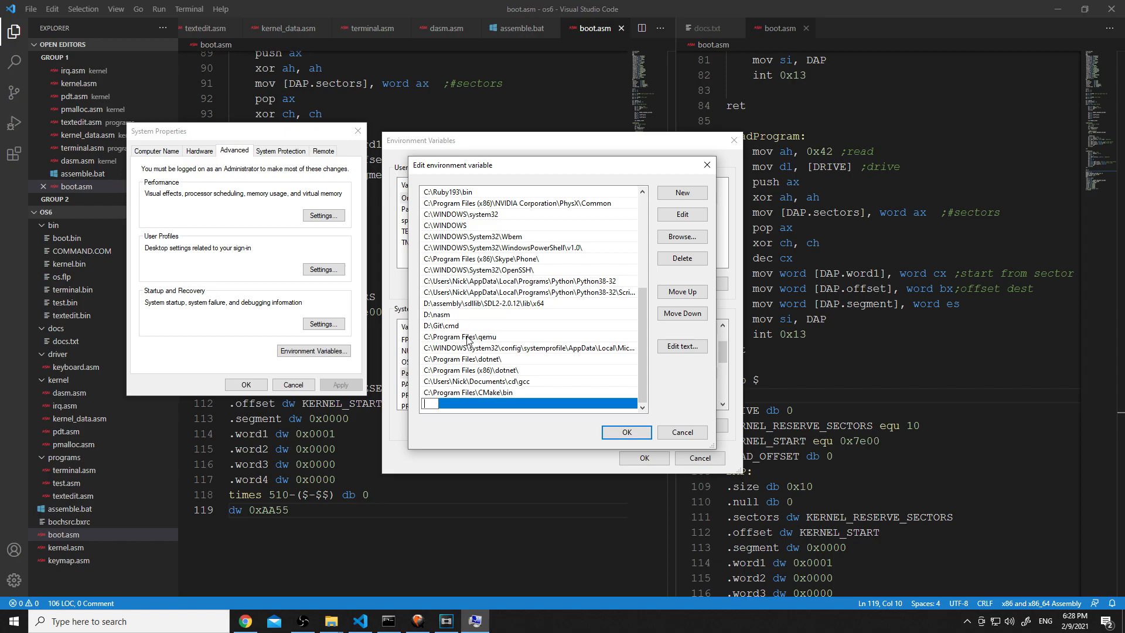
left_click(461, 347)
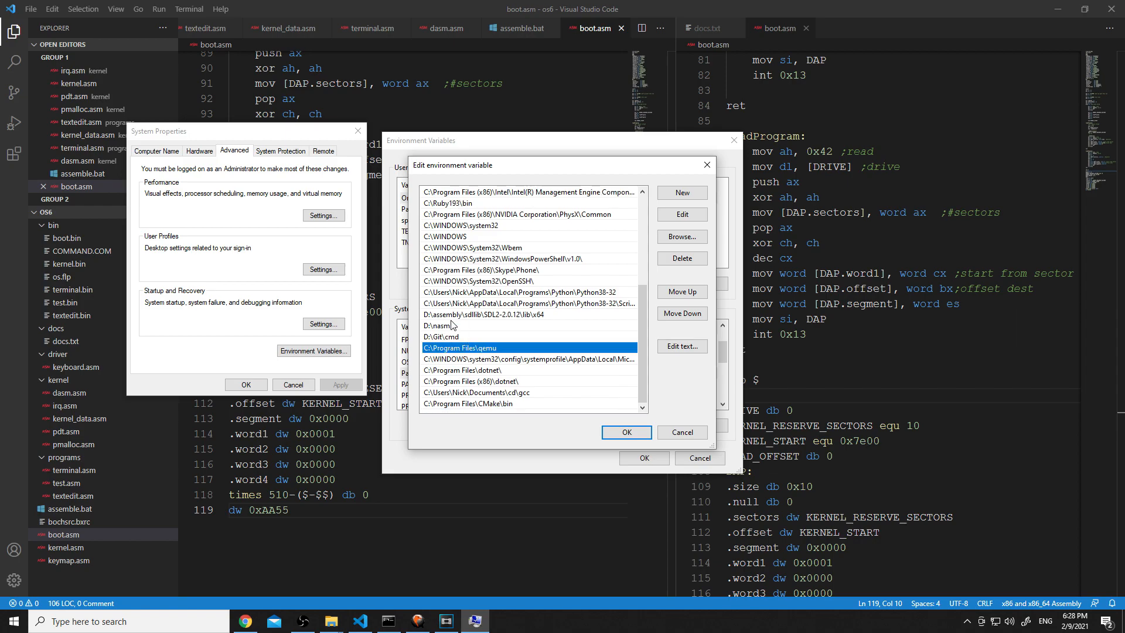
left_click(437, 326)
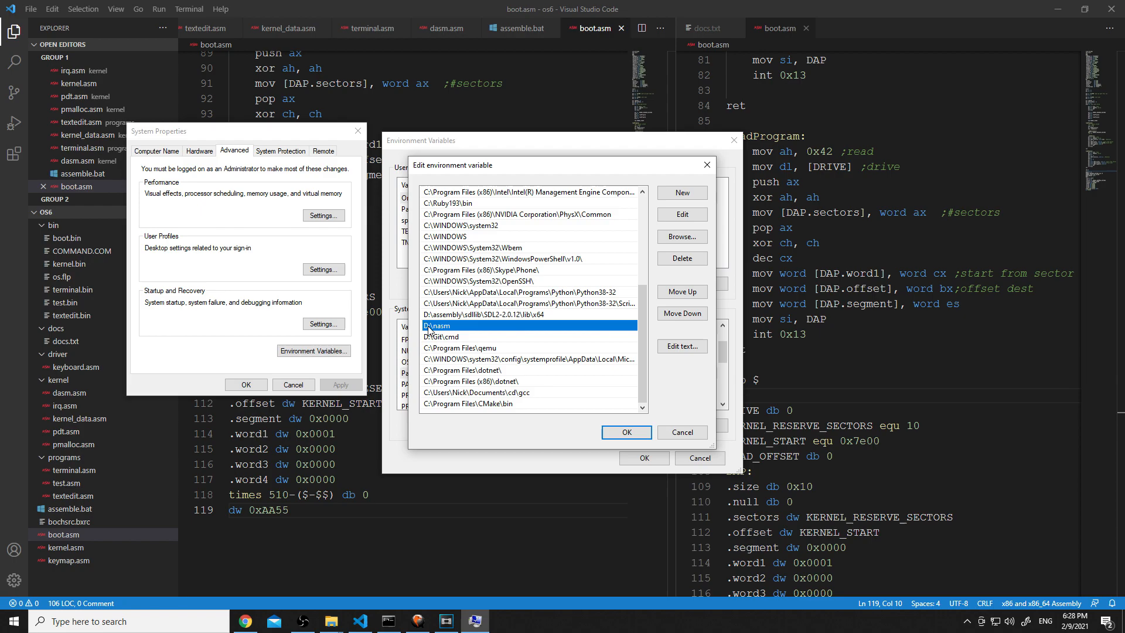
left_click(460, 347)
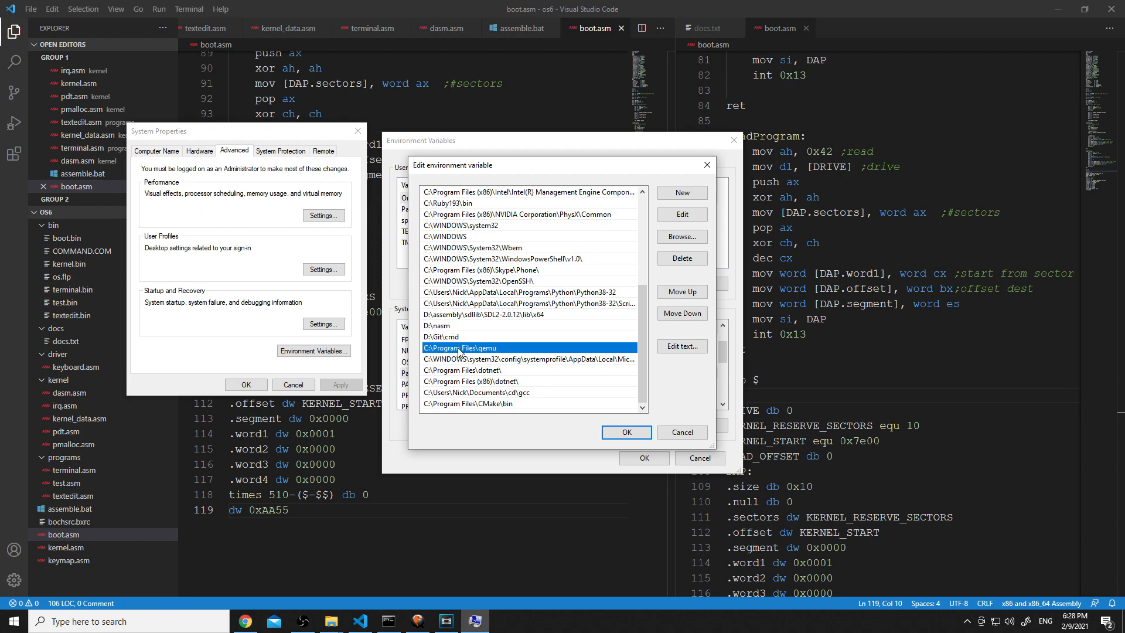
mouse_move(659, 222)
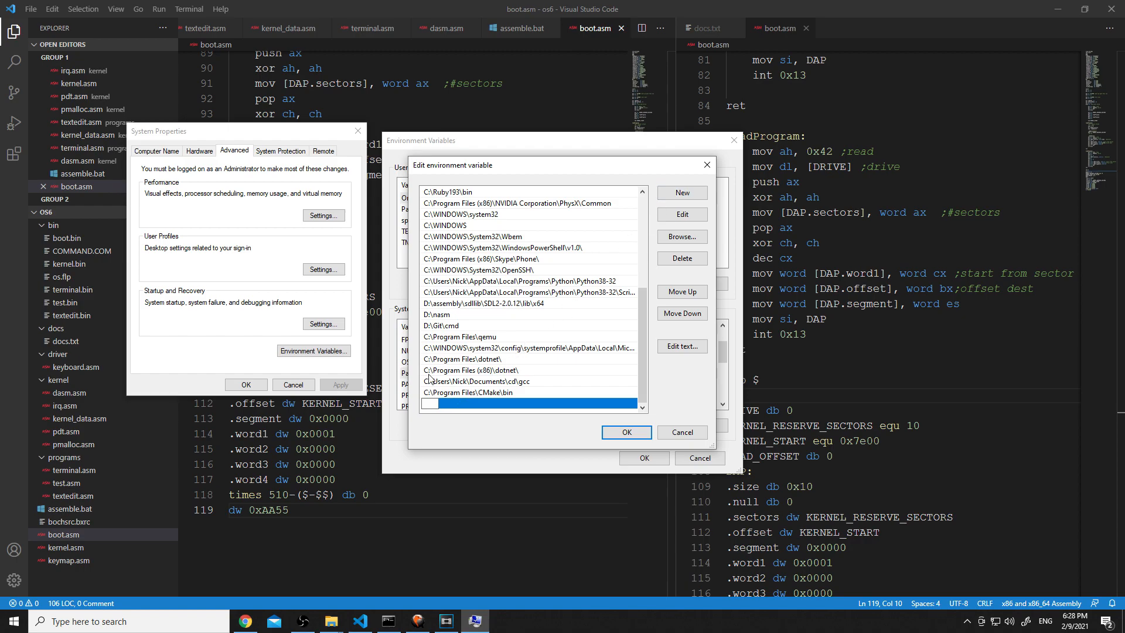
mouse_move(449, 320)
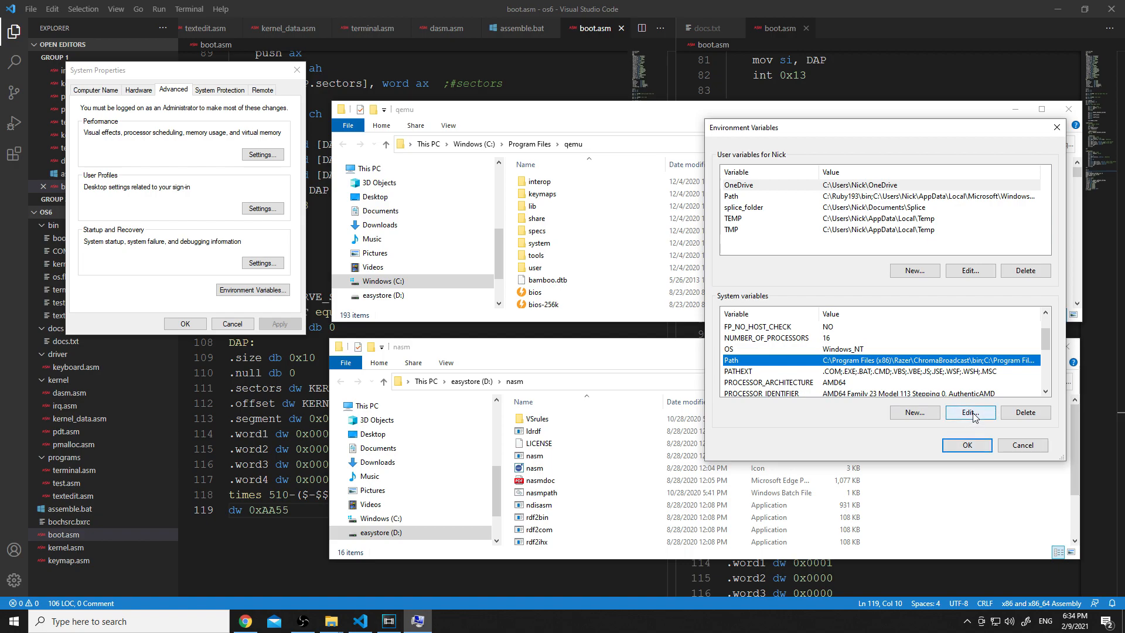
- Edit the system Path to include C:\Program Files\qemu and confirm with OK
left_click(971, 413)
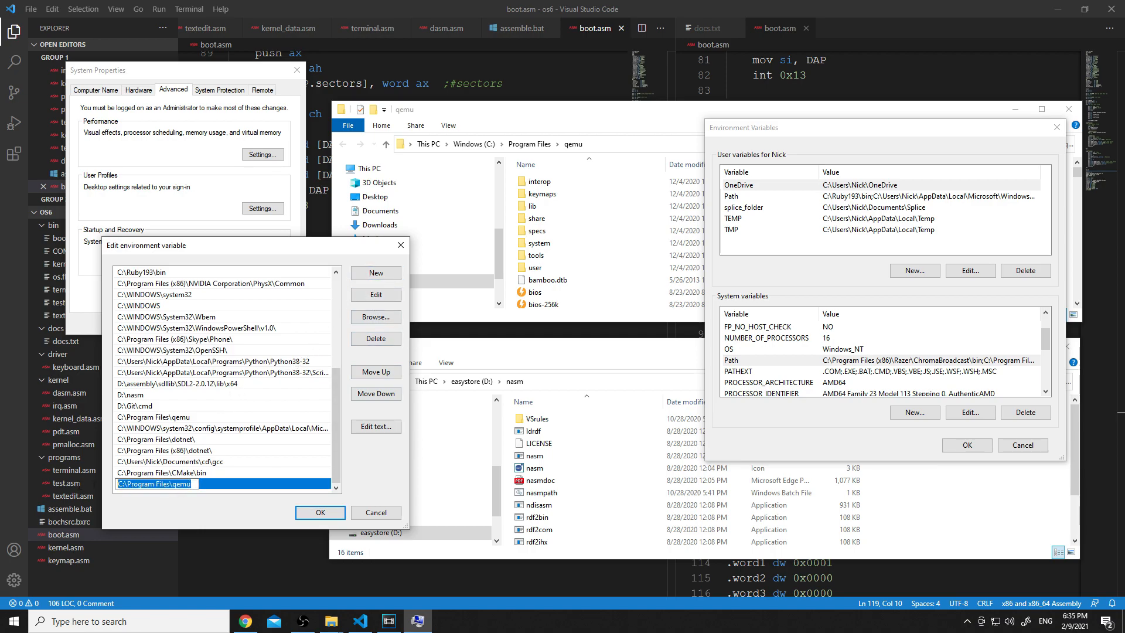
left_click(320, 513)
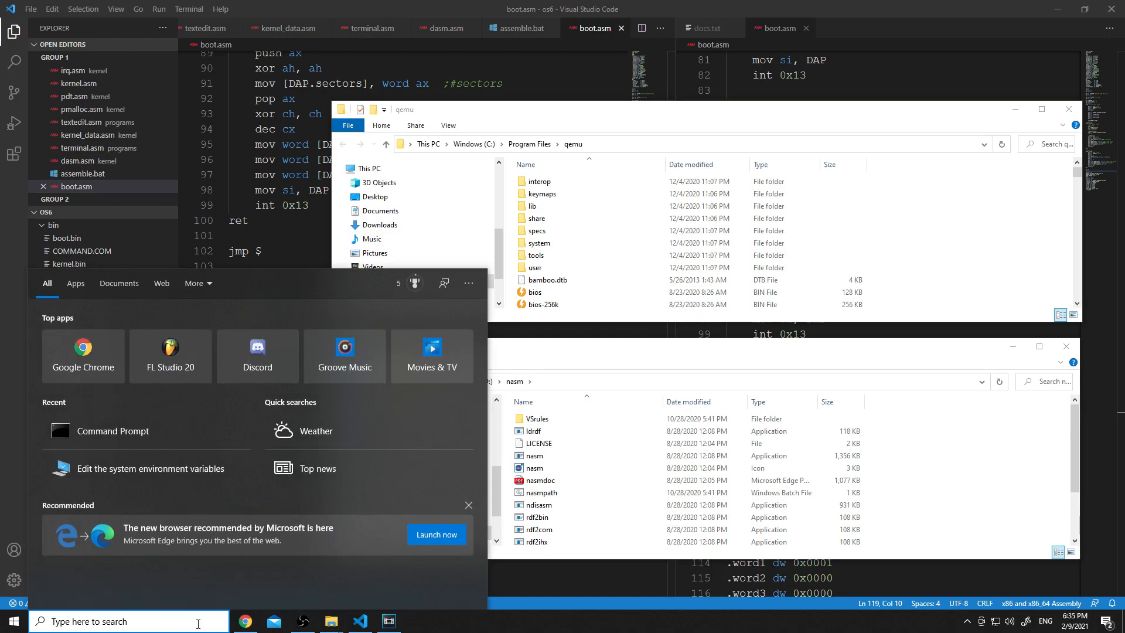
- In a new Command Prompt run nasm and qemu-system-x86_64 to confirm both resolve from PATH
left_click(113, 431)
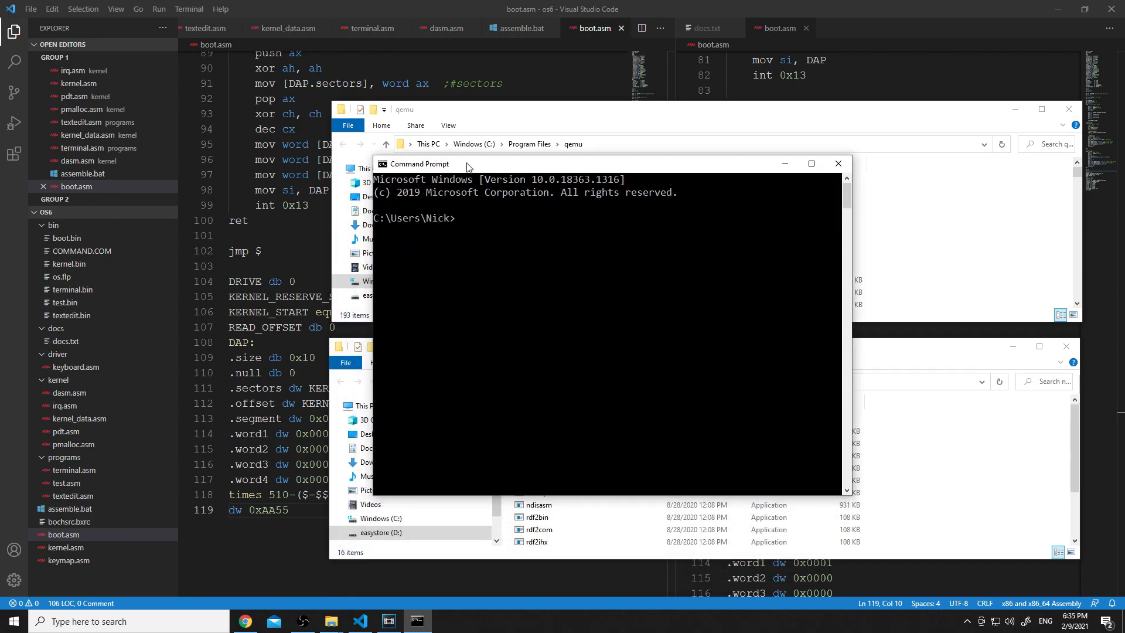
type("nasm")
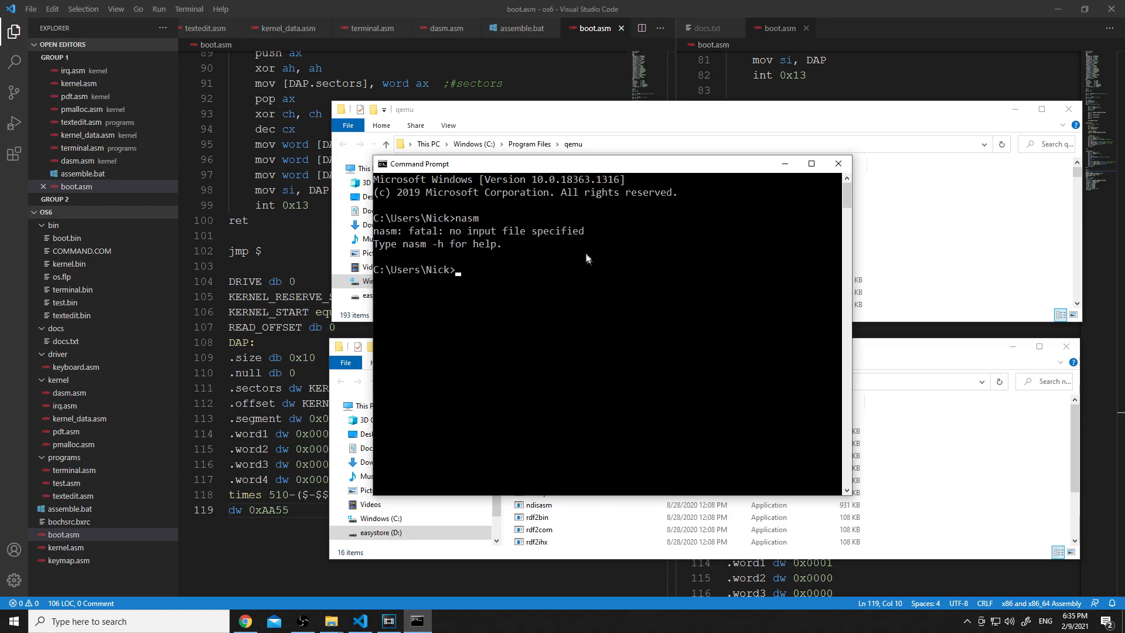
mouse_move(592, 267)
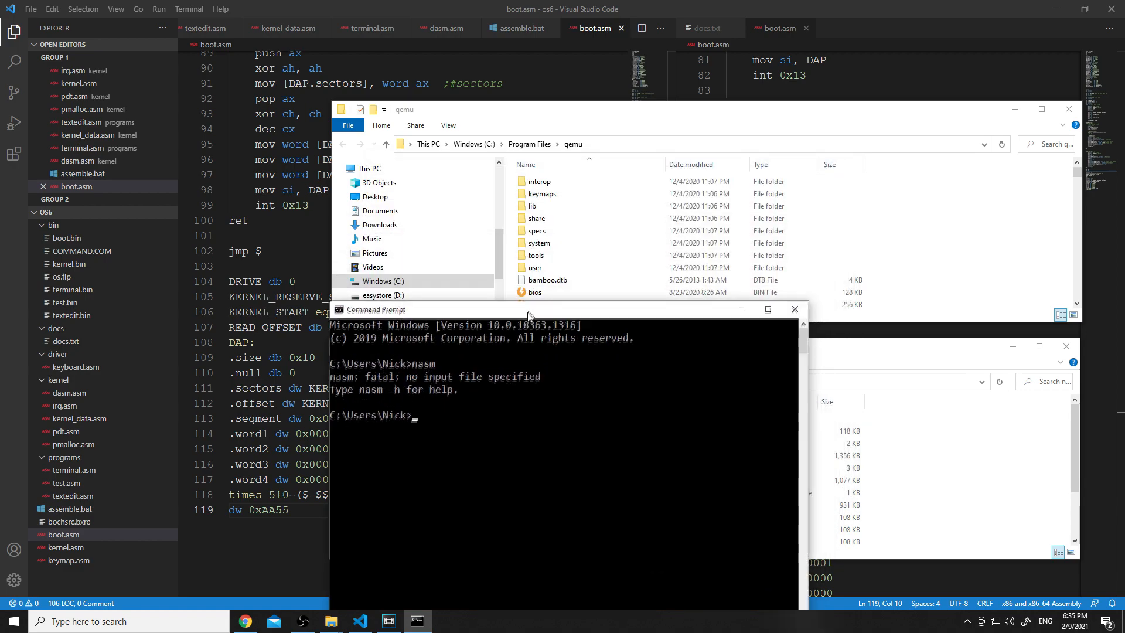
left_click_drag(373, 309, 266, 164)
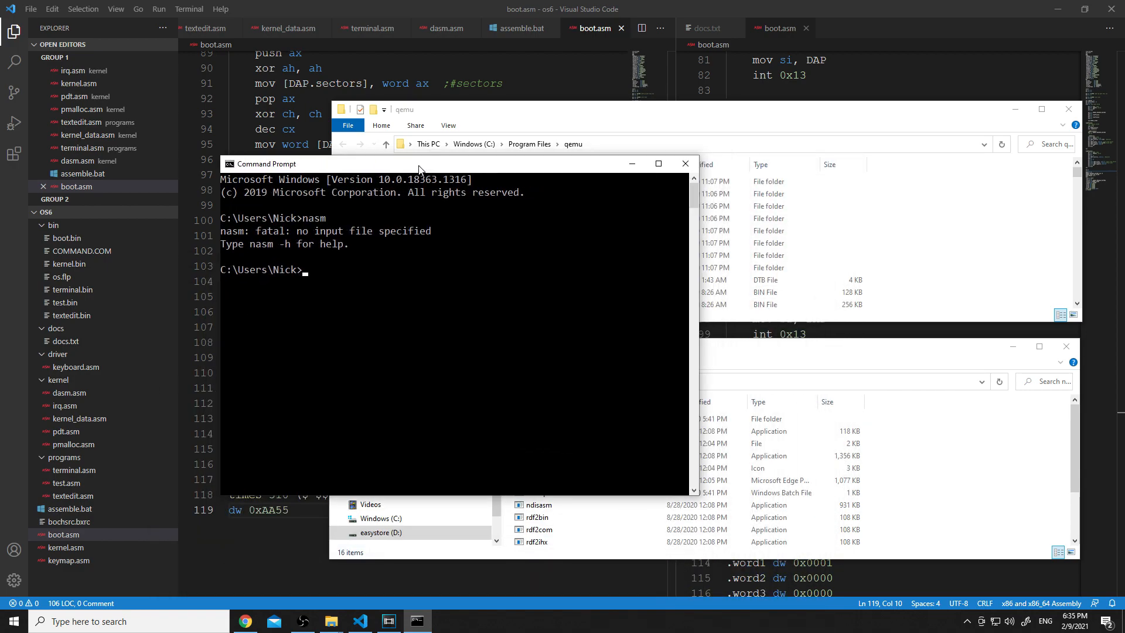
type("qemu-system")
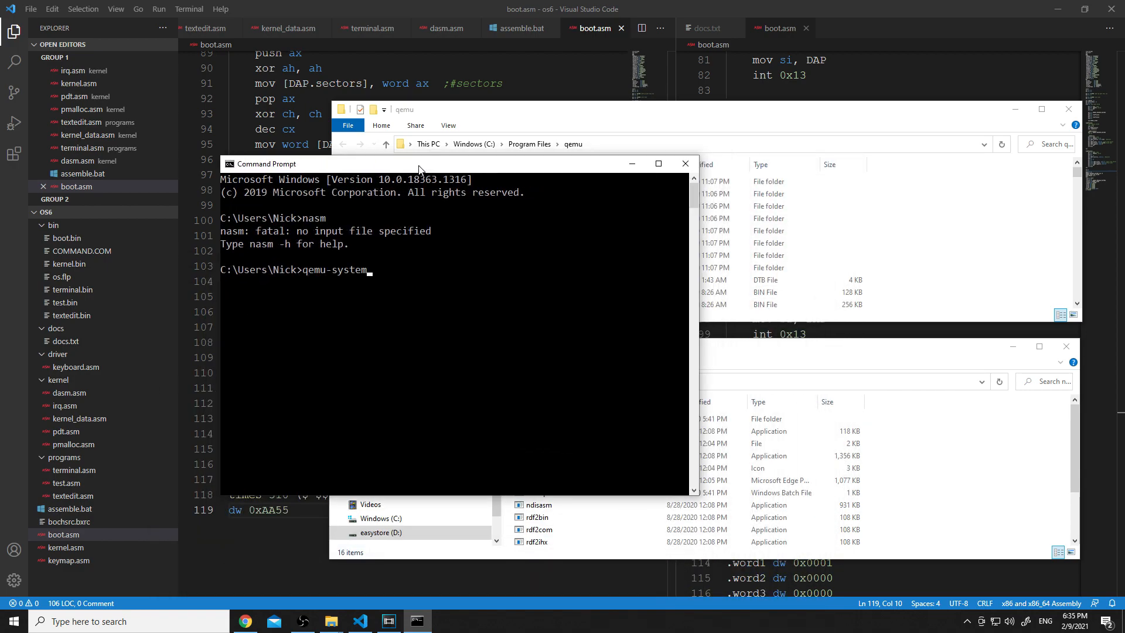
type("-x8")
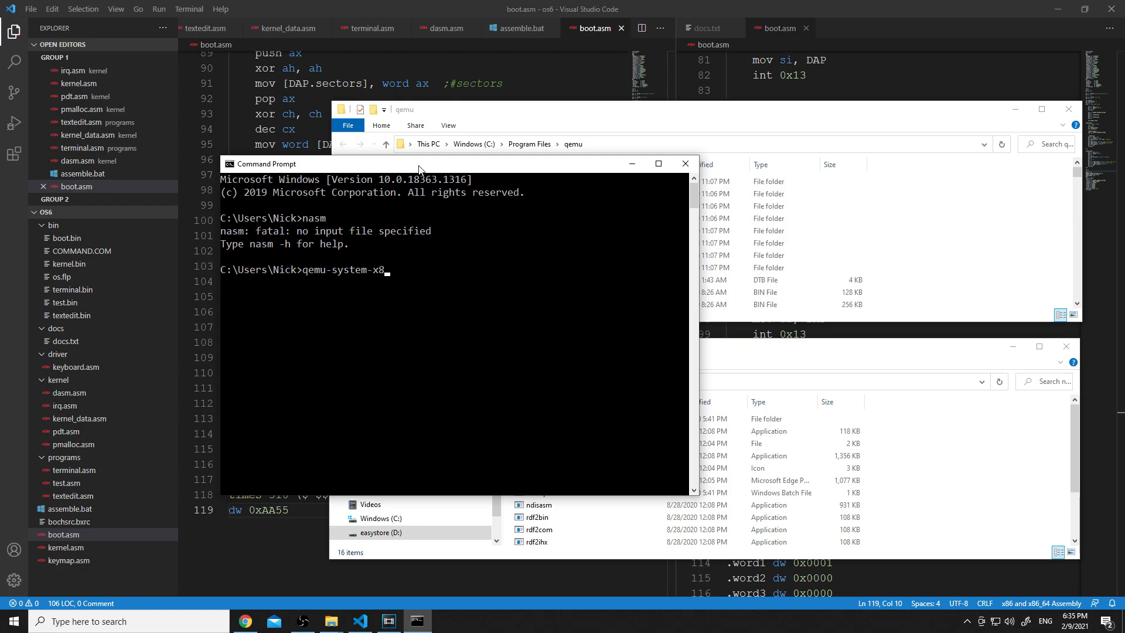
type("6_64")
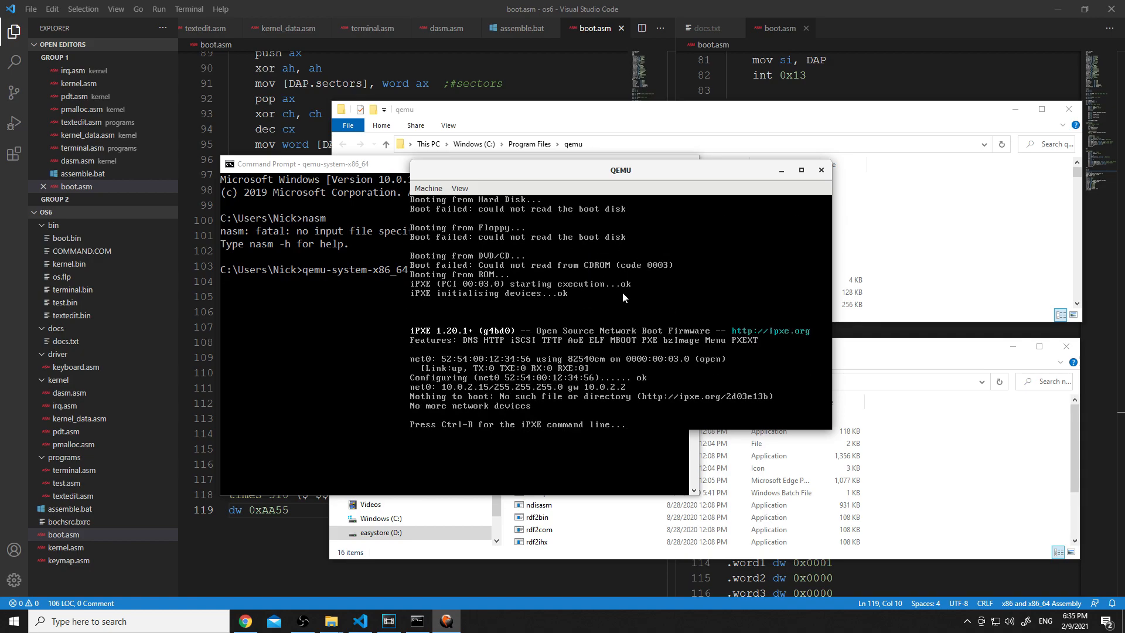
left_click(821, 170)
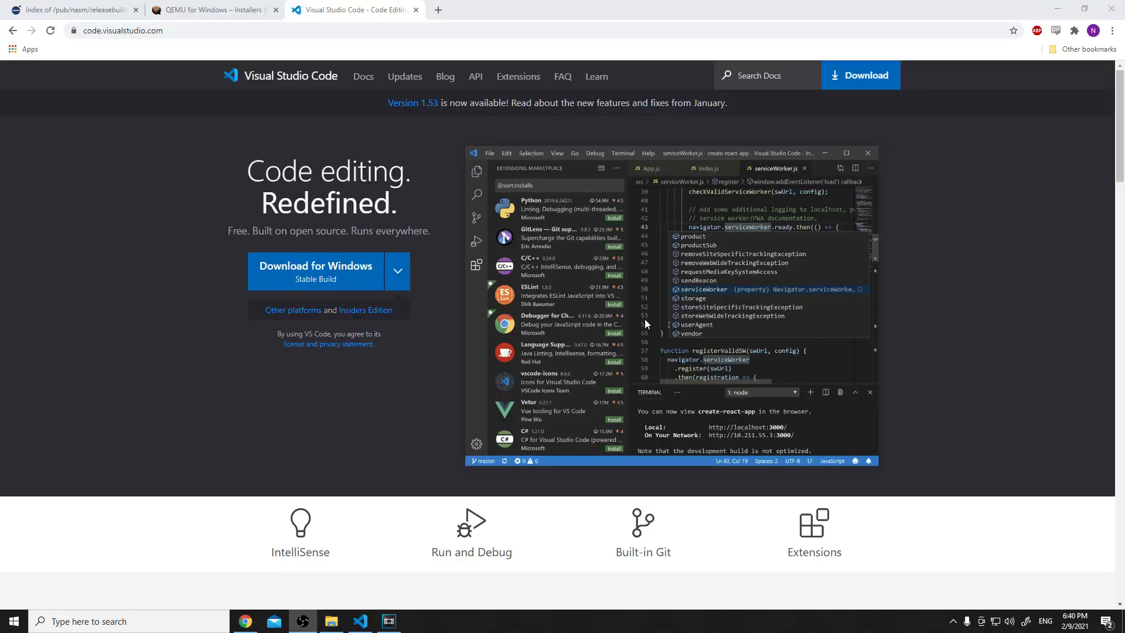
mouse_move(387, 415)
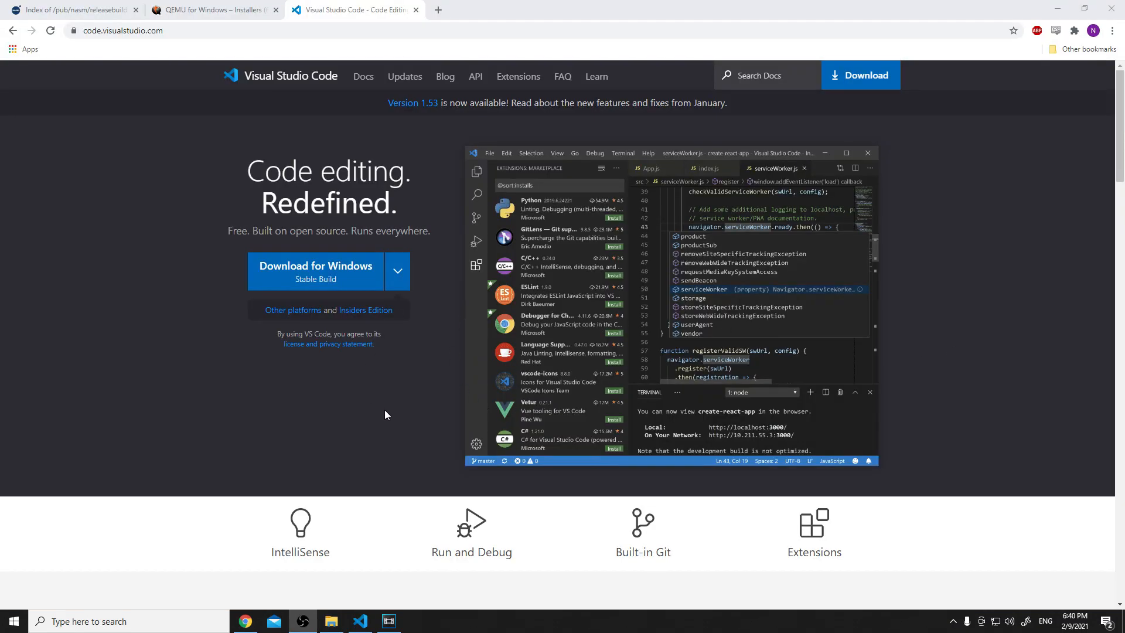
left_click(331, 621)
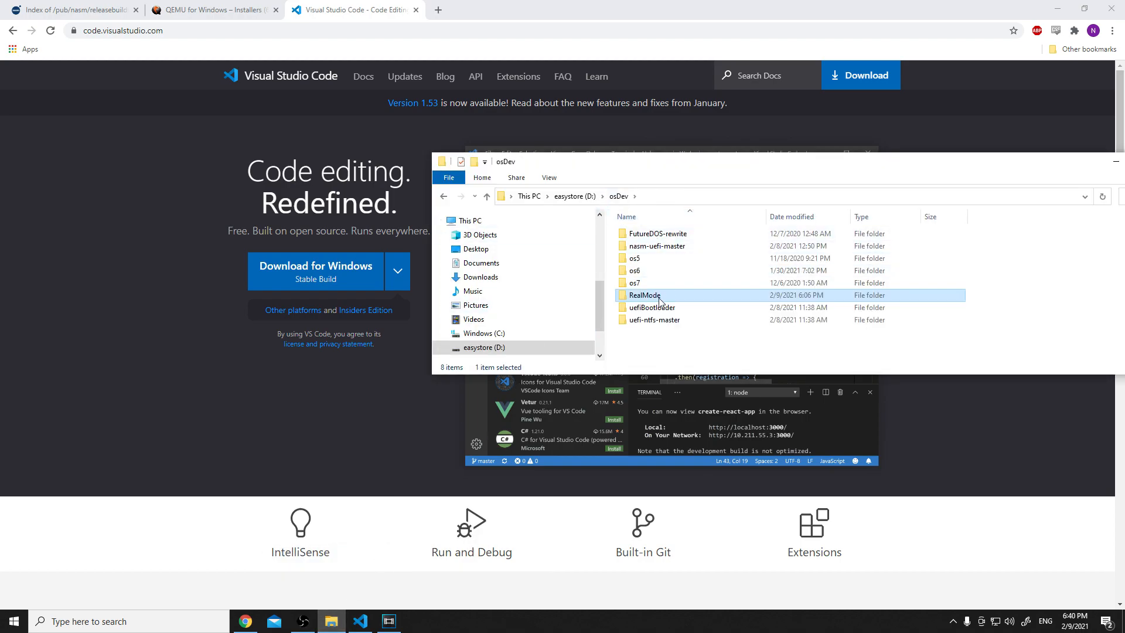
- Use Open with Code on the RealMode folder in D:\osDev
right_click(659, 296)
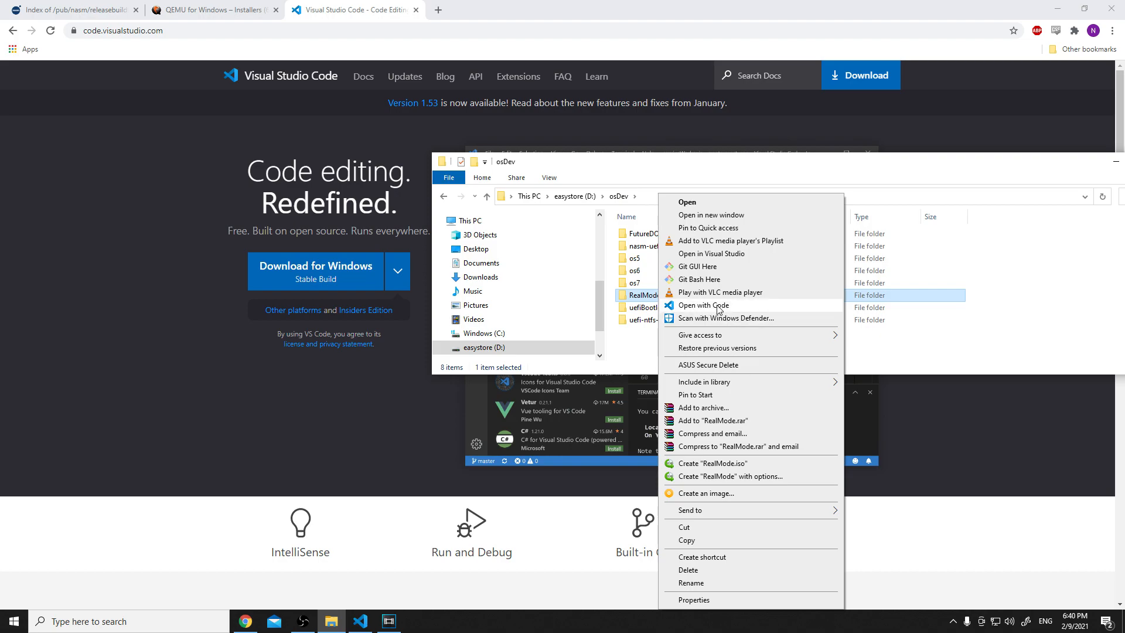
mouse_move(711, 309)
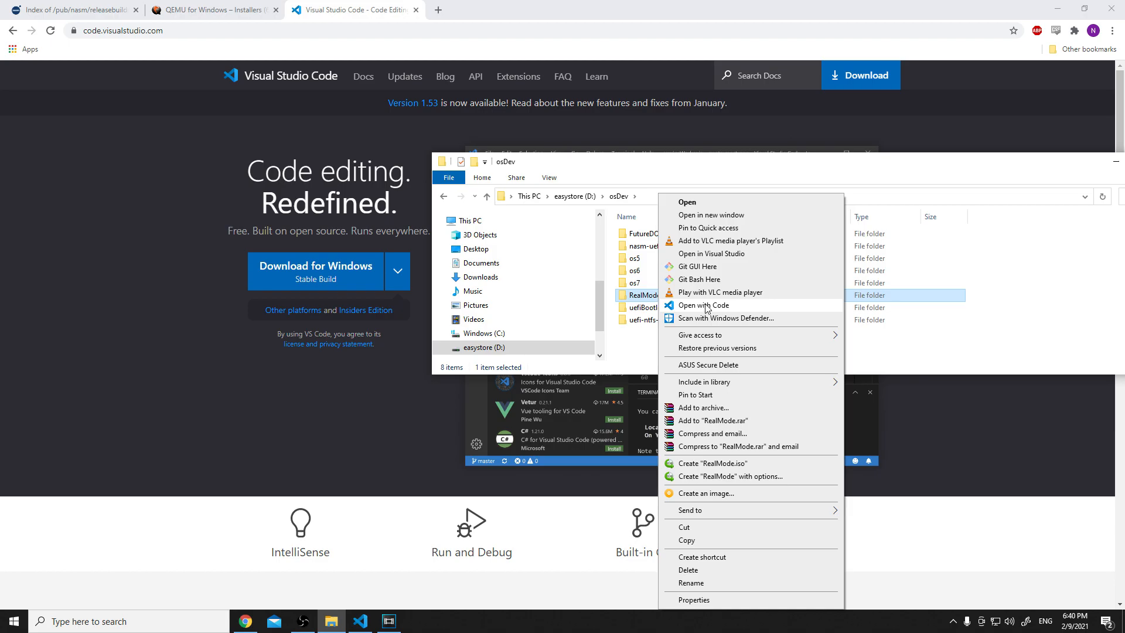
left_click(703, 305)
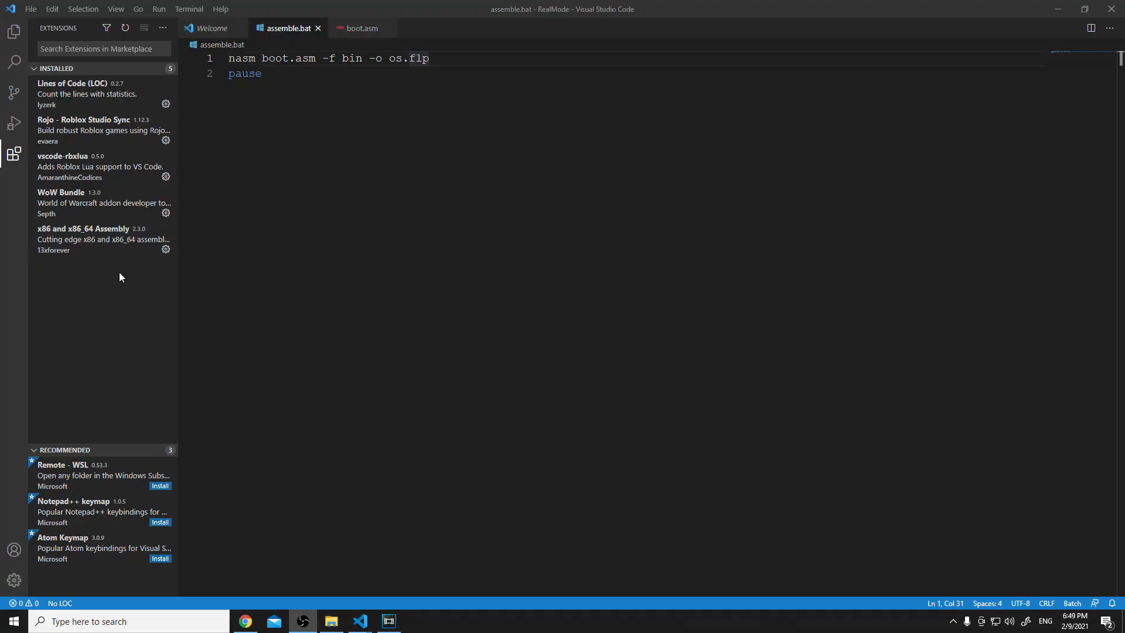
mouse_move(86, 239)
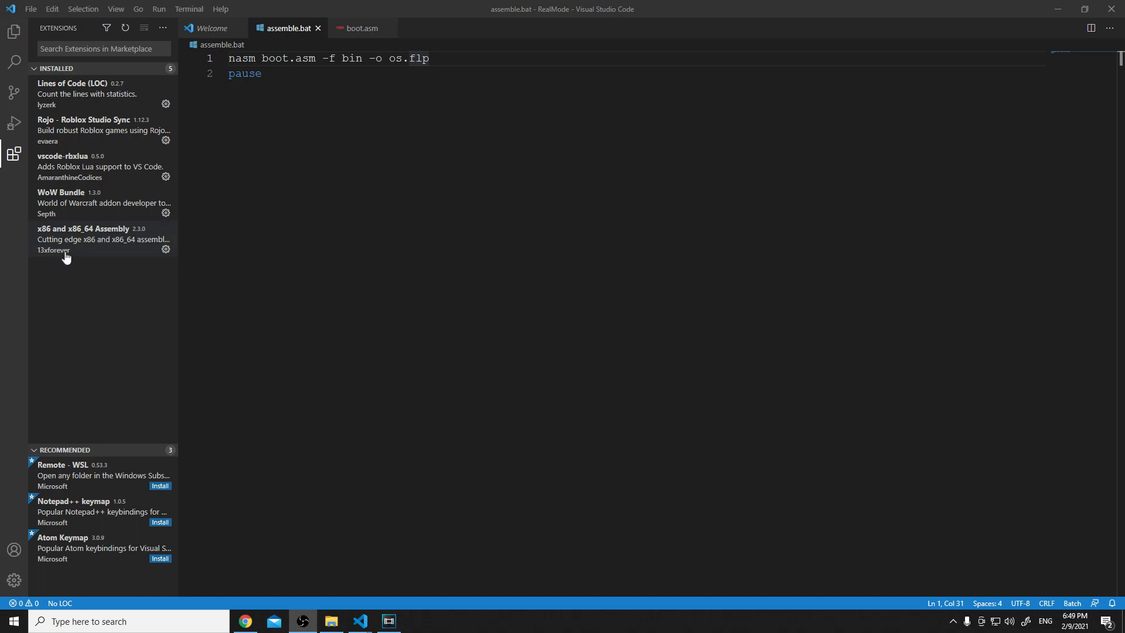
mouse_move(12, 152)
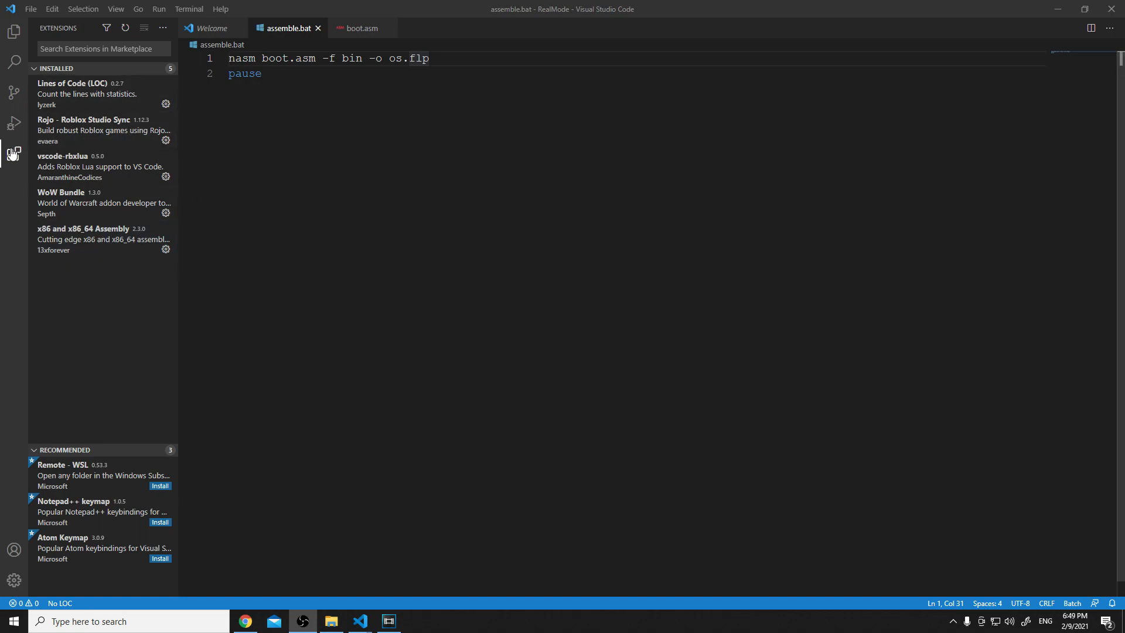
- Return from the Extensions view to the Explorer showing boot.asm and assemble.bat
left_click(11, 28)
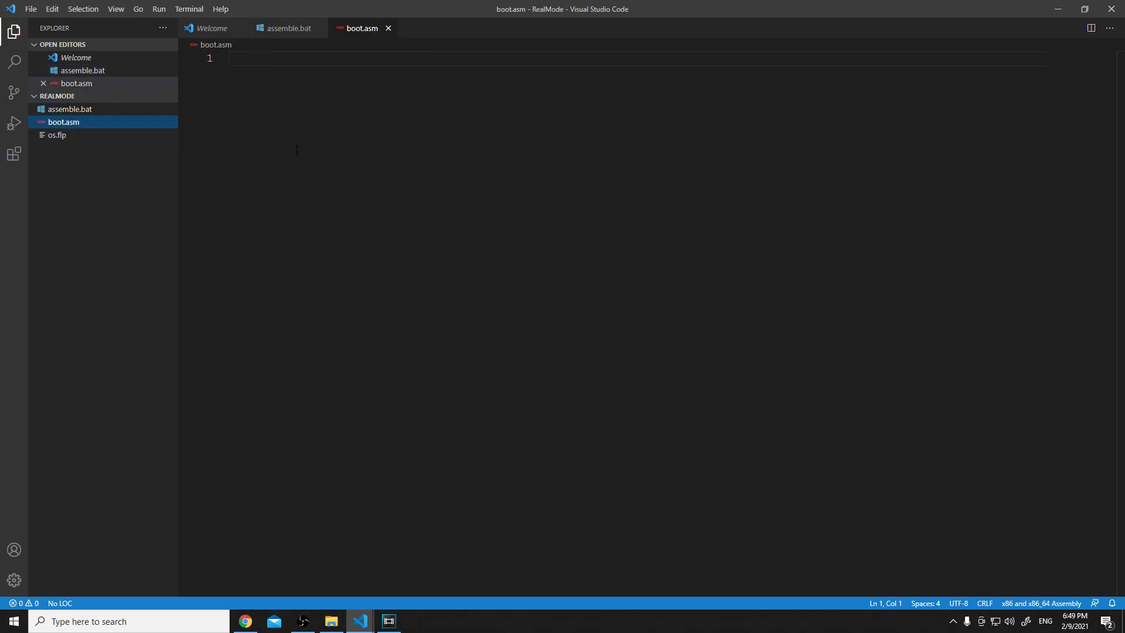
mouse_move(150, 276)
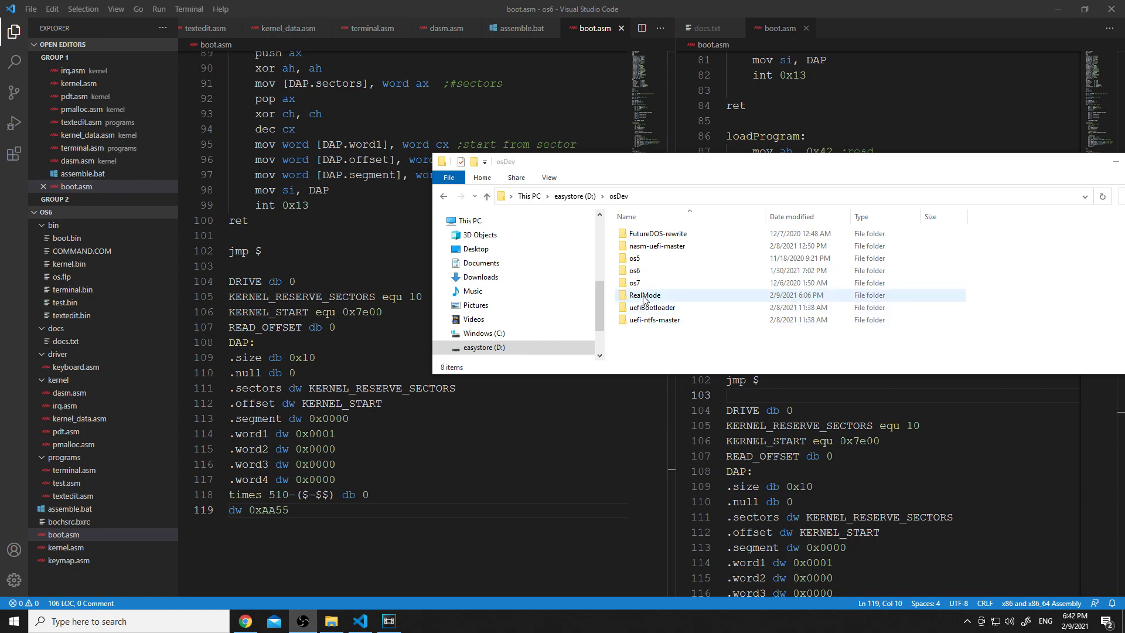
- Look inside the empty RealMode folder, then open it with Code from osDev
double_click(644, 295)
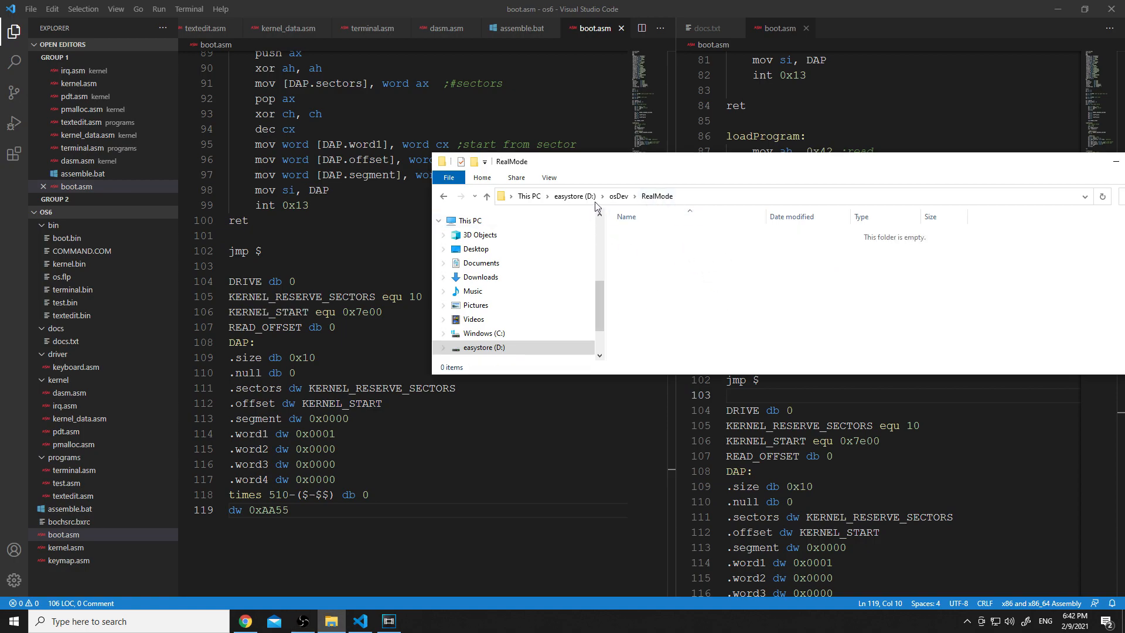
right_click(643, 296)
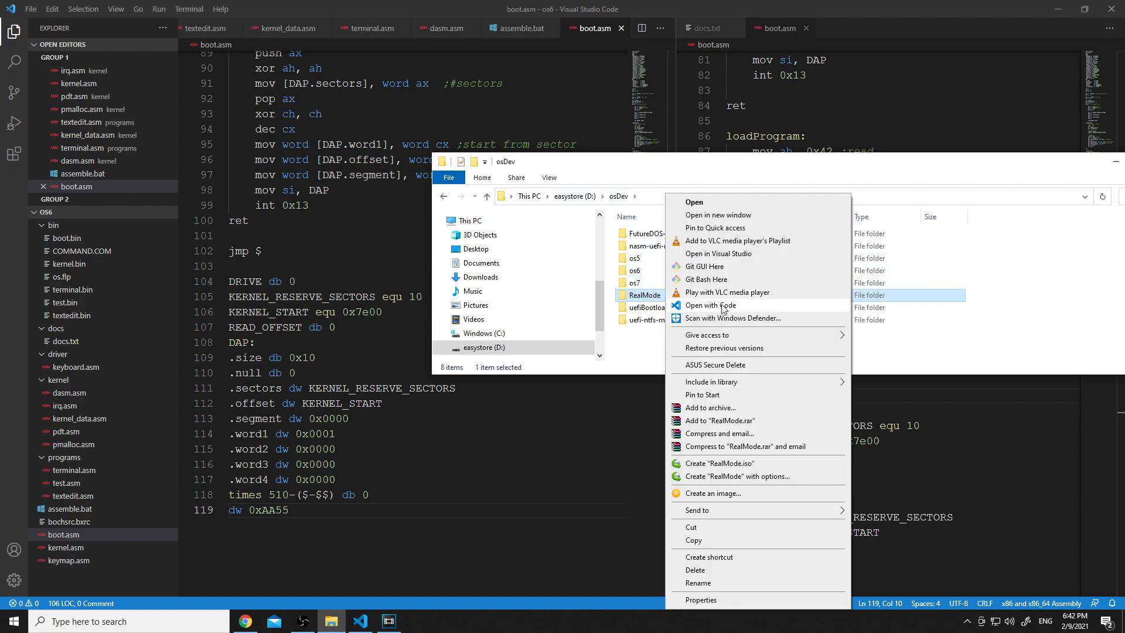
left_click(710, 305)
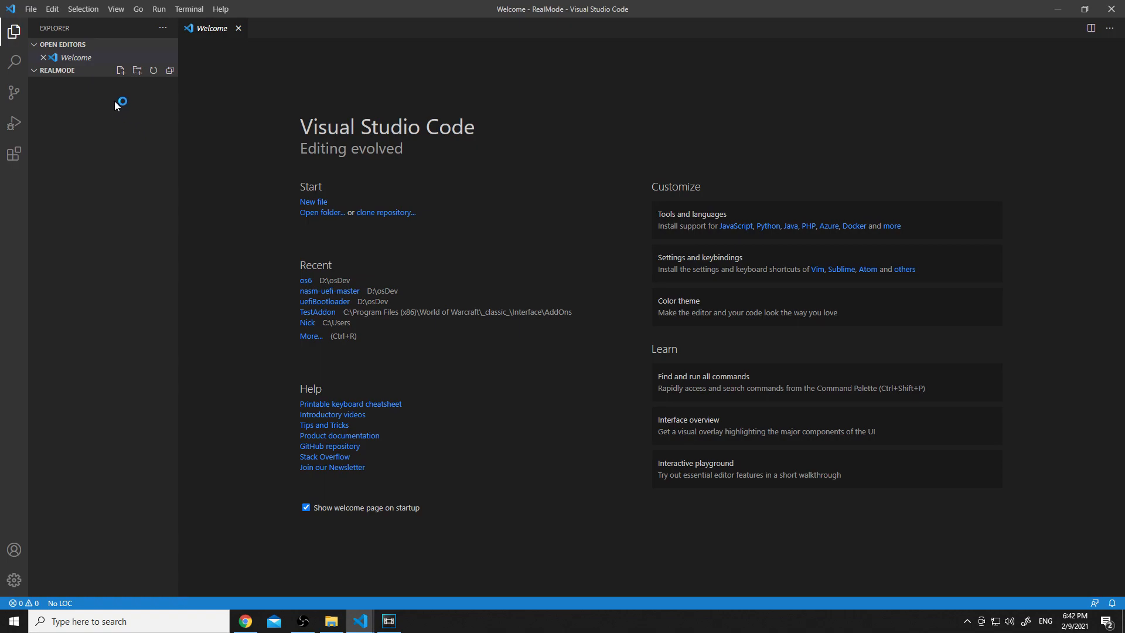
mouse_move(121, 70)
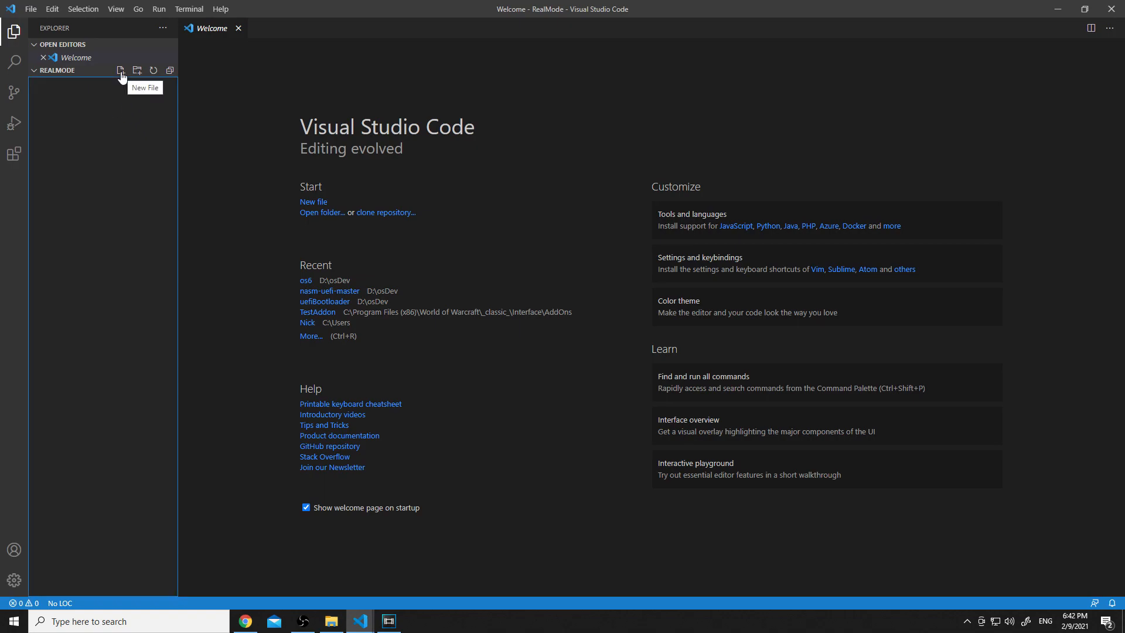
- Create a new empty file named assemble.bat in the RealMode folder
left_click(121, 71)
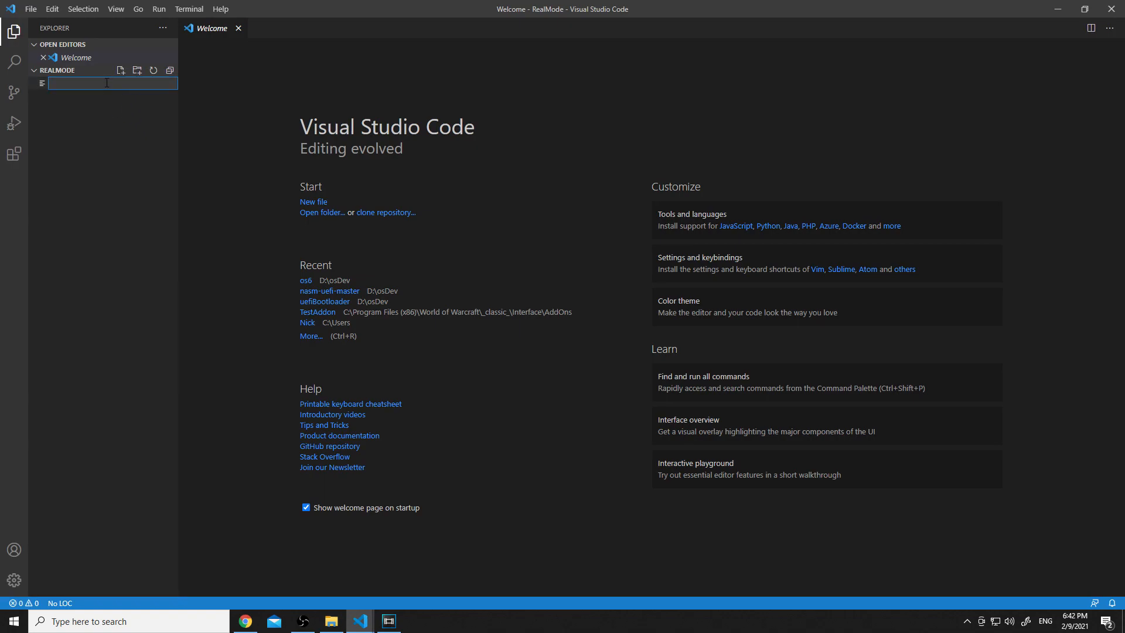
type("a")
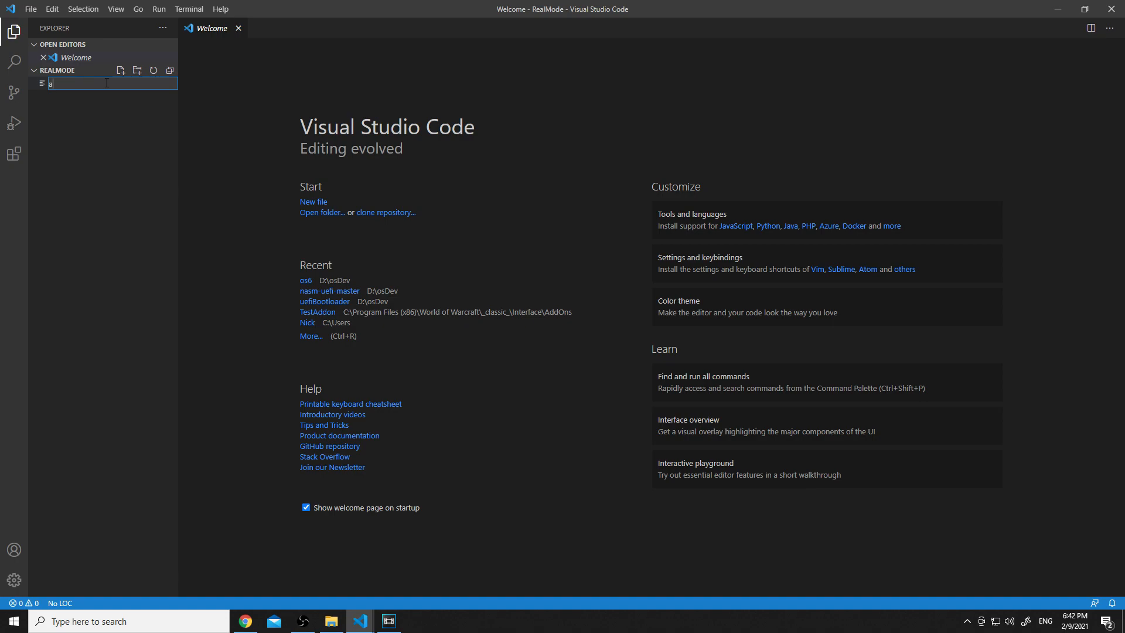
type("assemble.bat")
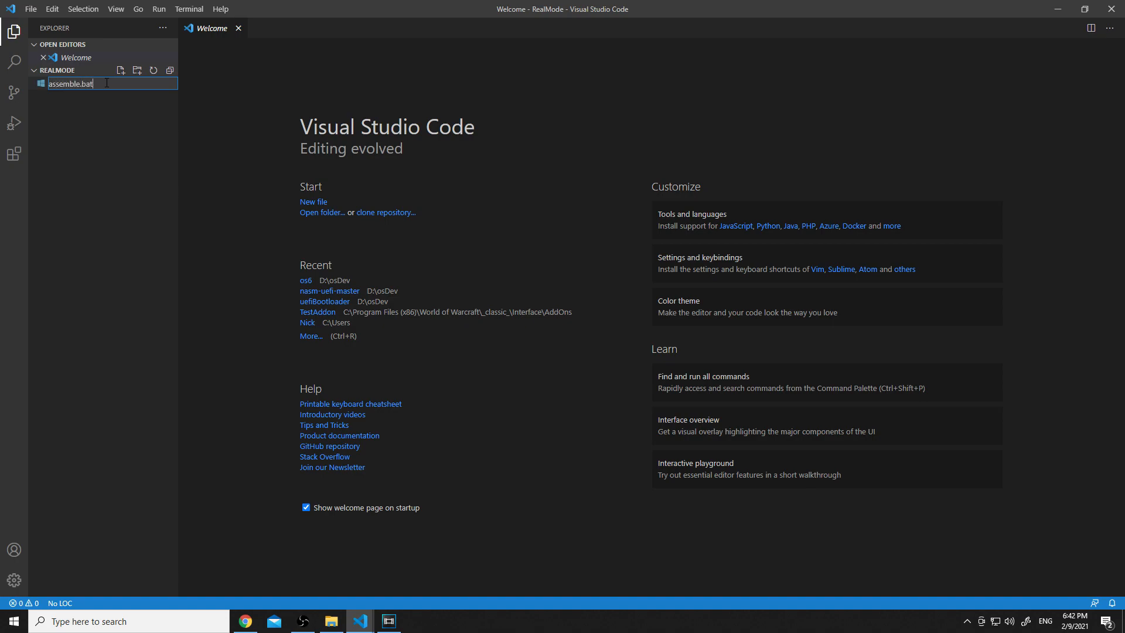
key("Enter")
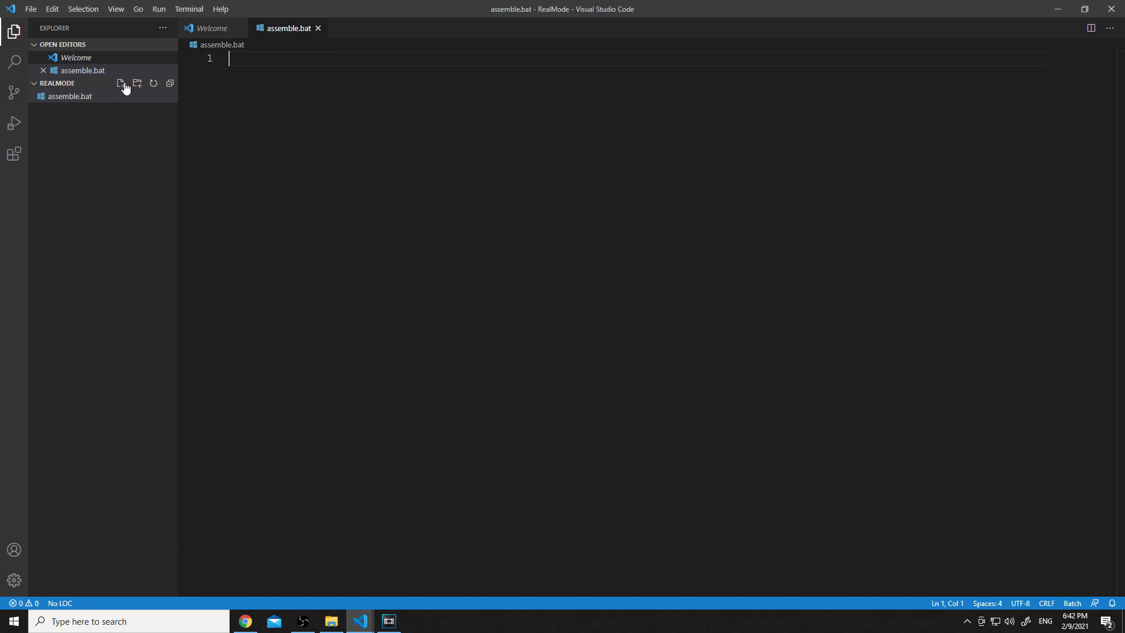
- Create a second new file named boot.asm
left_click(120, 83)
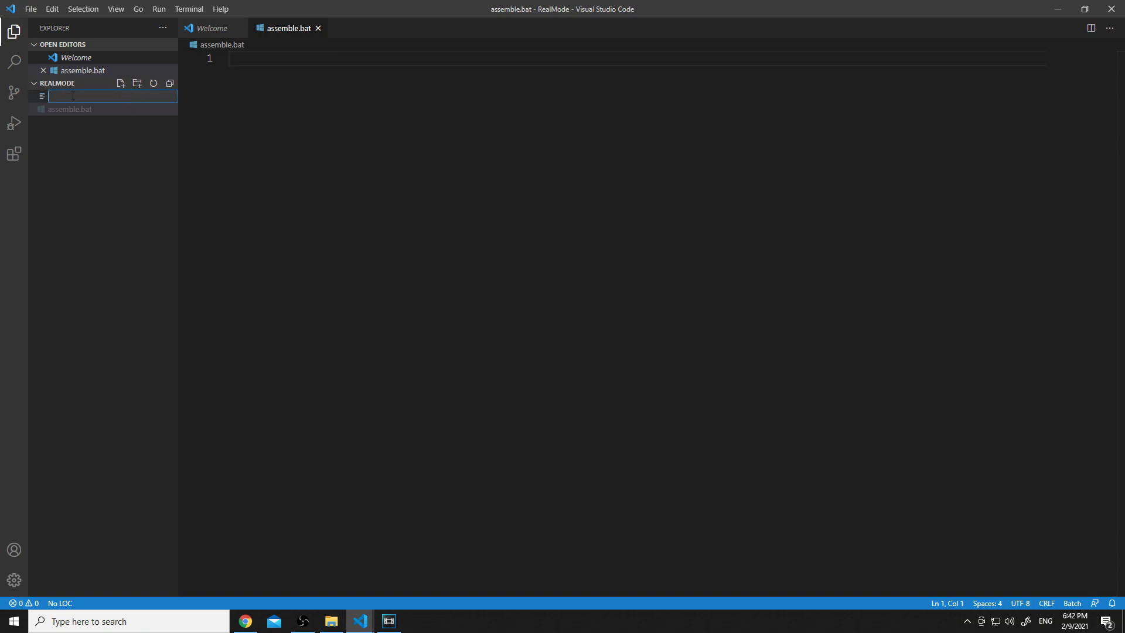
type("boot")
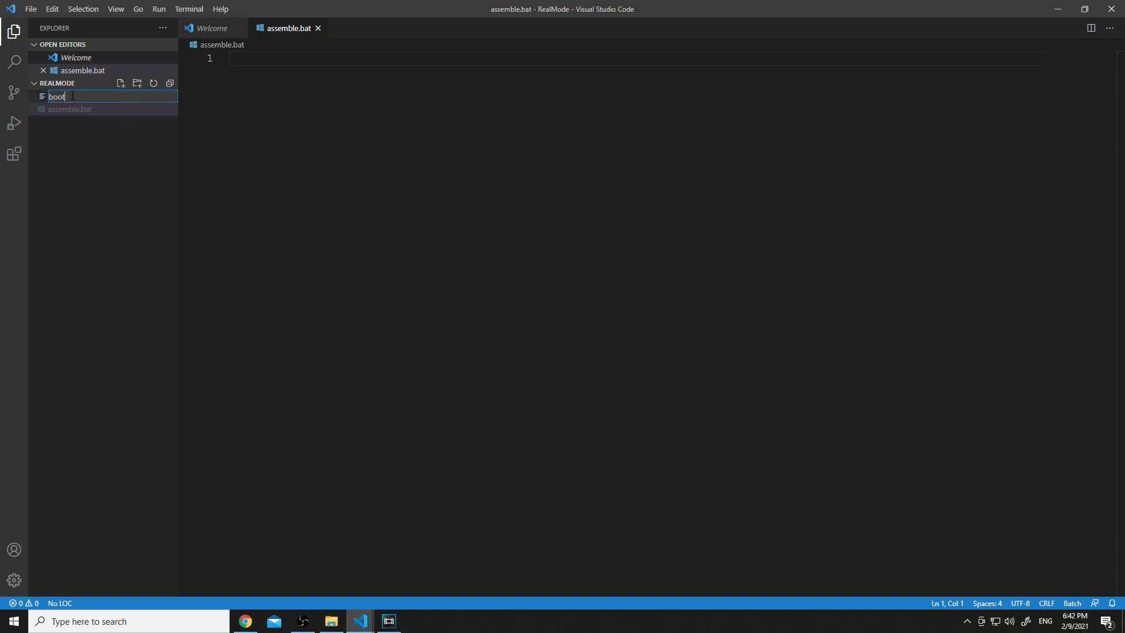
type(".asm")
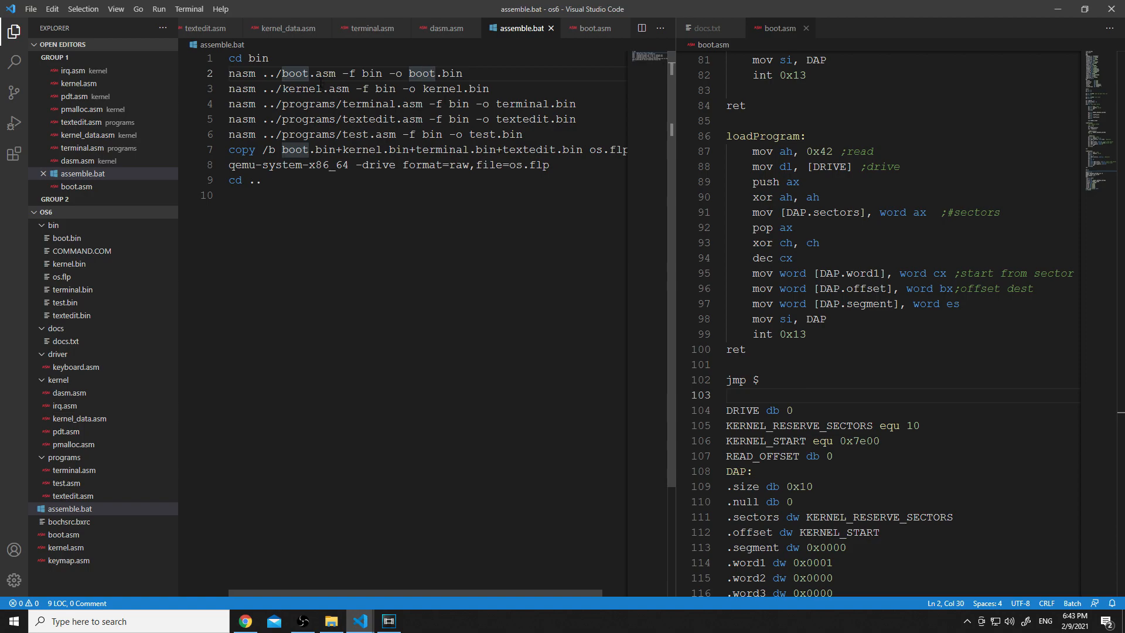
double_click(326, 73)
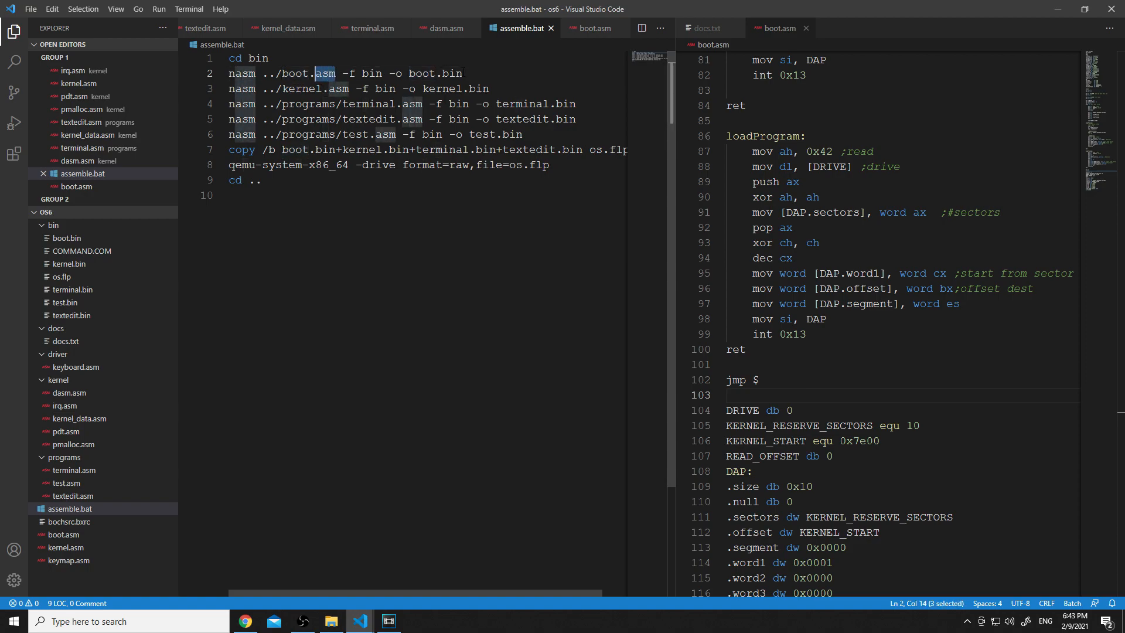
double_click(453, 72)
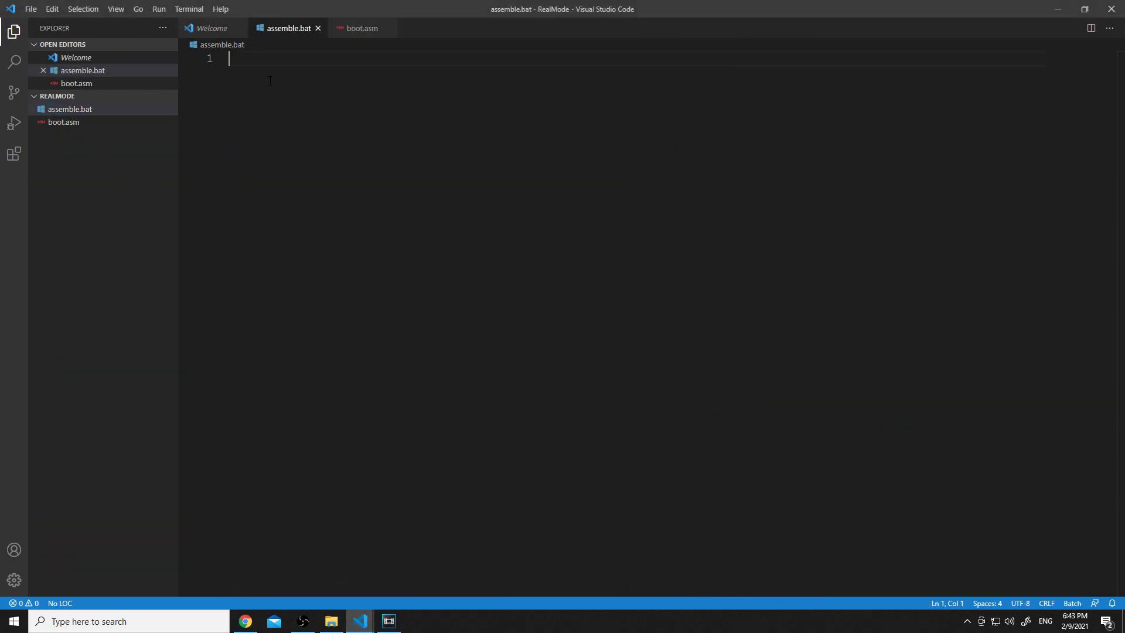
- Write the command 'nasm boot.asm -f bin -o os.flp' in assemble.bat
type("nasm boot.asm")
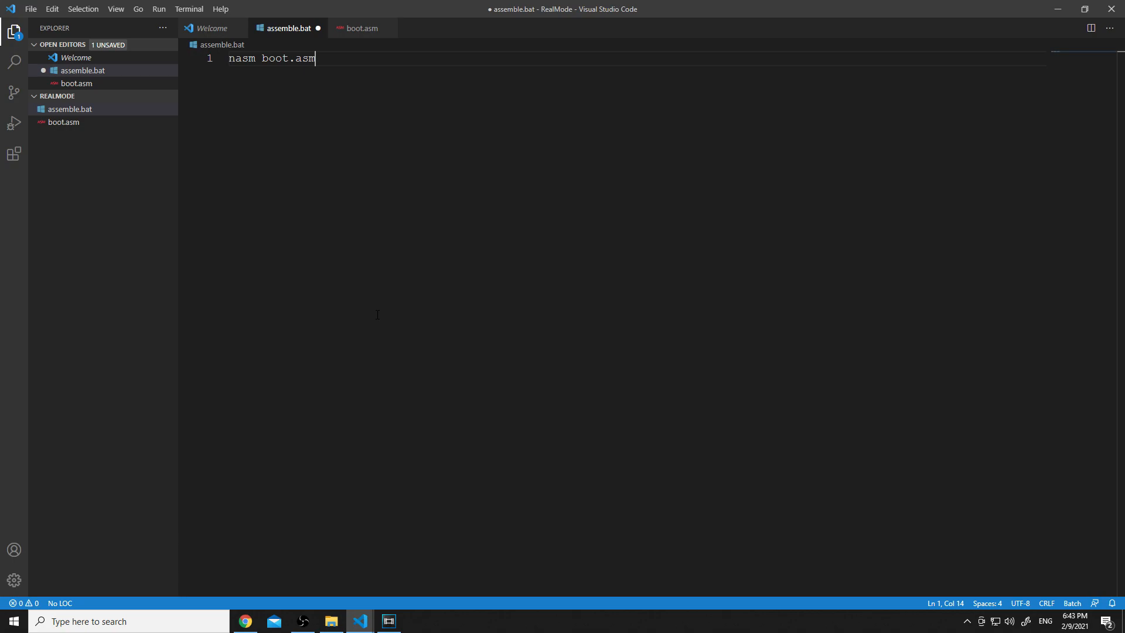
type("-f bin")
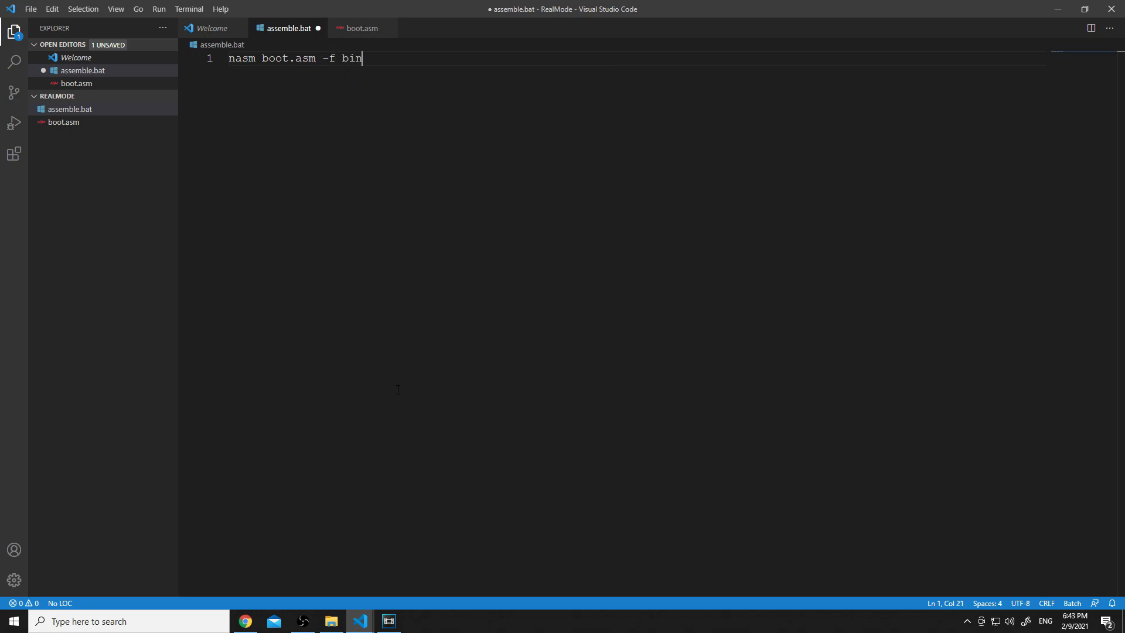
type("-o")
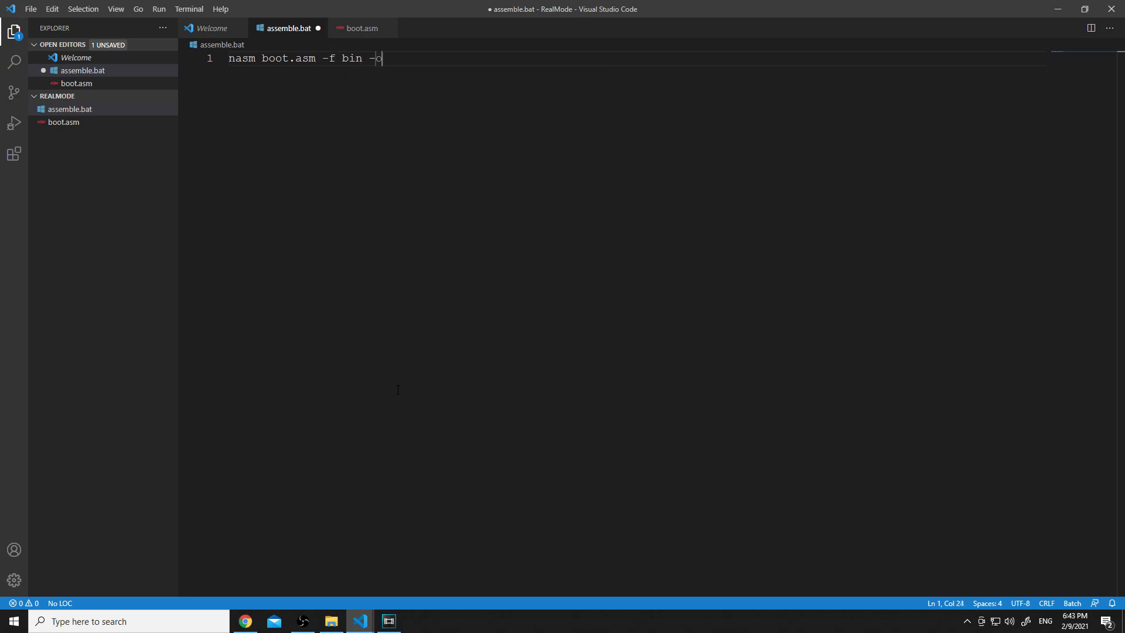
type("o")
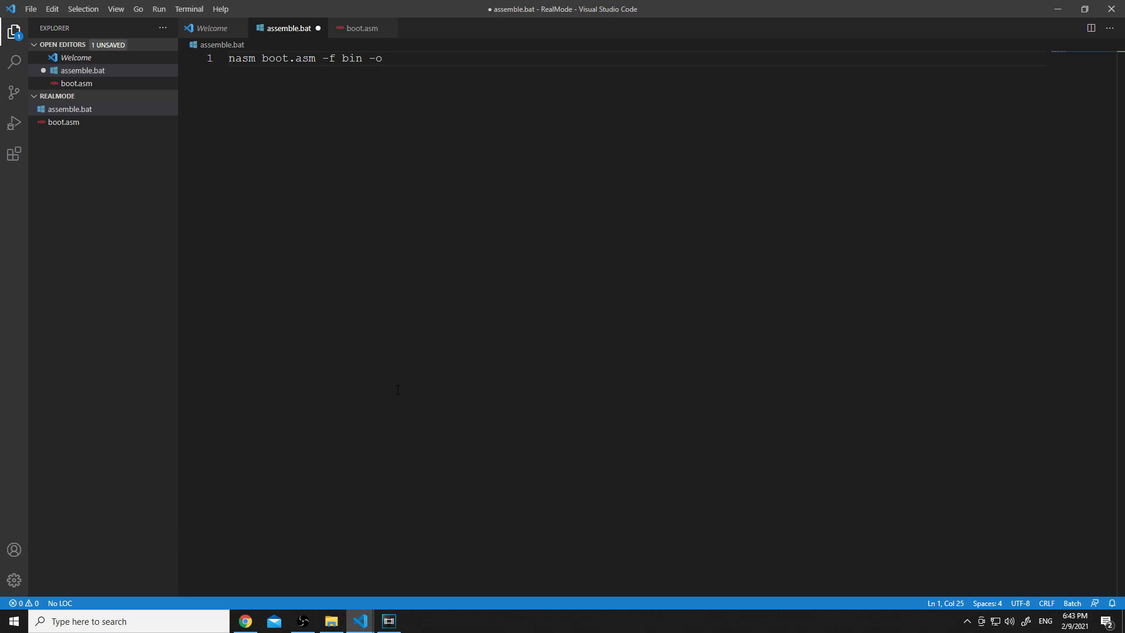
type("os")
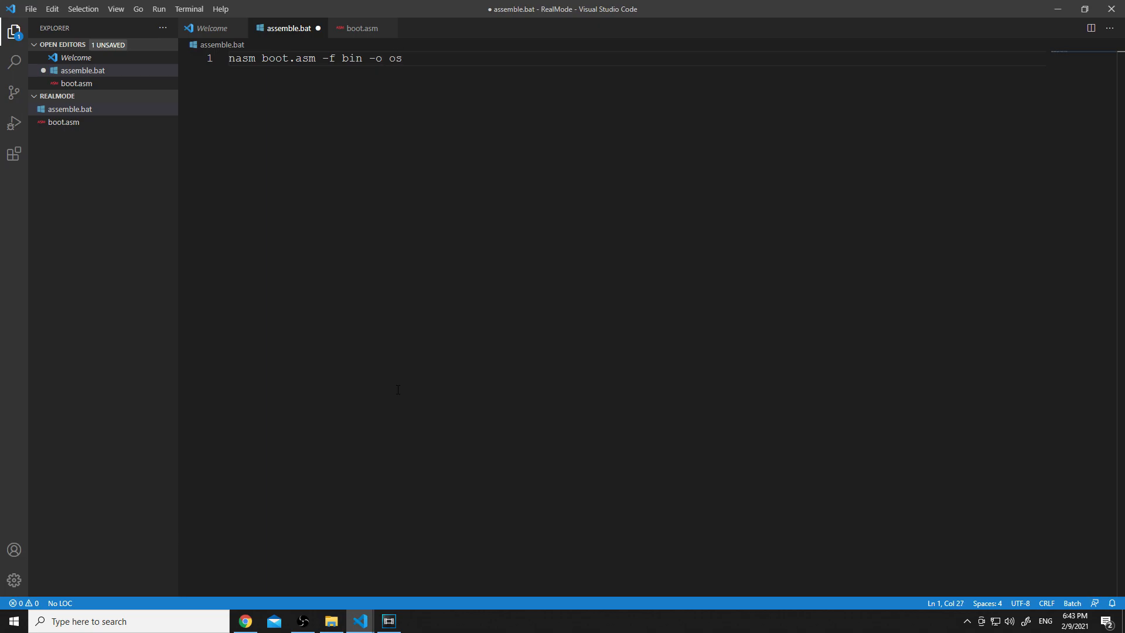
type(".")
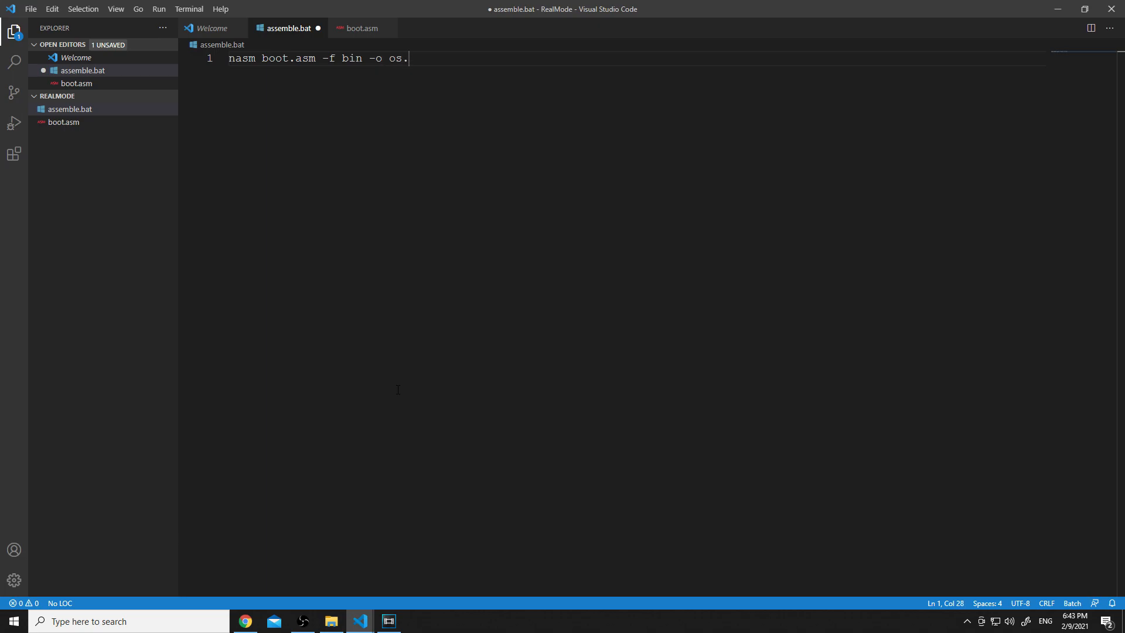
type("flp")
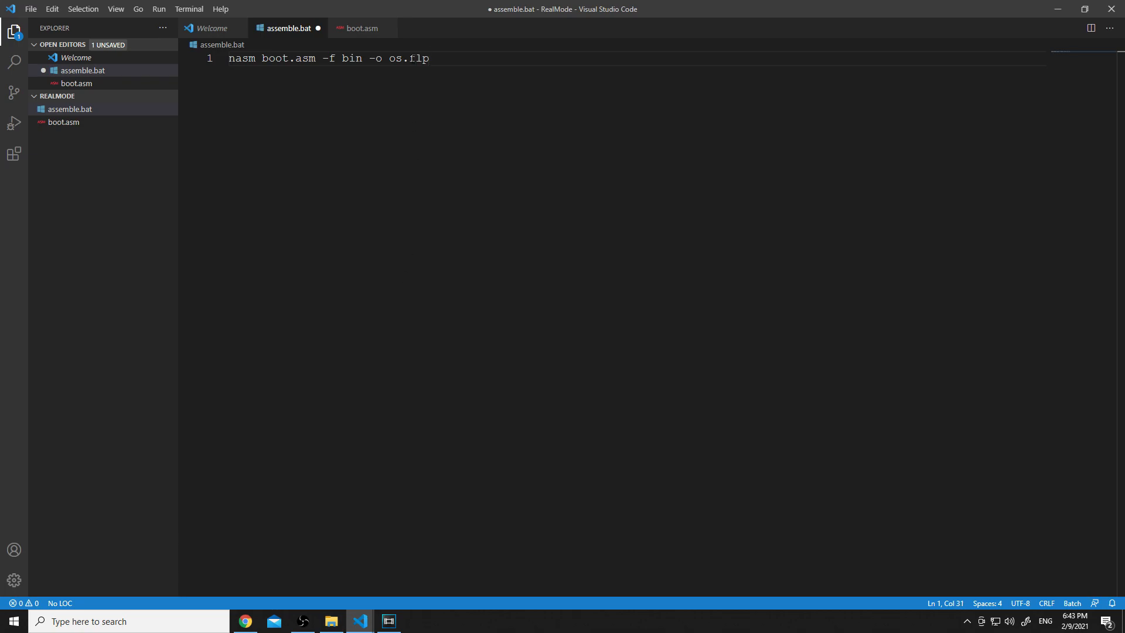
- Briefly change the output extension to img, then restore os.flp and save the script
double_click(420, 59)
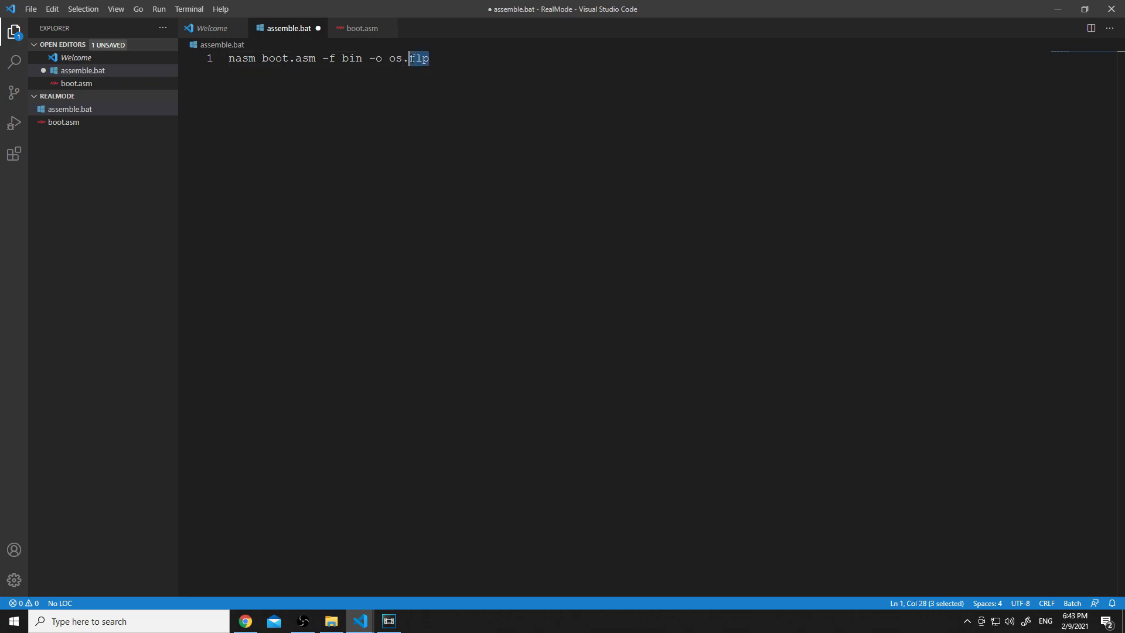
type("img")
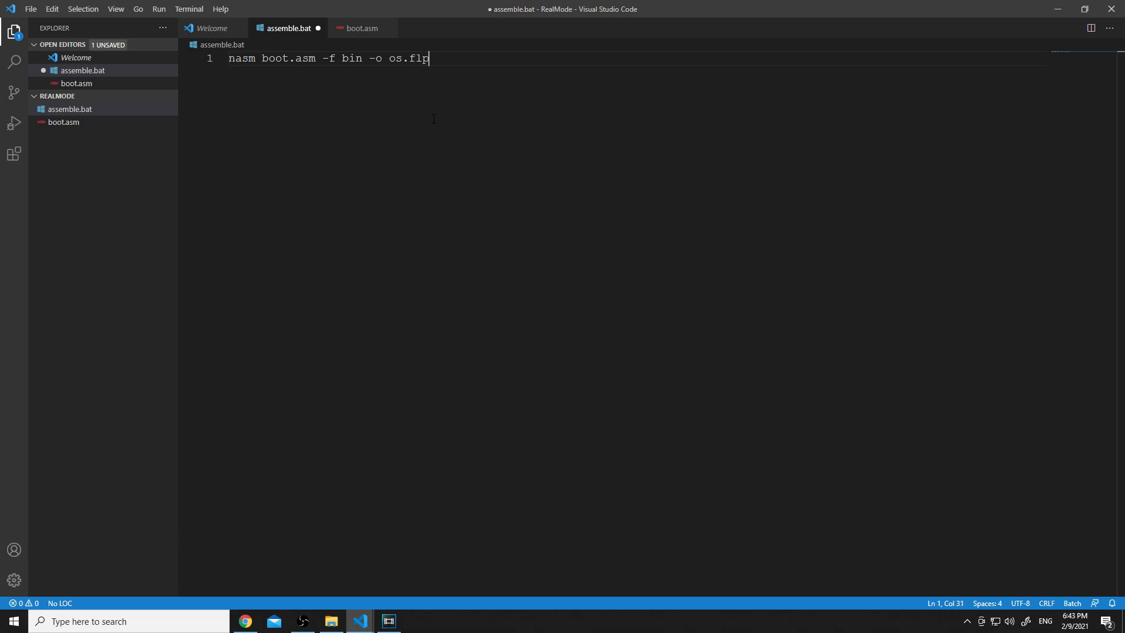
double_click(412, 58)
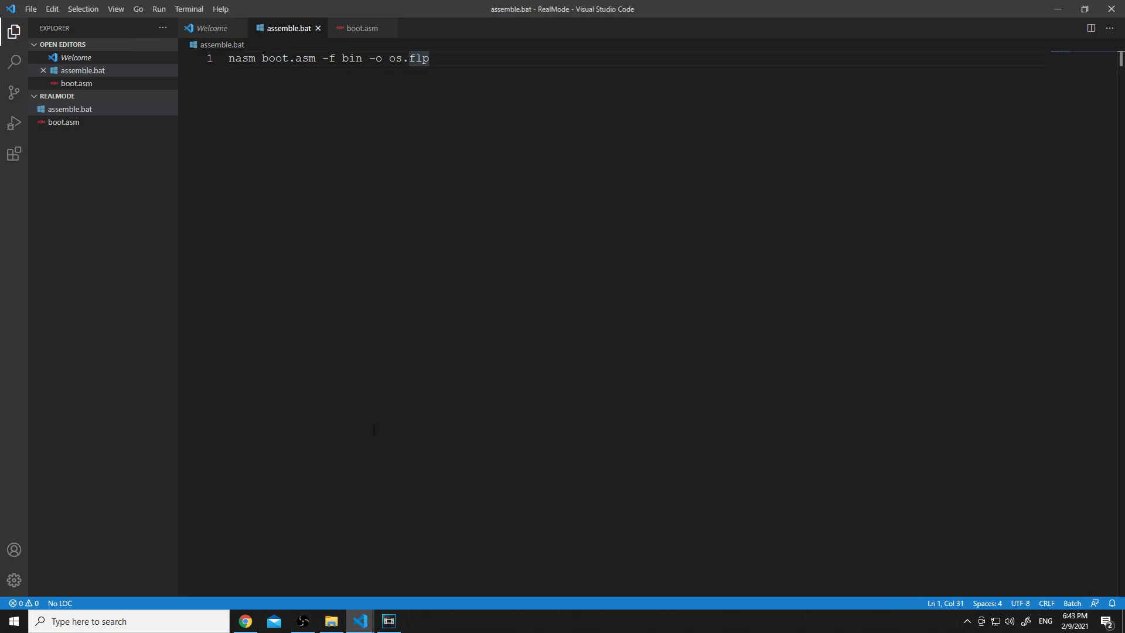
- Browse into osDev\RealMode and look at the newly generated 0 KB os.flp image
left_click(330, 621)
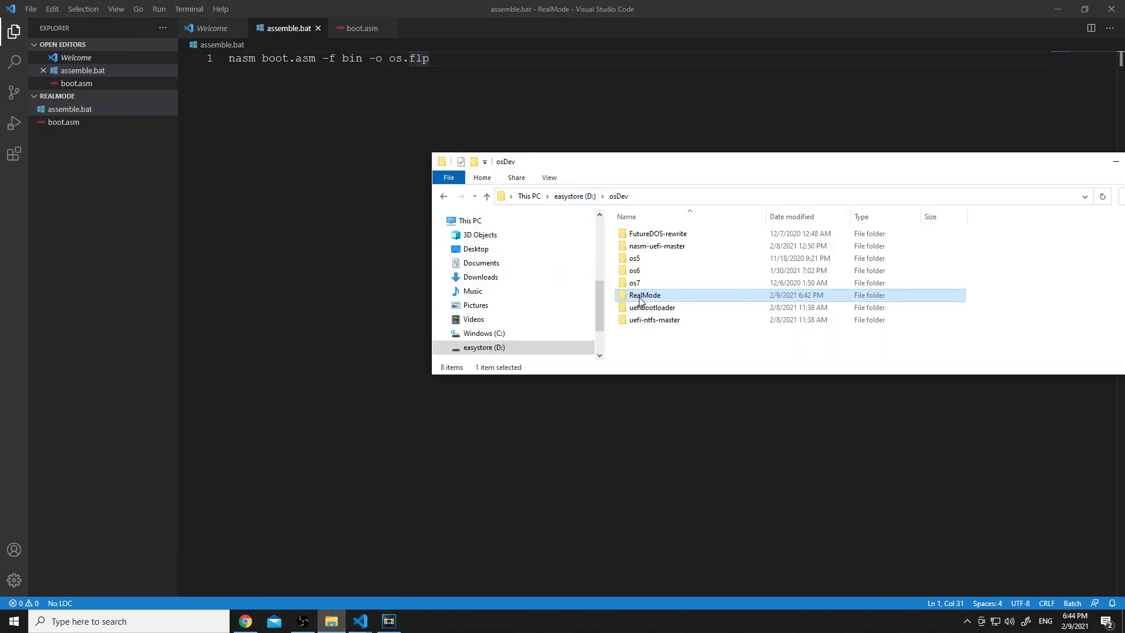
double_click(645, 295)
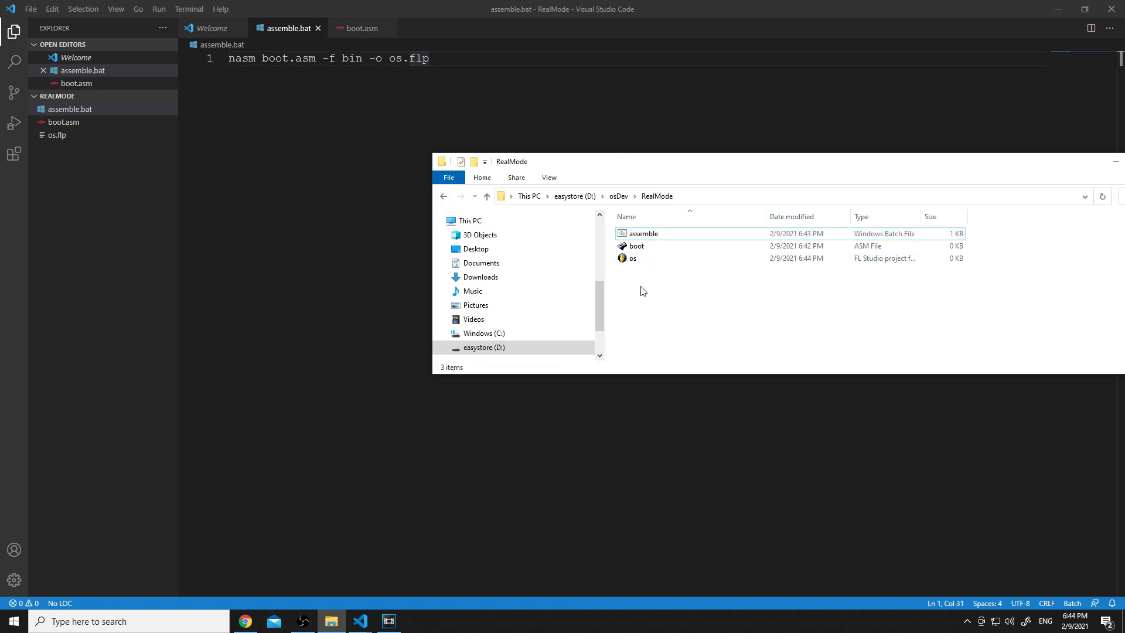
mouse_move(870, 264)
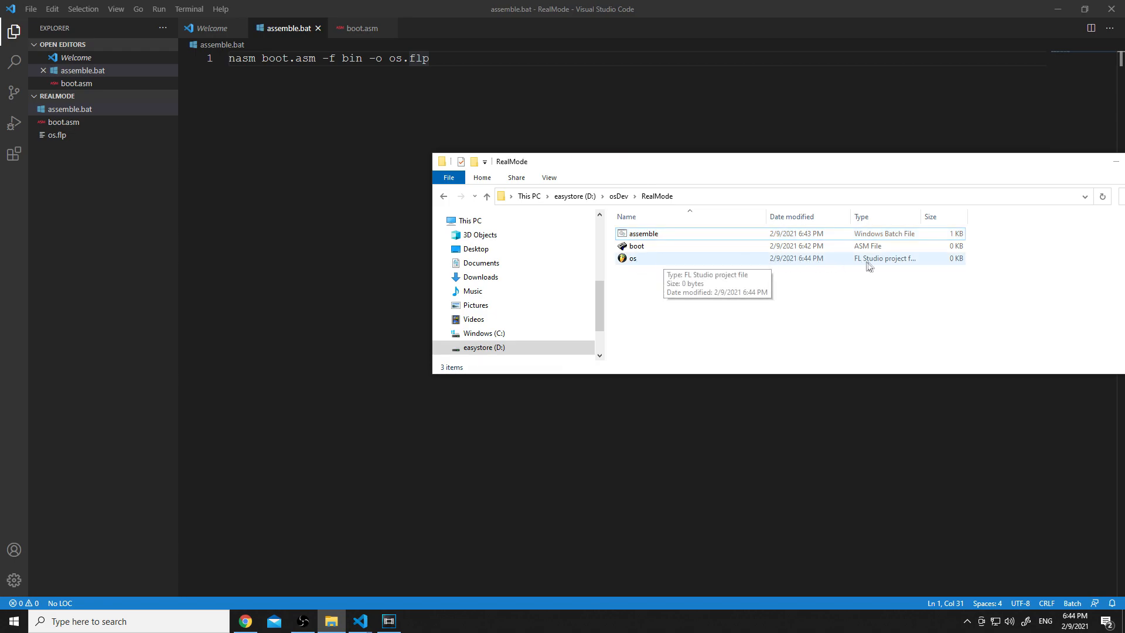
mouse_move(640, 295)
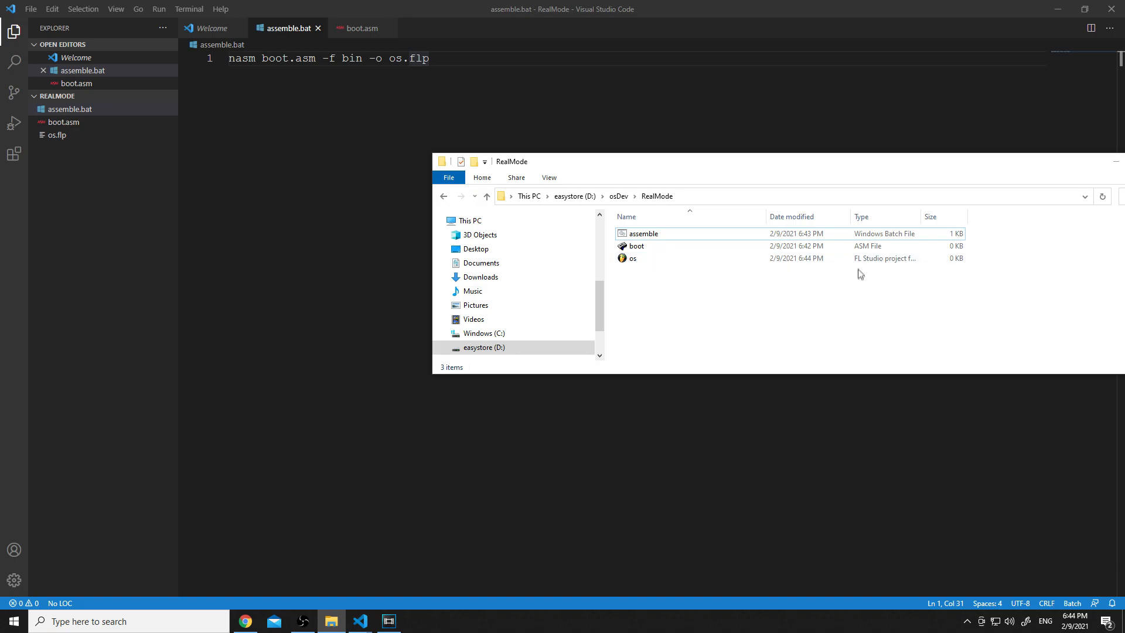
left_click(632, 258)
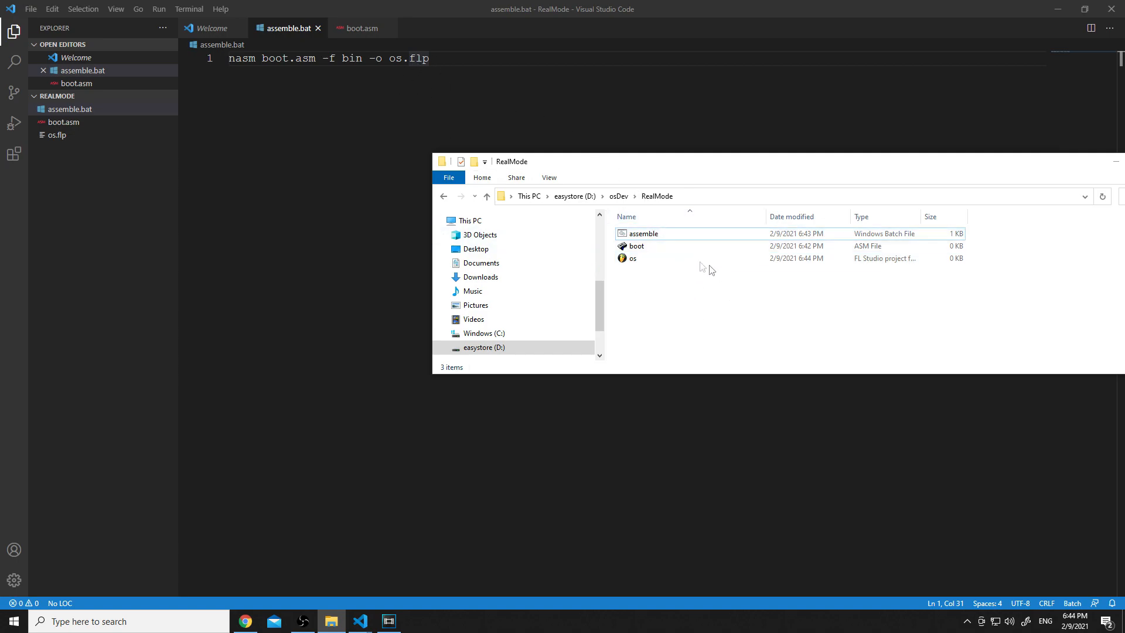
left_click(632, 258)
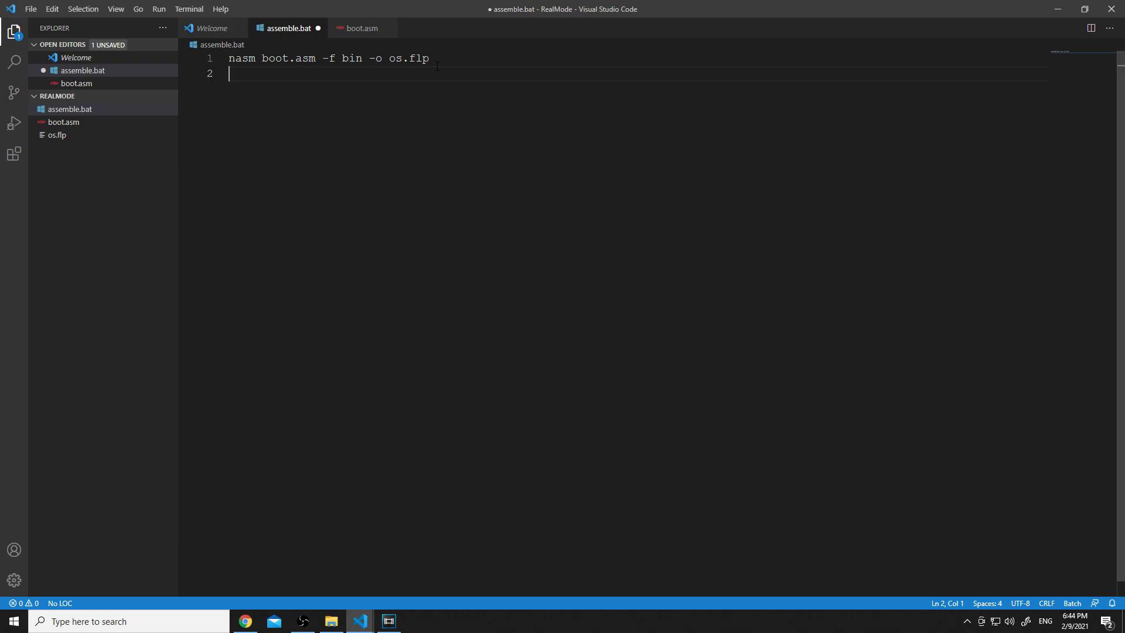
- Add a pause line to assemble.bat, save it and bring the RealMode folder forward
type("pause")
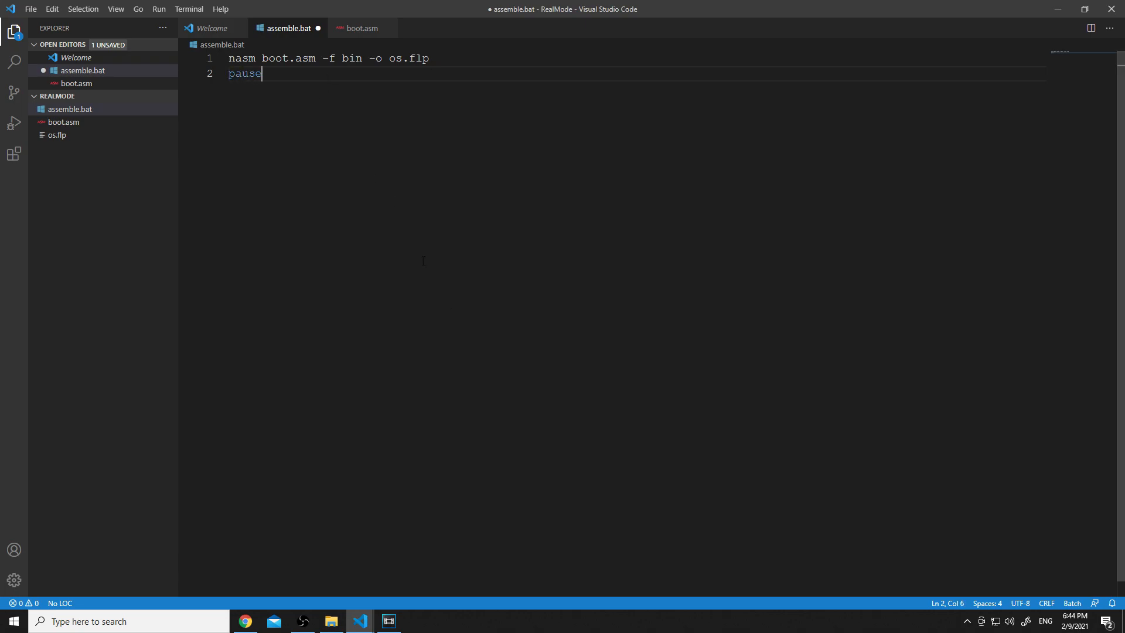
mouse_move(331, 621)
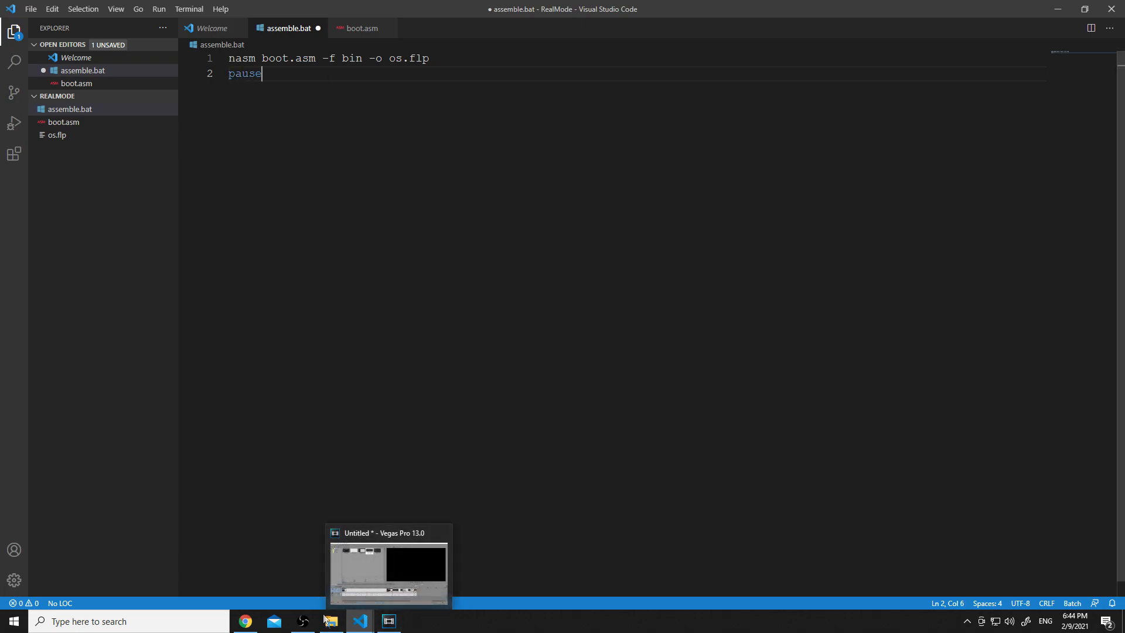
left_click(330, 621)
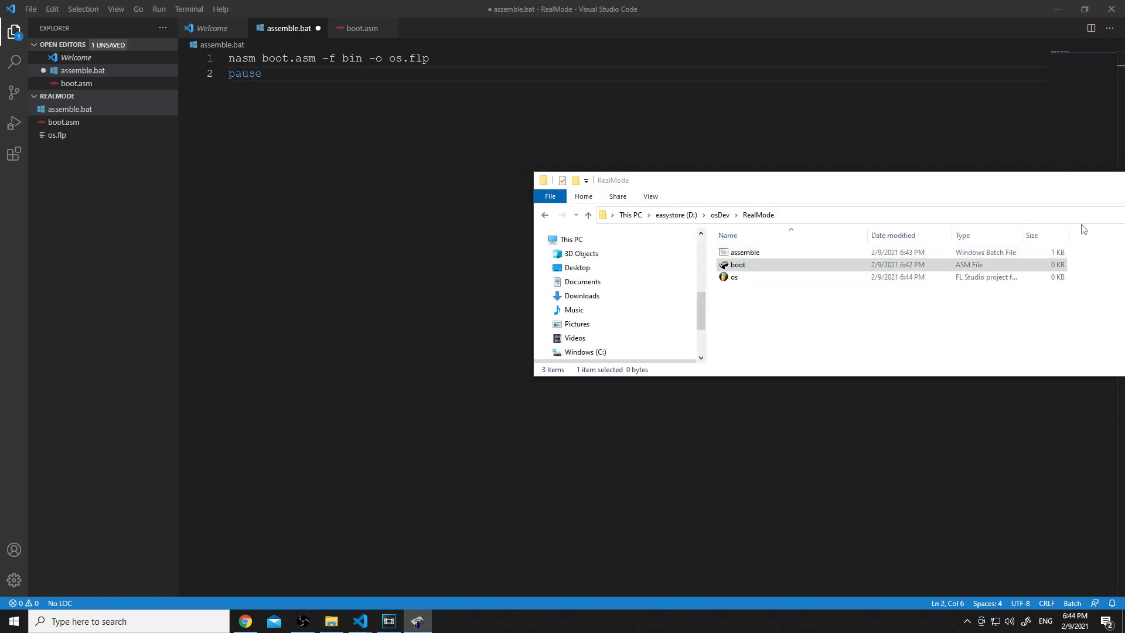
left_click(745, 252)
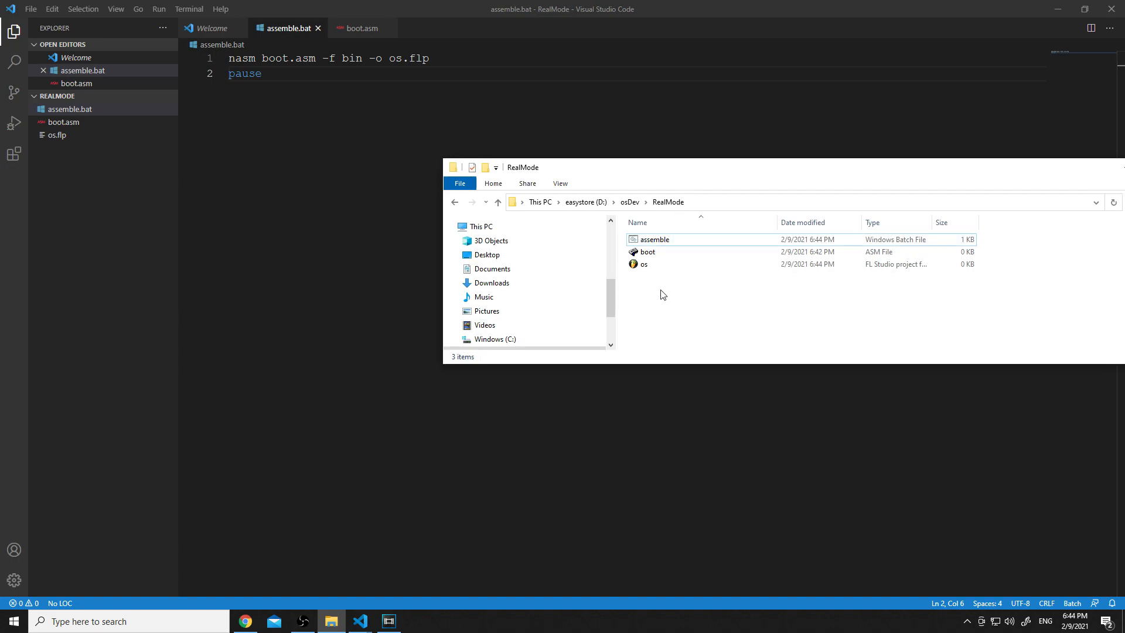
- Run assemble.bat from the RealMode folder so nasm builds os.flp and pauses
left_click(655, 239)
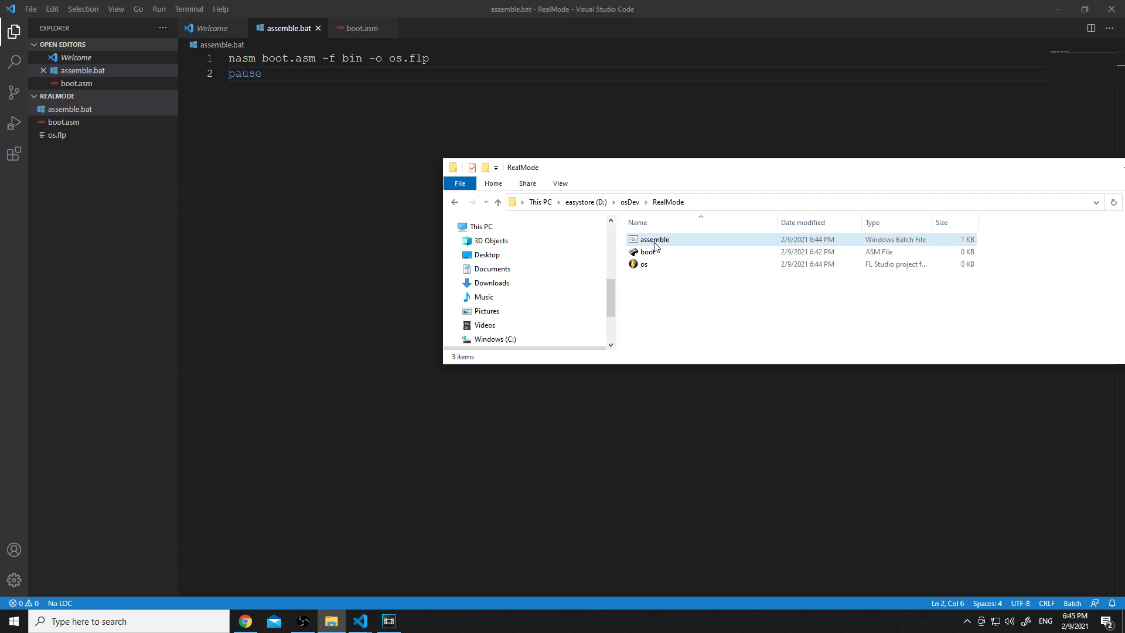
double_click(654, 240)
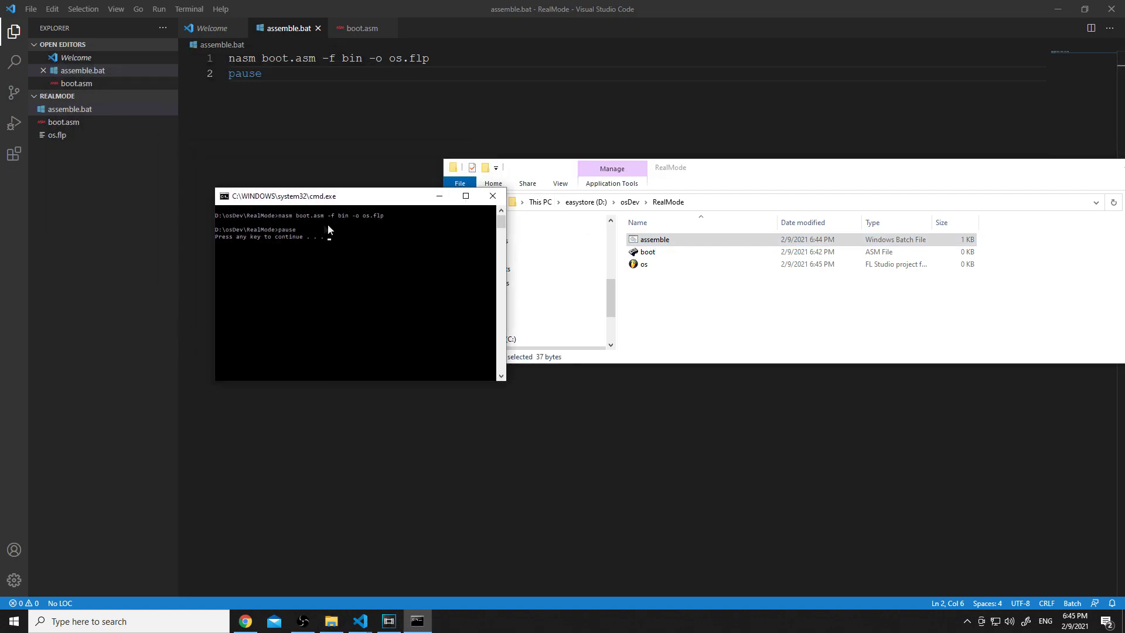
mouse_move(272, 271)
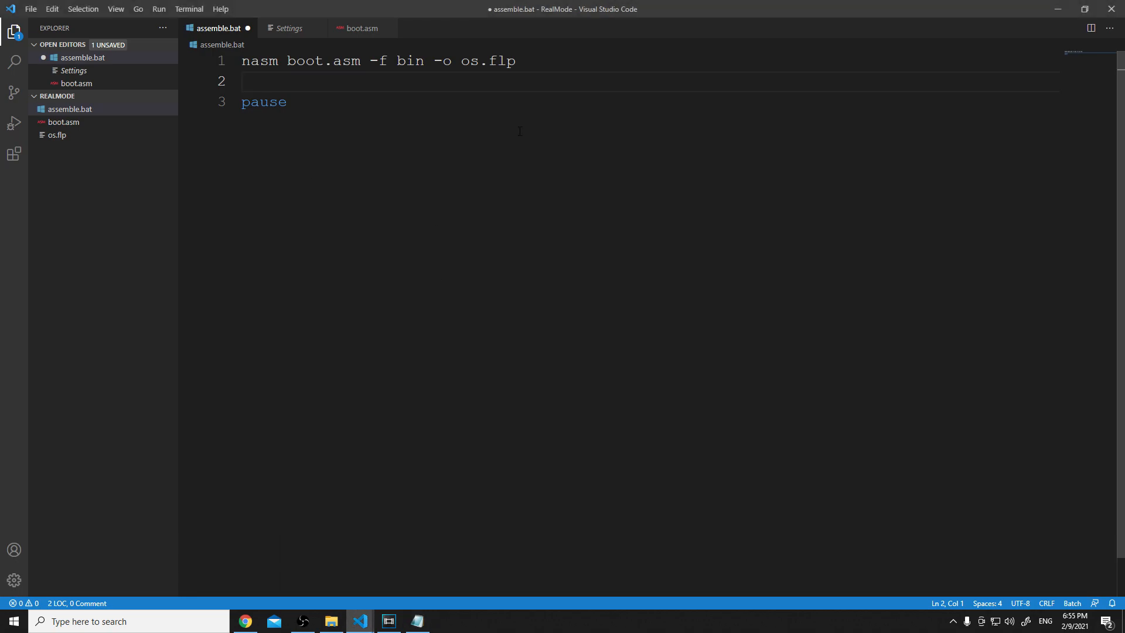
- Add the line qemu-system-x86_64 -drive format=raw,file=os.flp before pause and save
type("qemu")
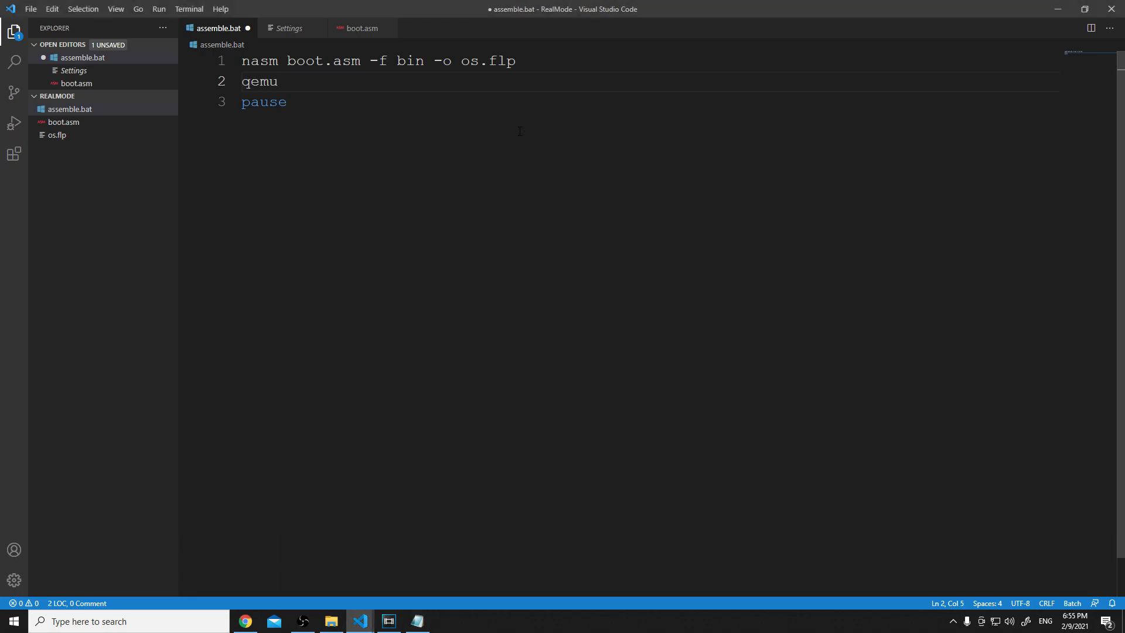
type("-system")
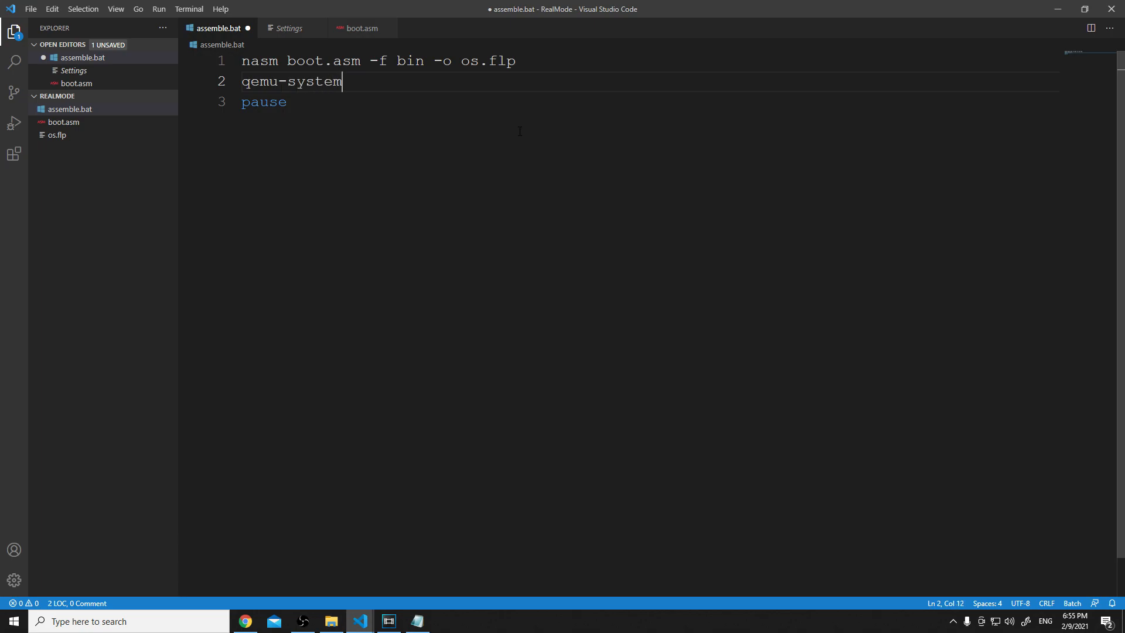
type("-x8")
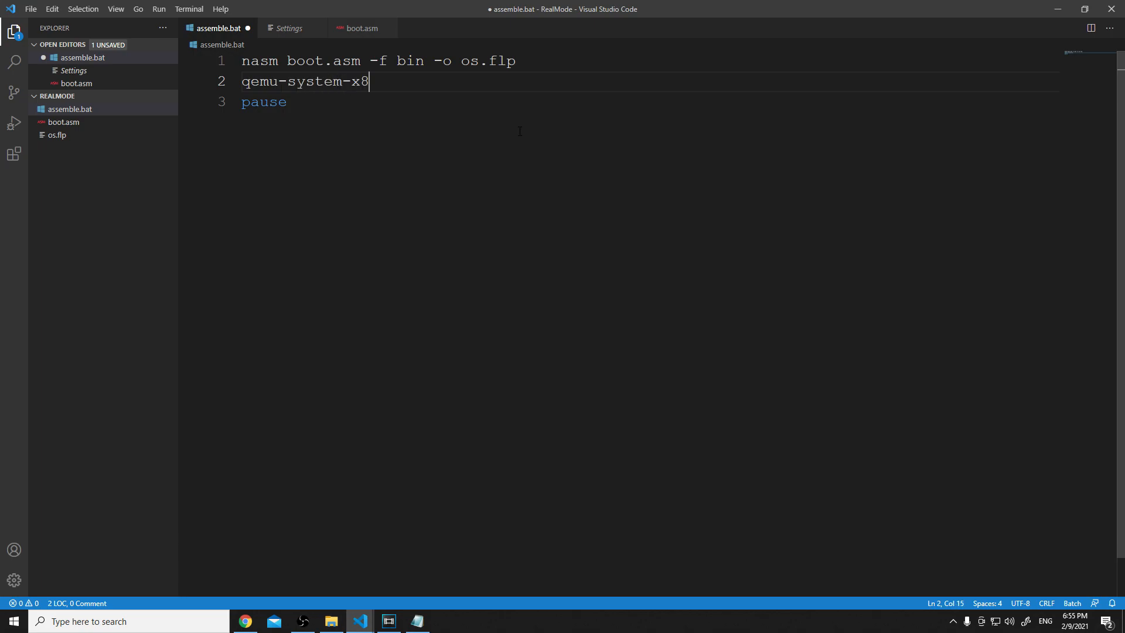
type("6_64")
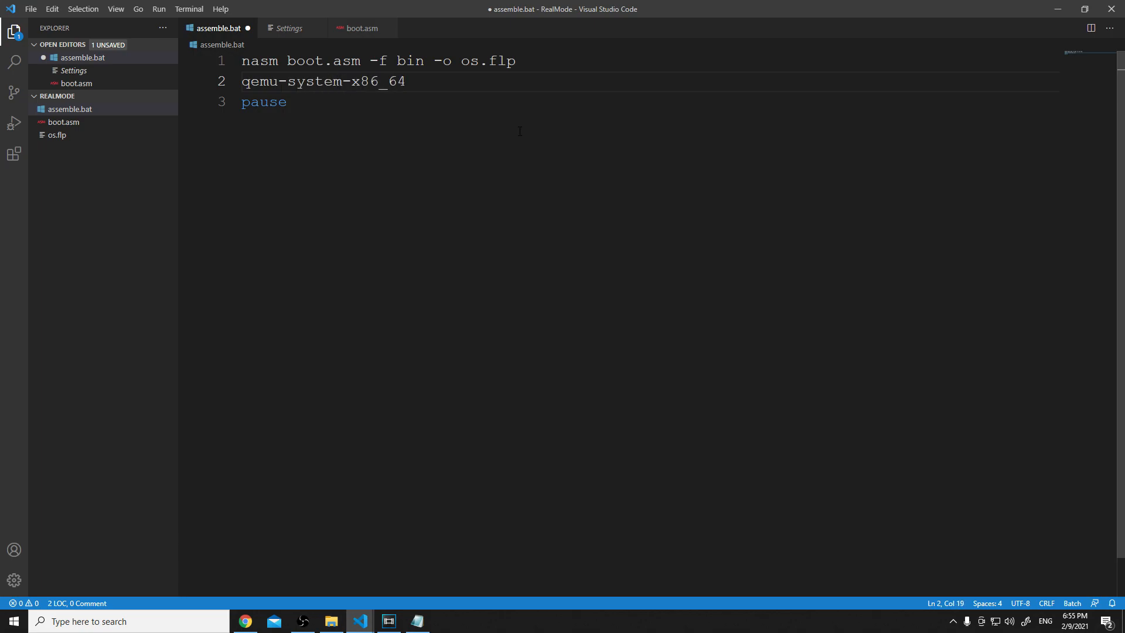
type("-drive")
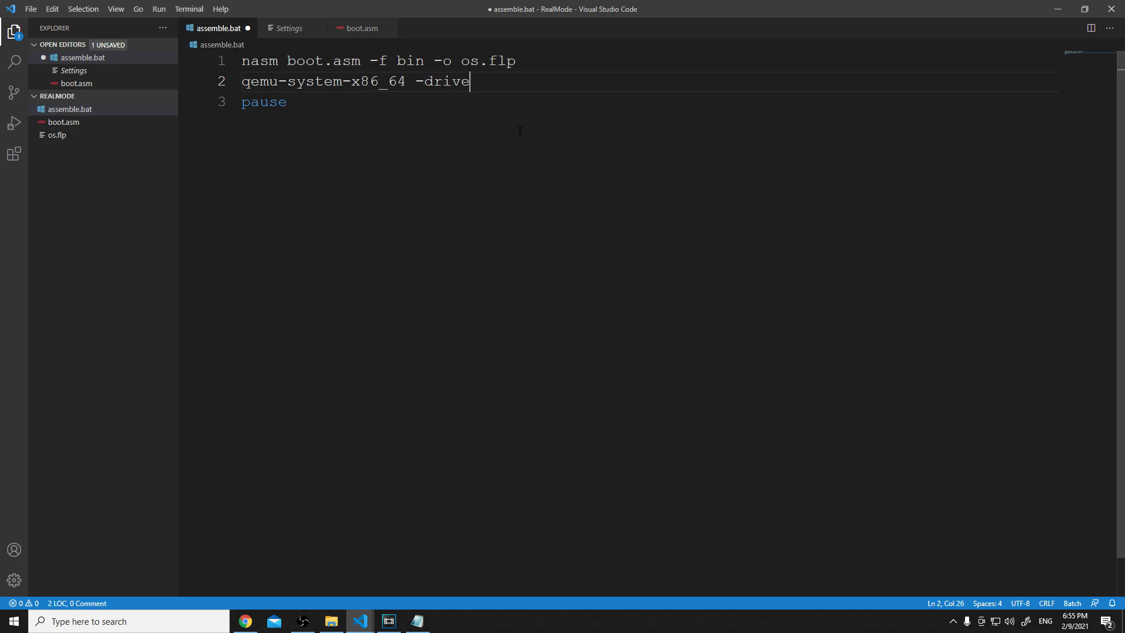
type("for")
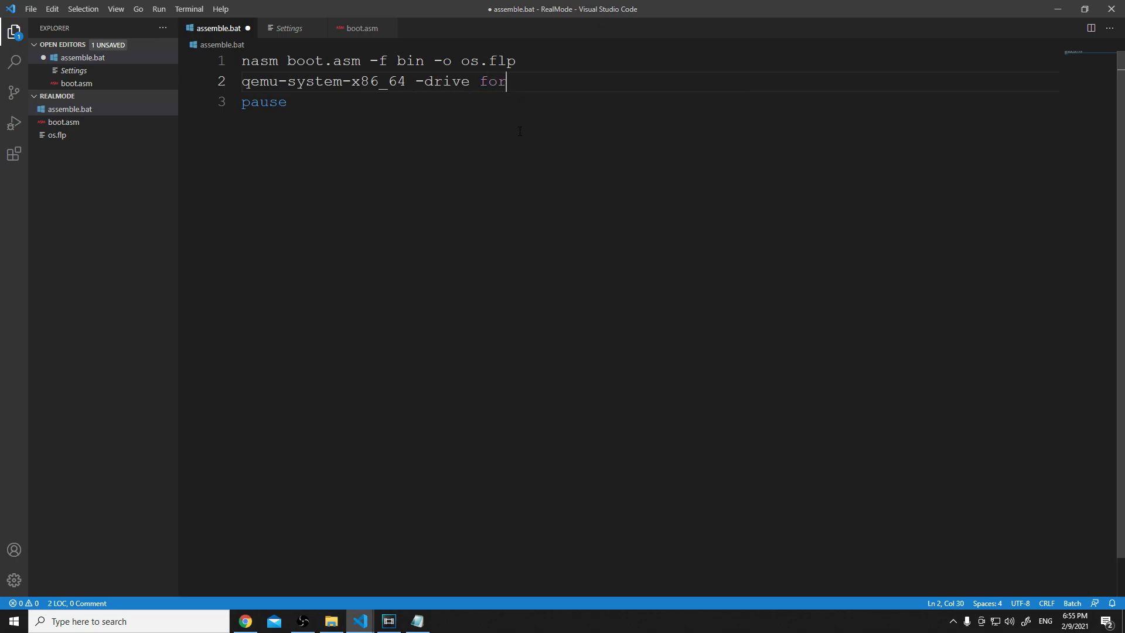
type("mat=")
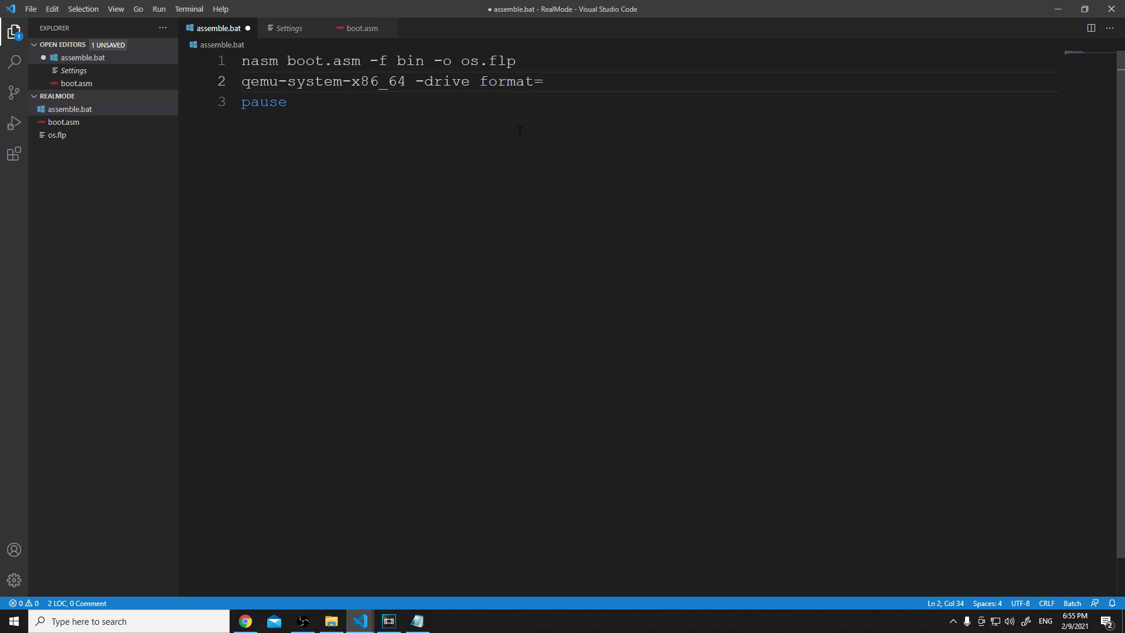
type("raw")
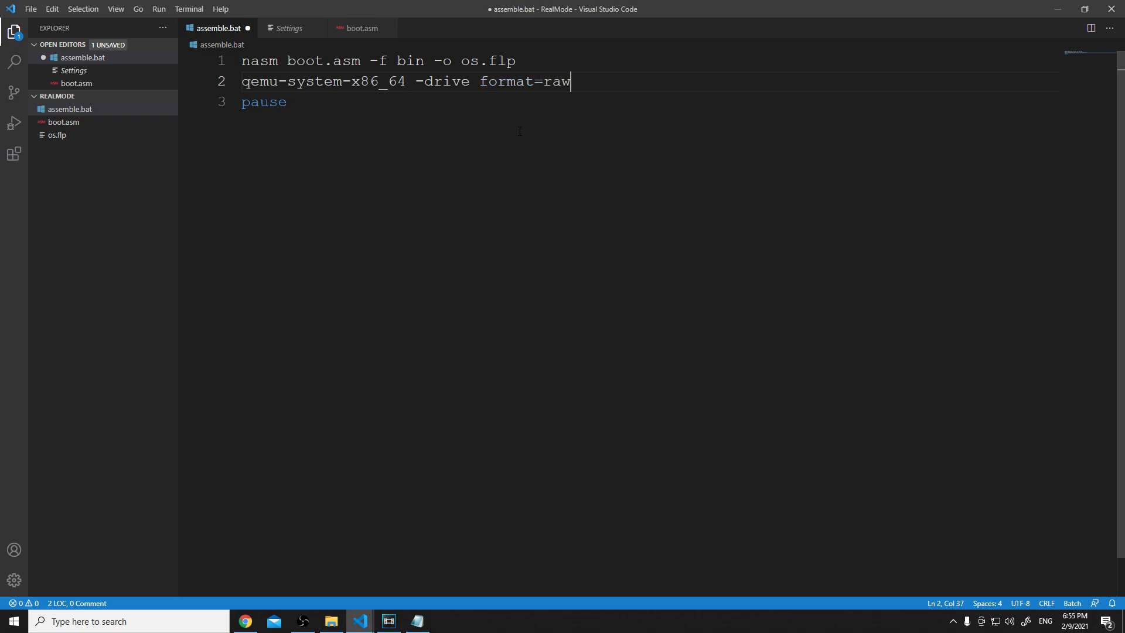
type(",file")
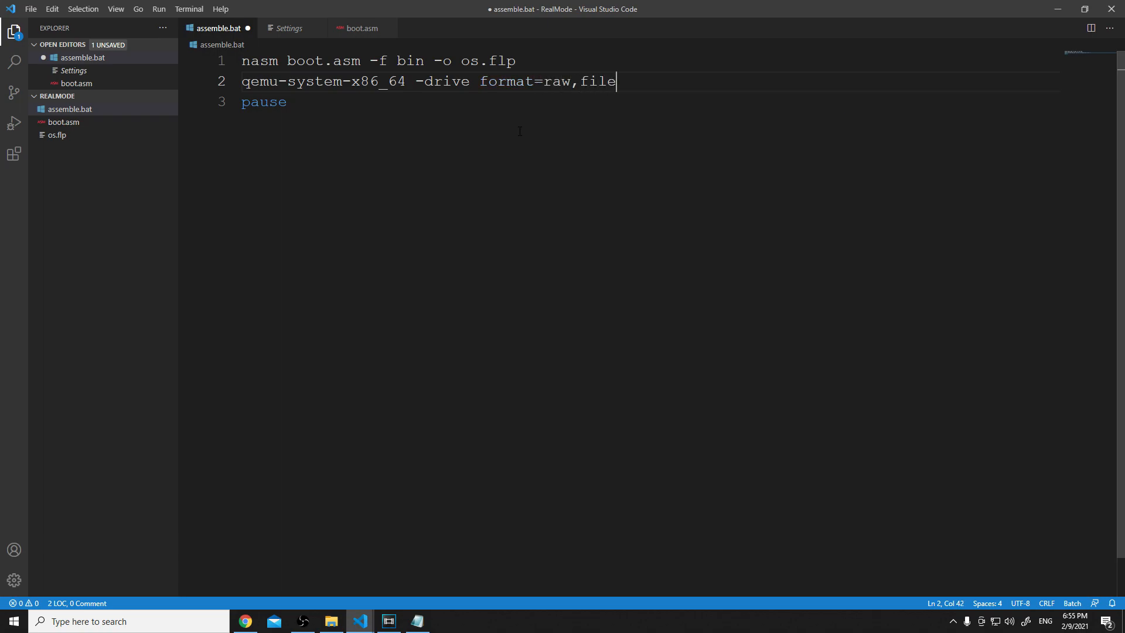
type("=")
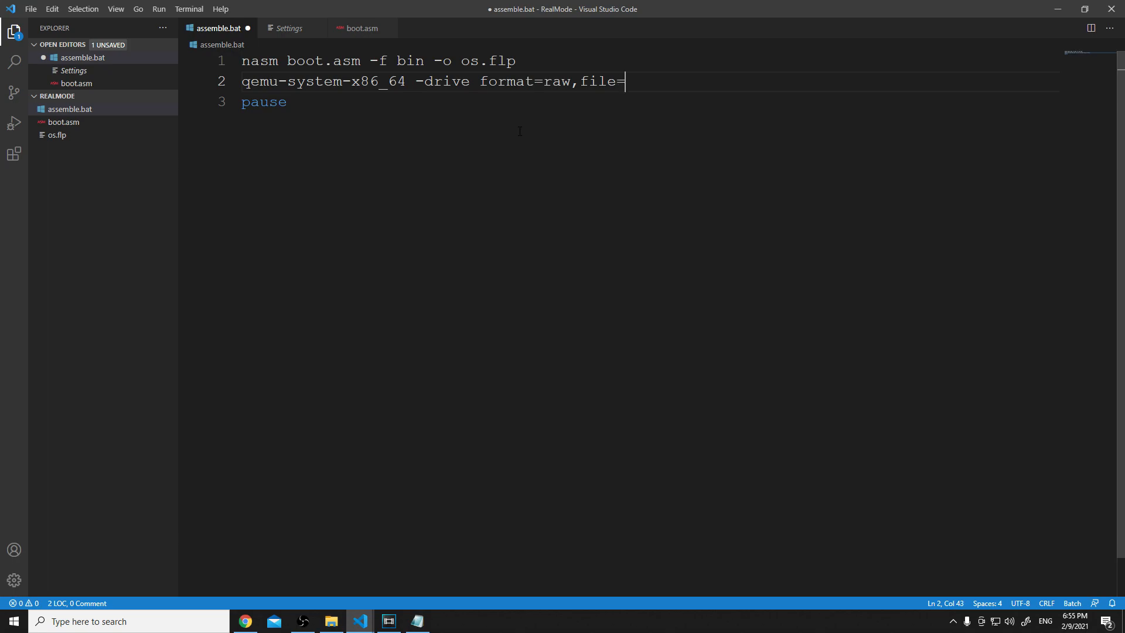
type("os.flp")
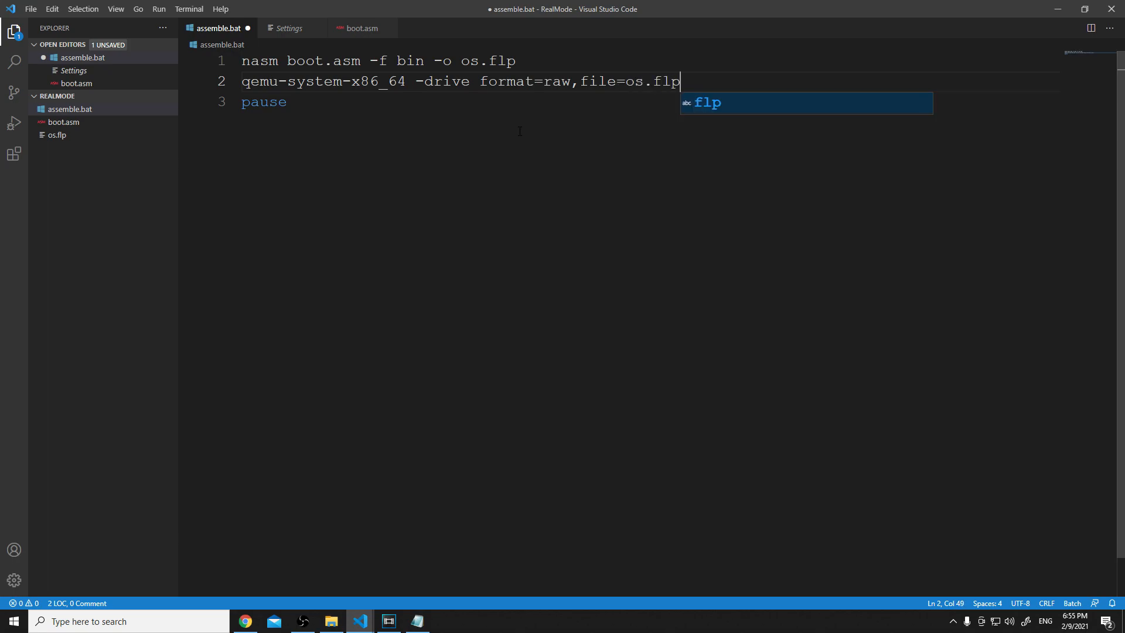
left_click_drag(680, 81, 660, 80)
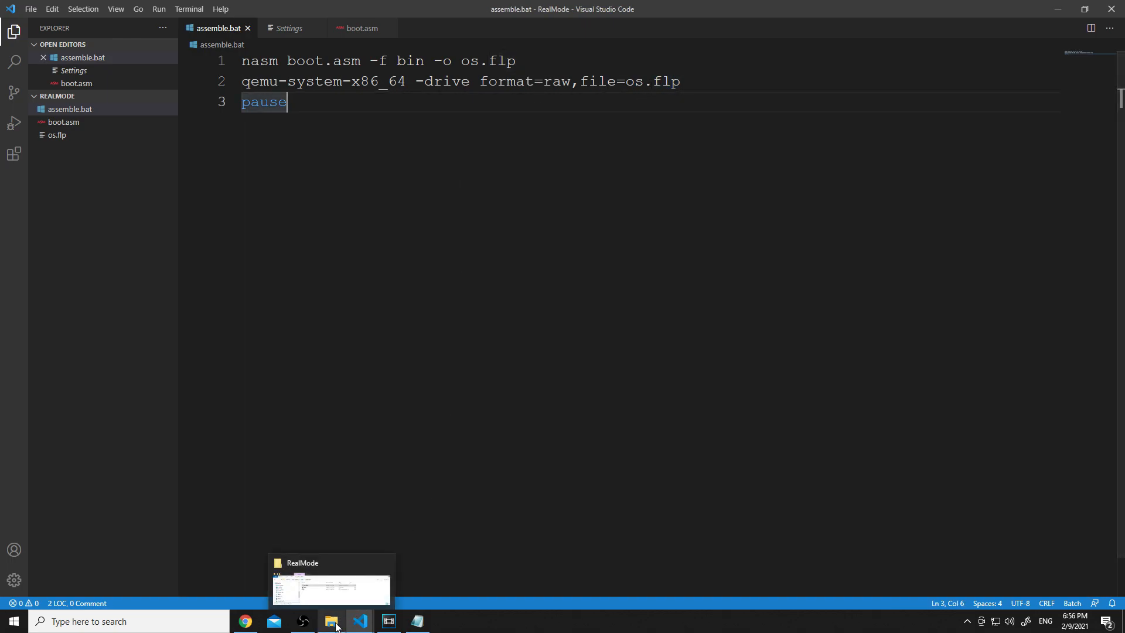
- Rerun assemble.bat so QEMU launches and reports no bootable device
left_click(330, 621)
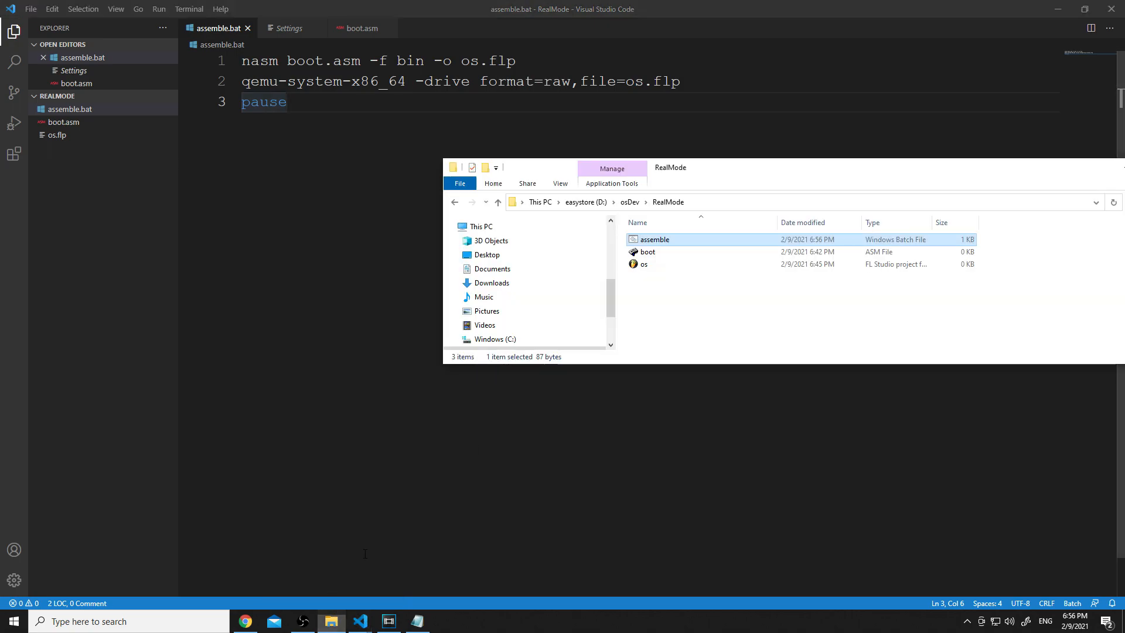
mouse_move(652, 245)
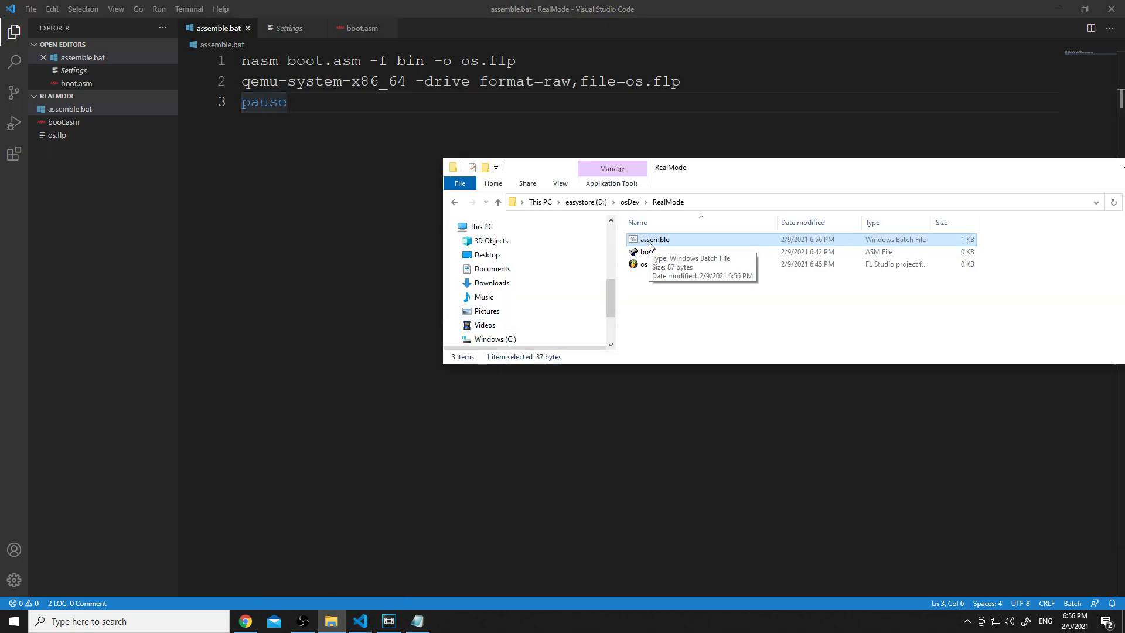
double_click(654, 239)
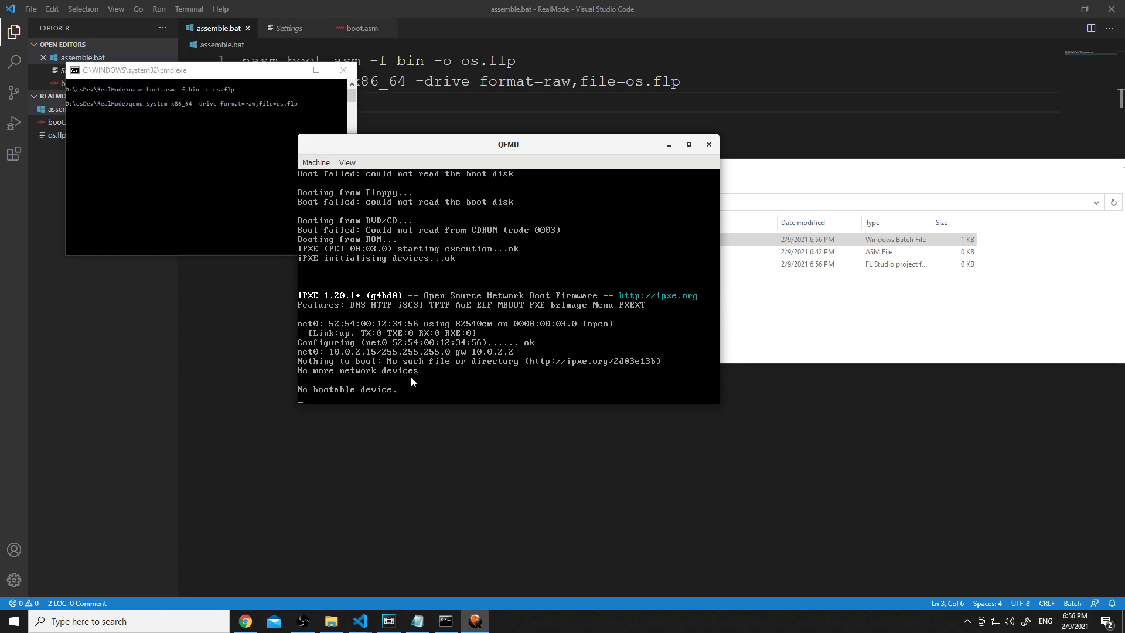
mouse_move(394, 342)
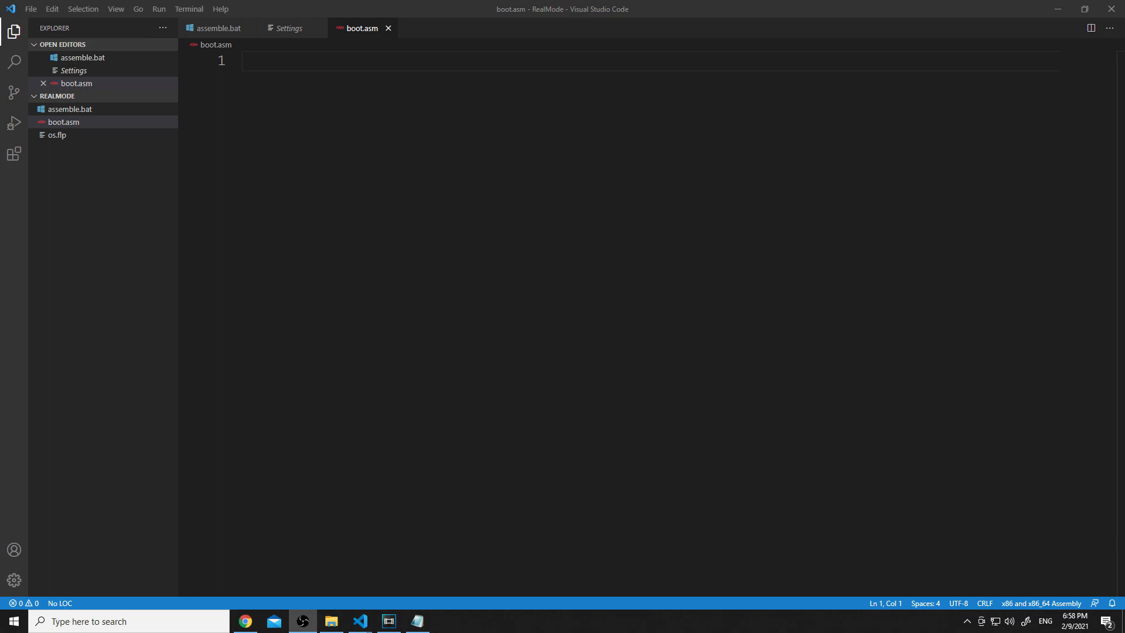
mouse_move(1079, 259)
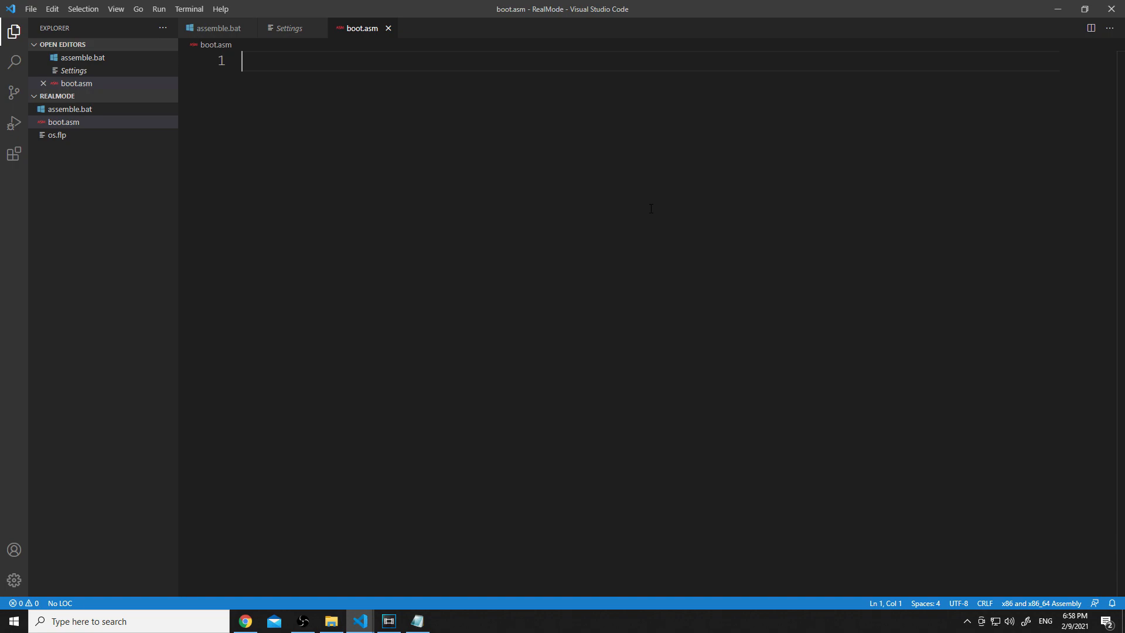
- Begin boot.asm with the directive [org 0x7c00] on line 1
type("[")
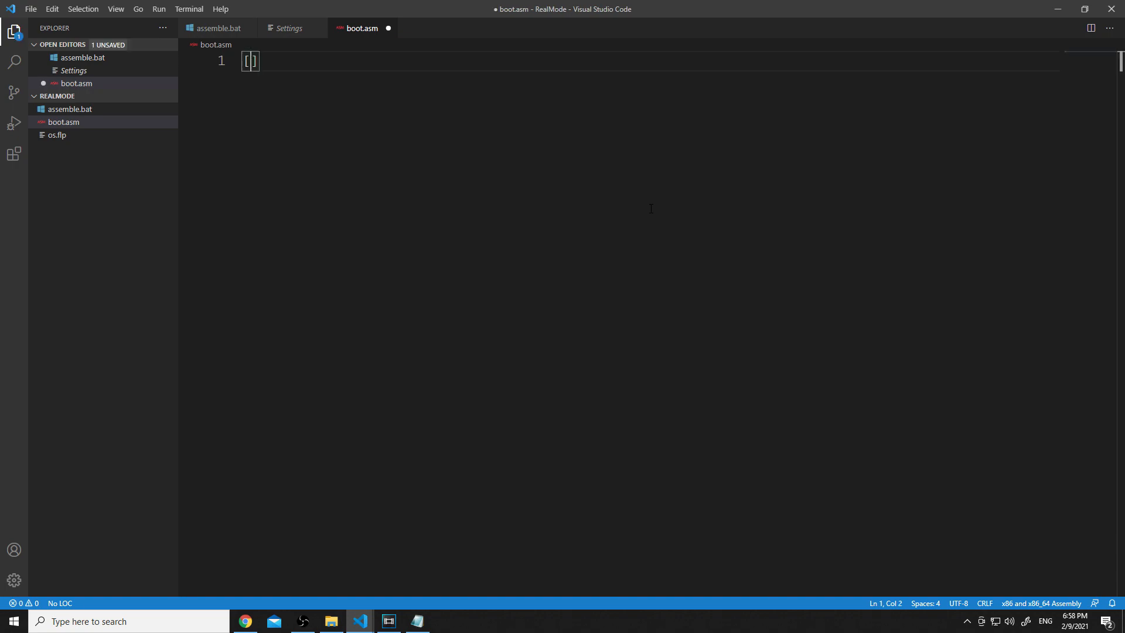
type("org")
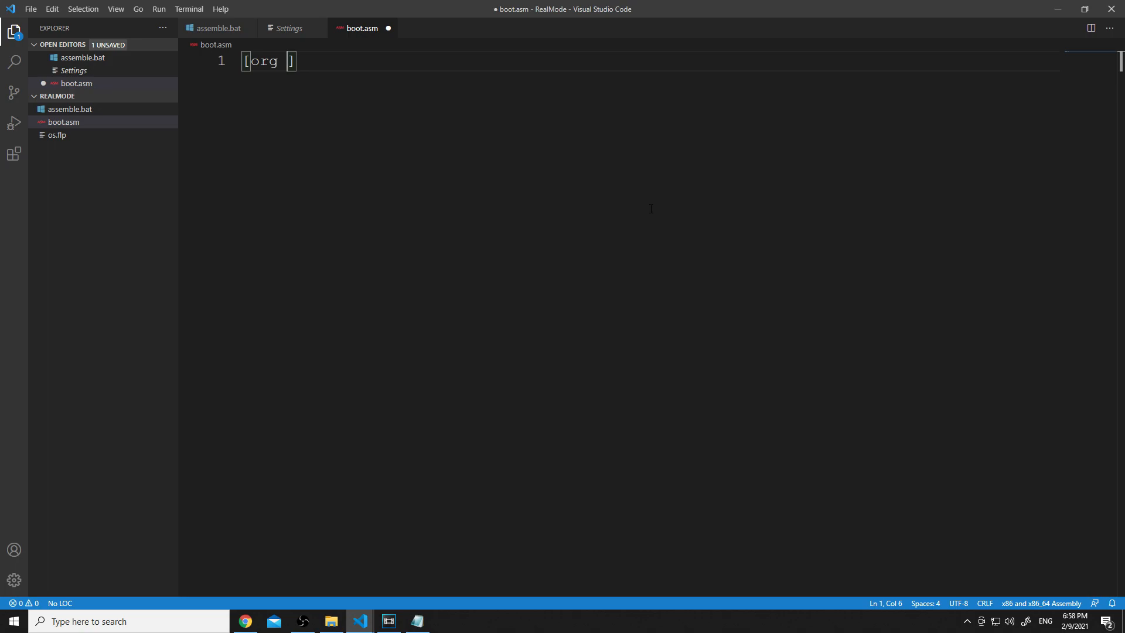
type("0x")
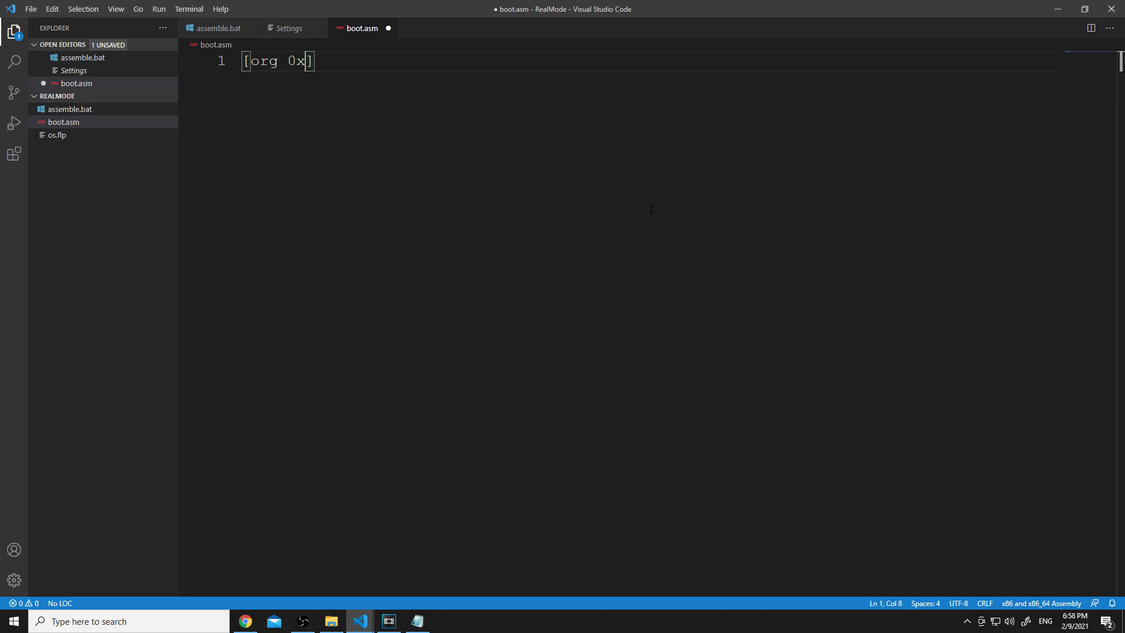
type("7c00")
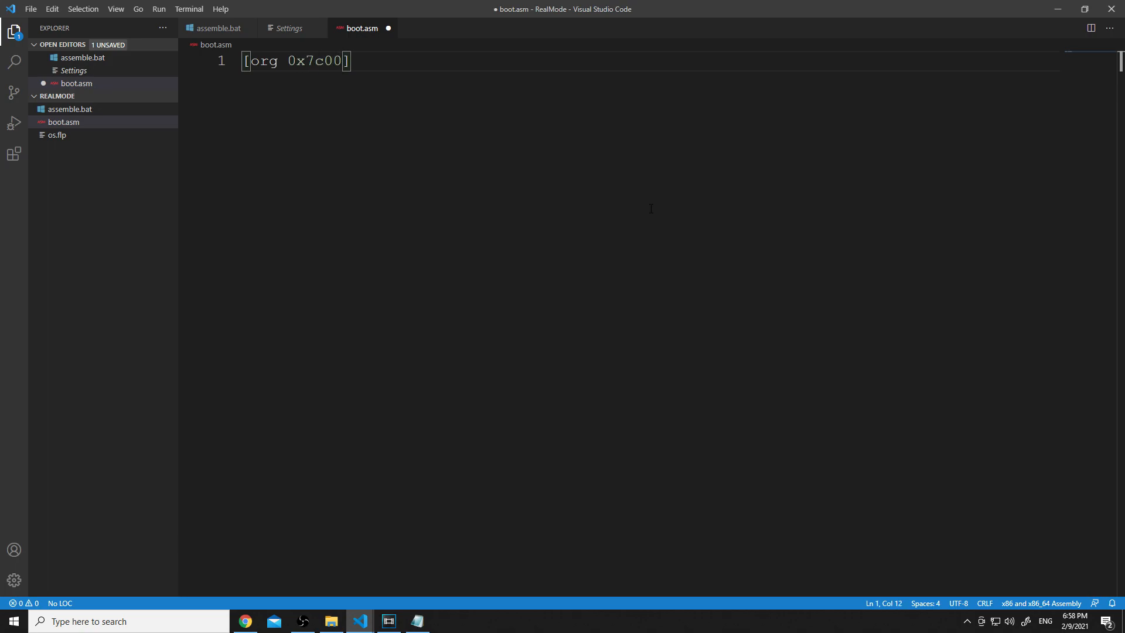
left_click_drag(287, 60, 324, 60)
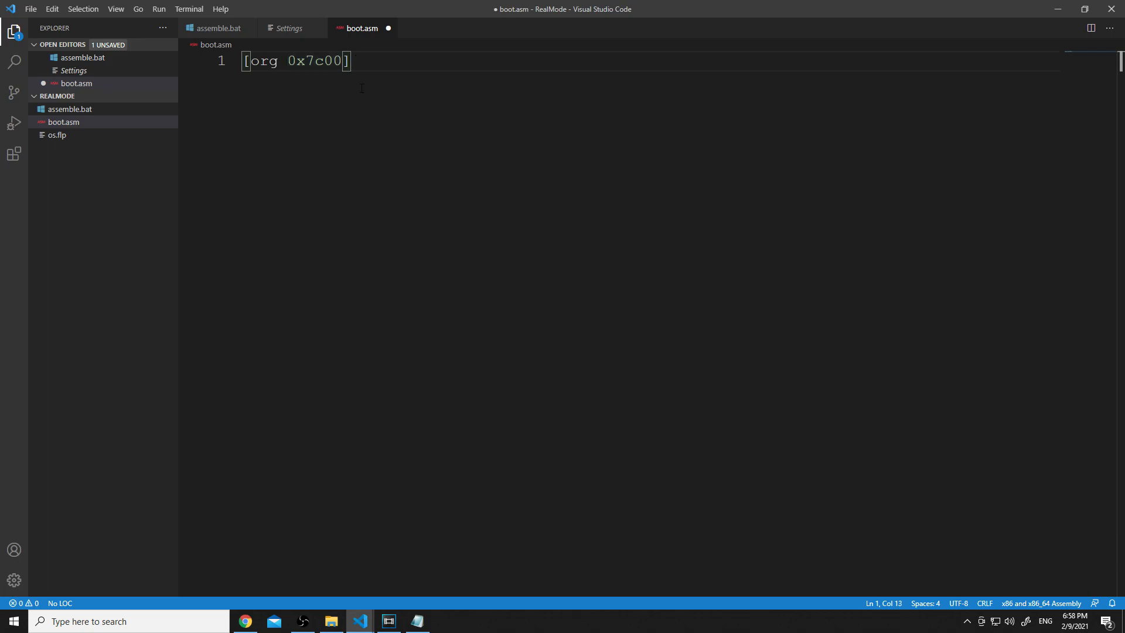
- Add the padding line times 510-($-$$) db 0 to boot.asm
key("Enter")
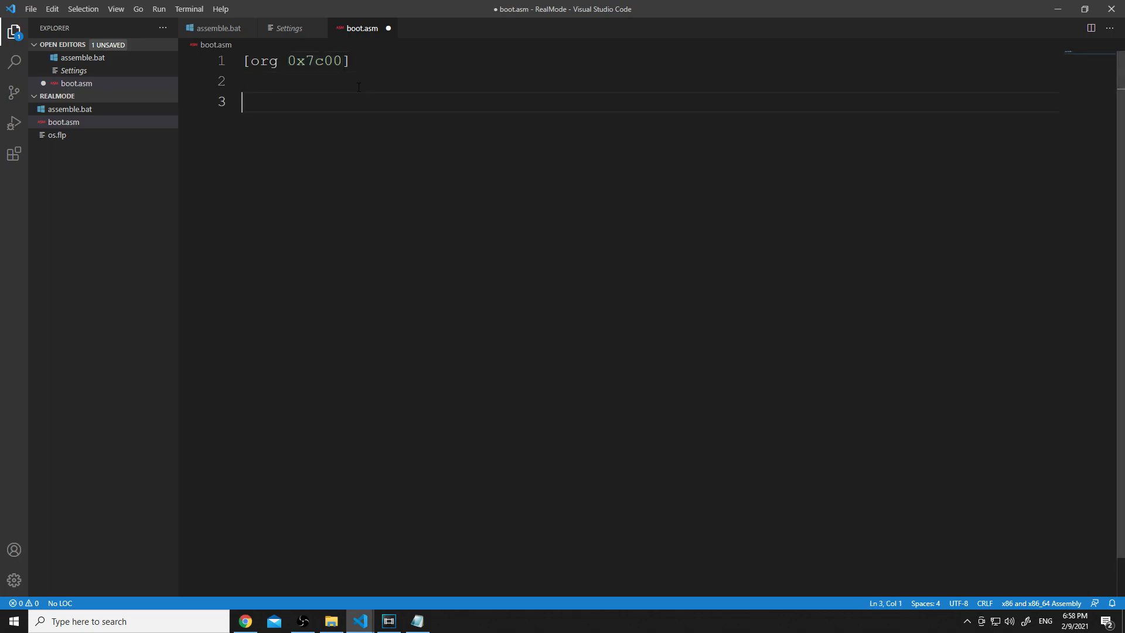
type("times 5")
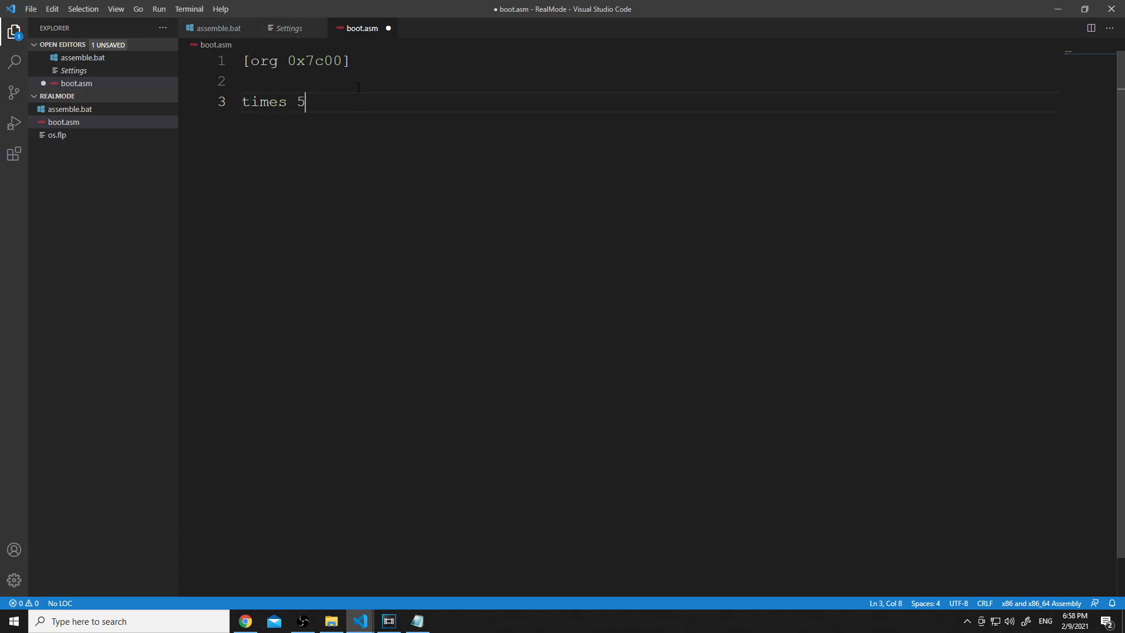
type("10-")
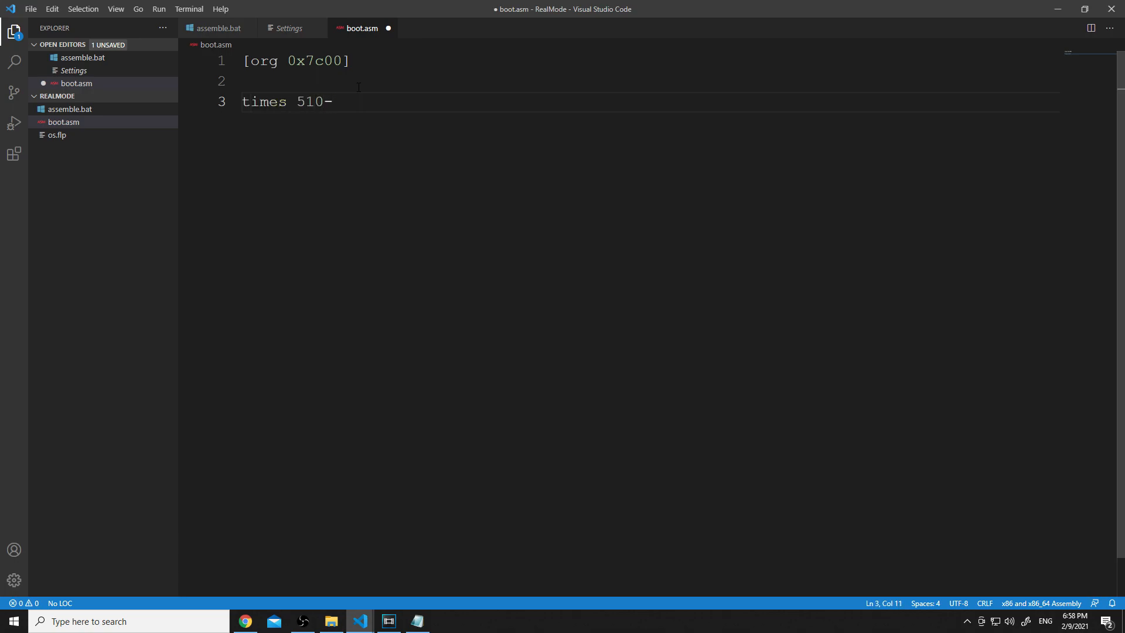
type("($-")
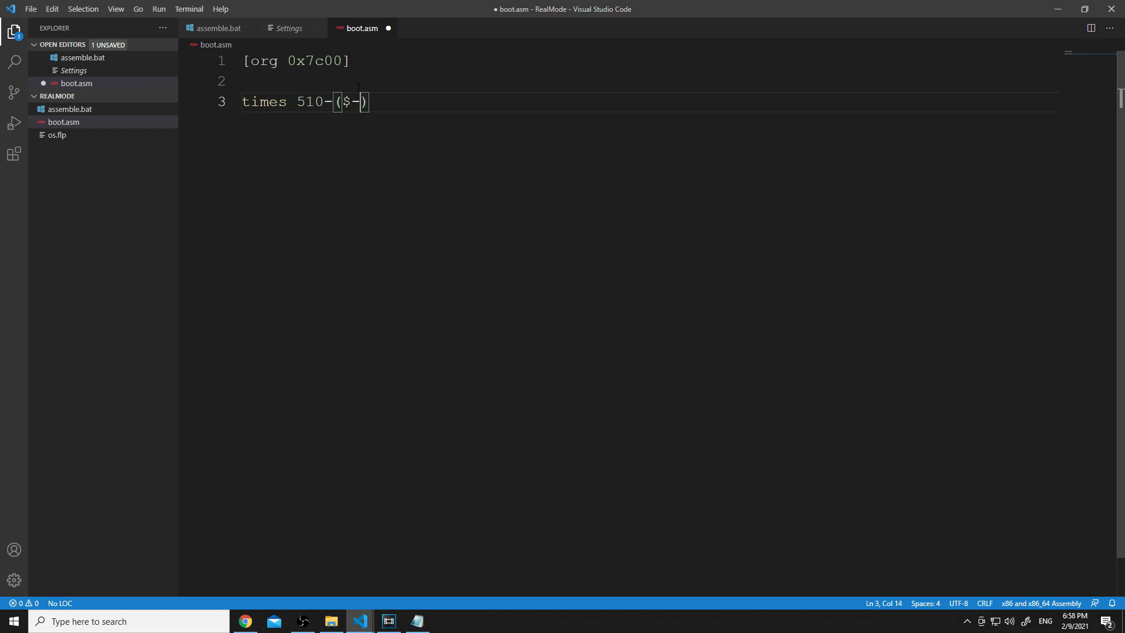
type("$$")
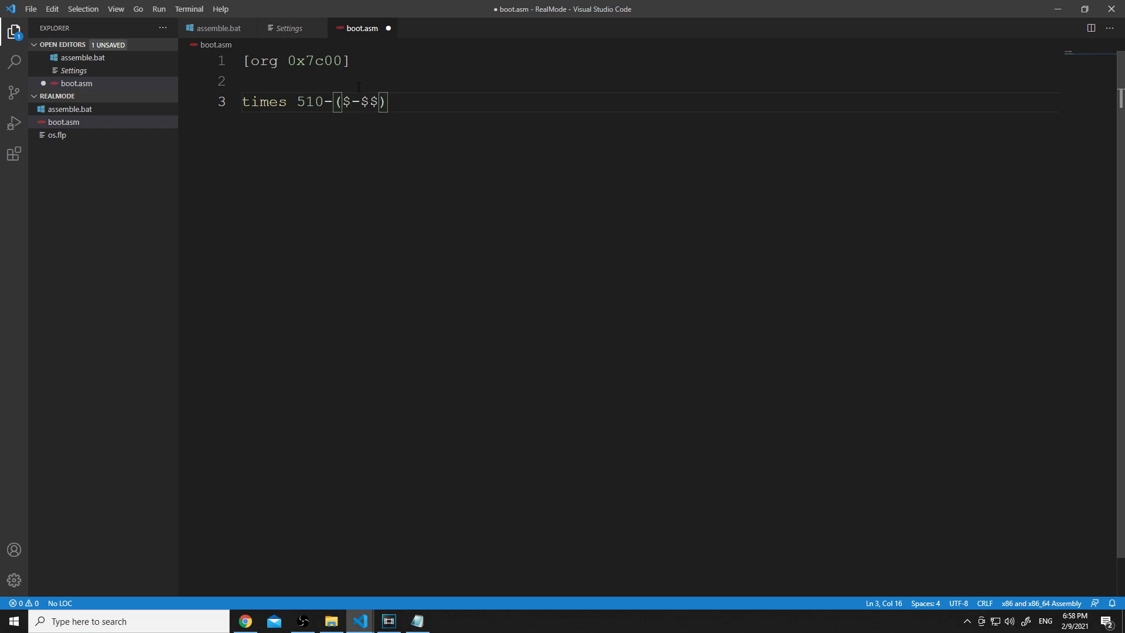
key("Backspace")
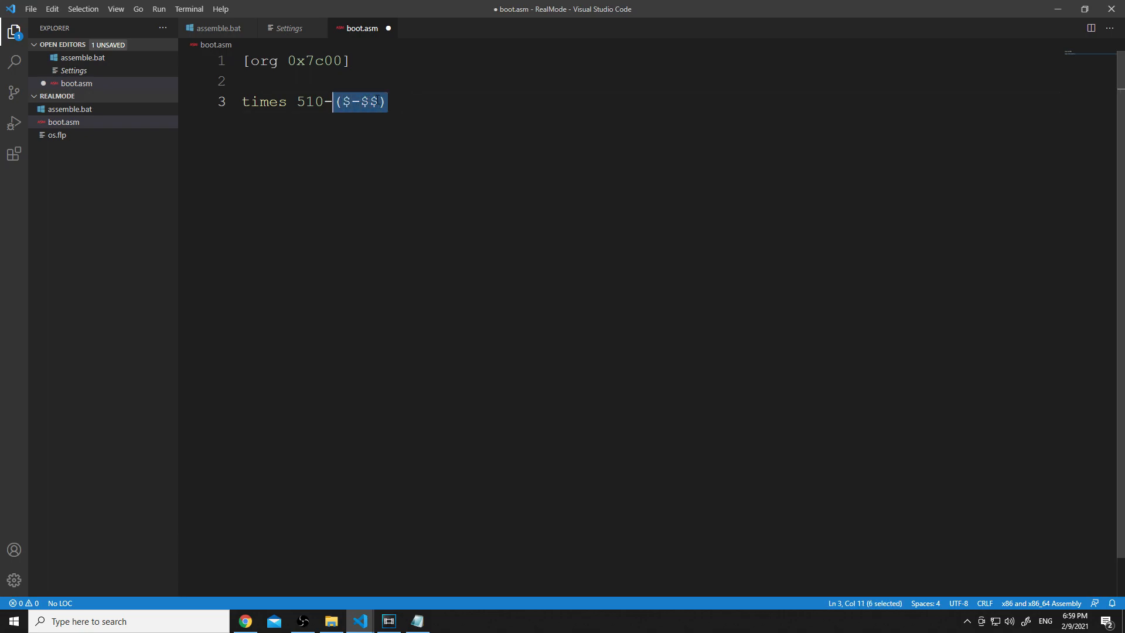
left_click(388, 102)
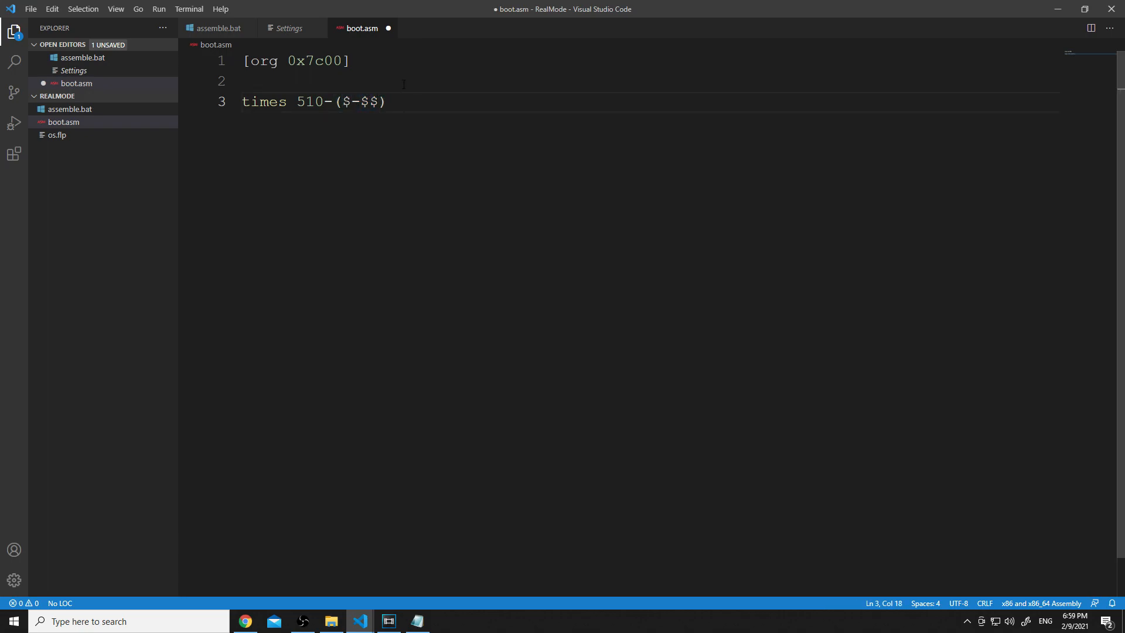
type("db")
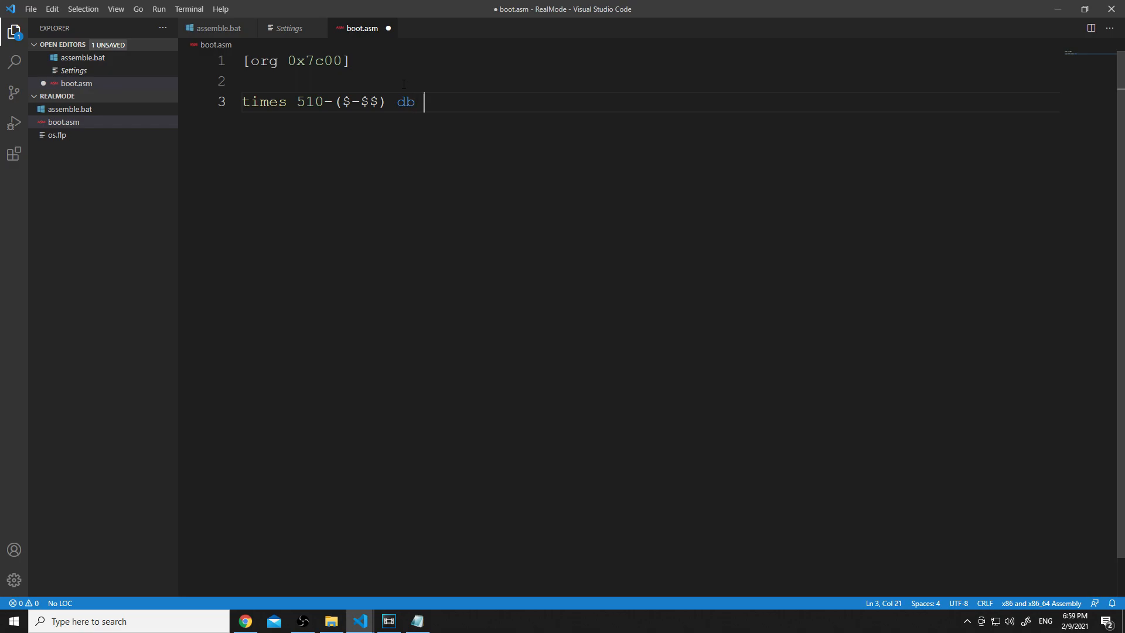
type("0")
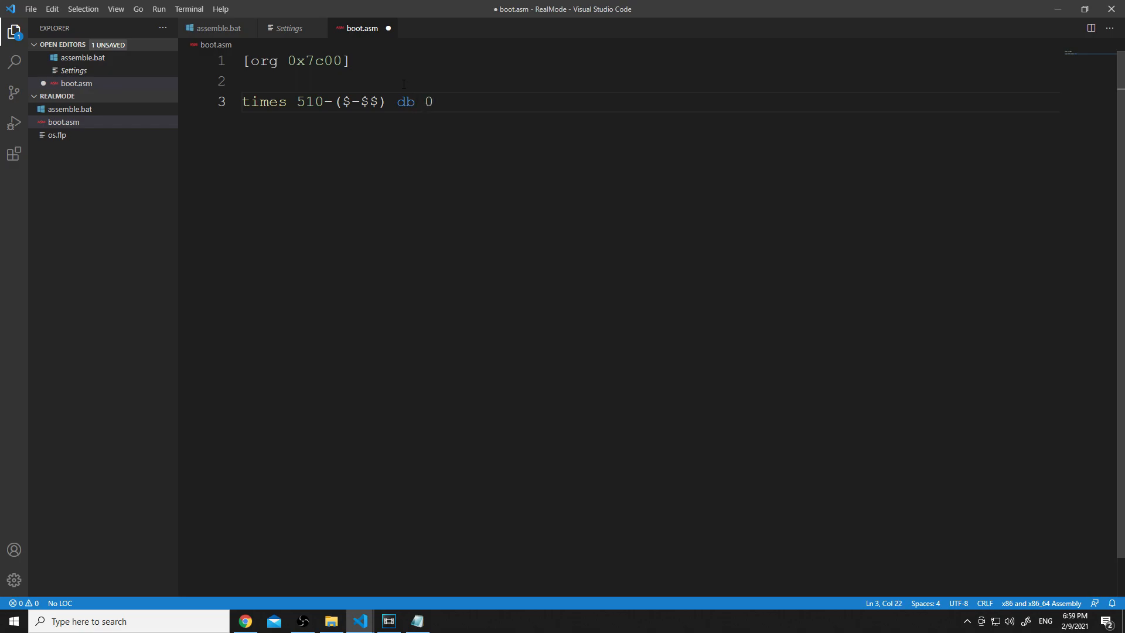
- End boot.asm with the boot signature word dw 0xAA55
key("Enter")
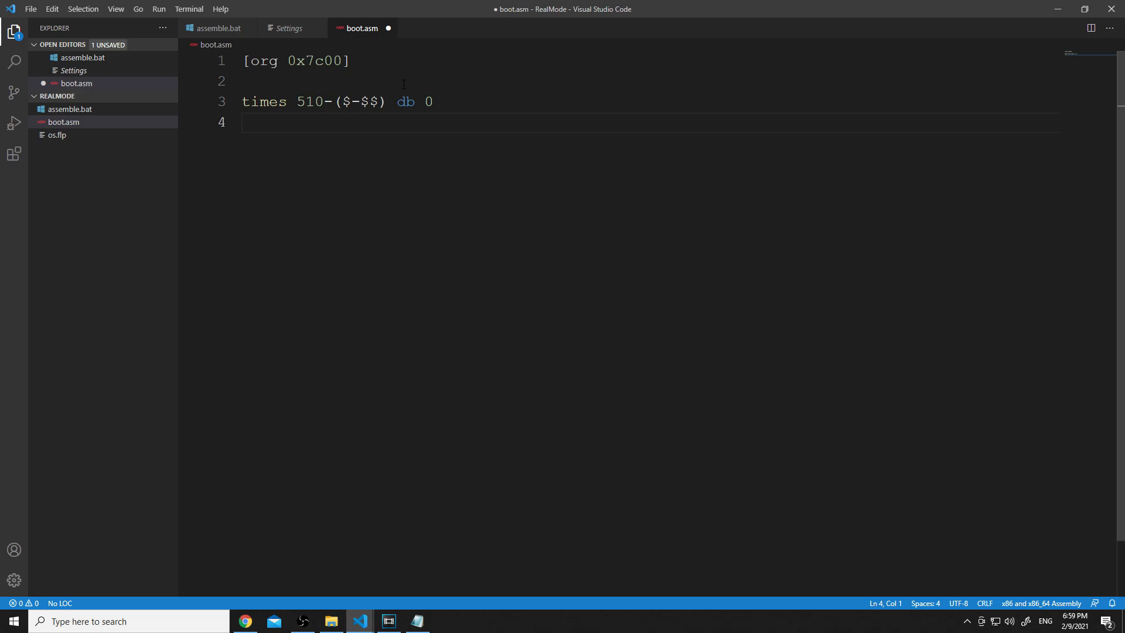
type("dw")
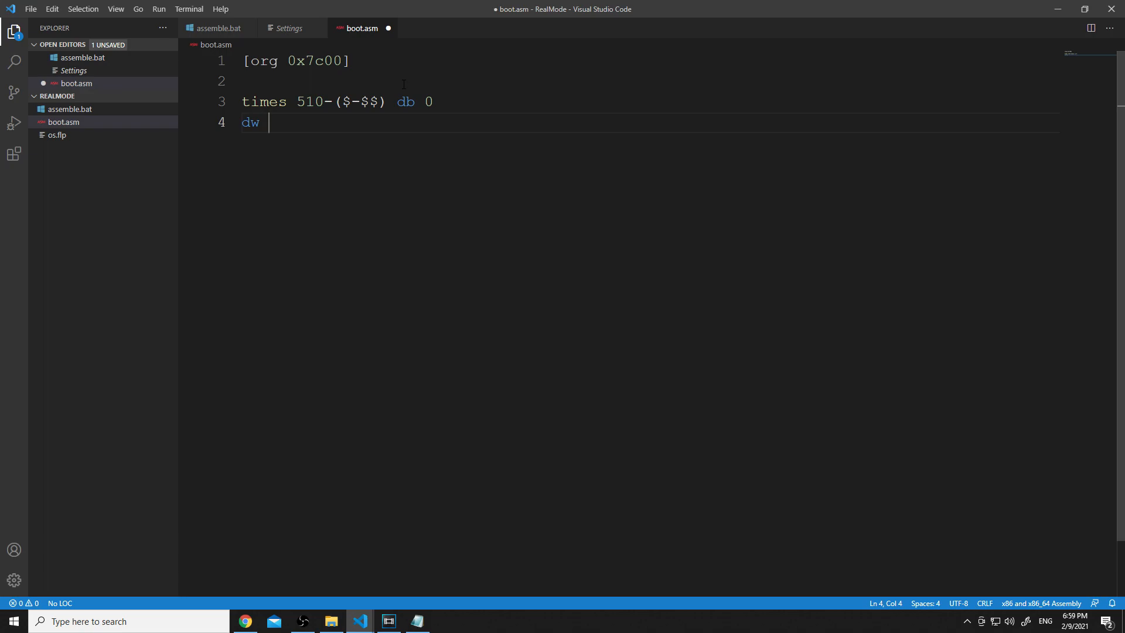
type("0x")
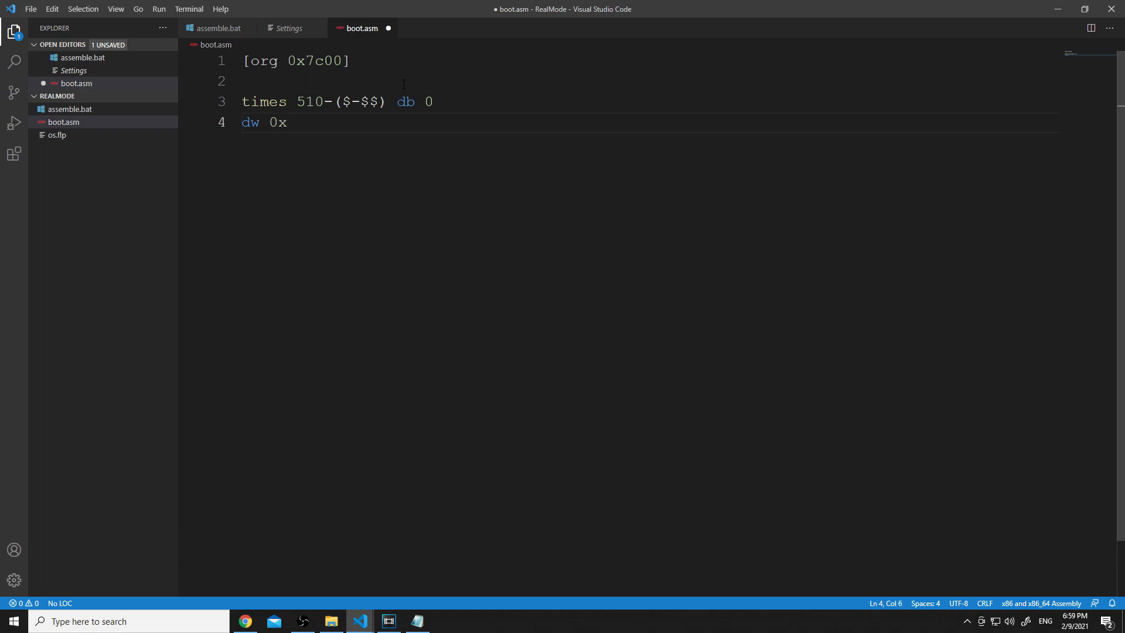
type("A")
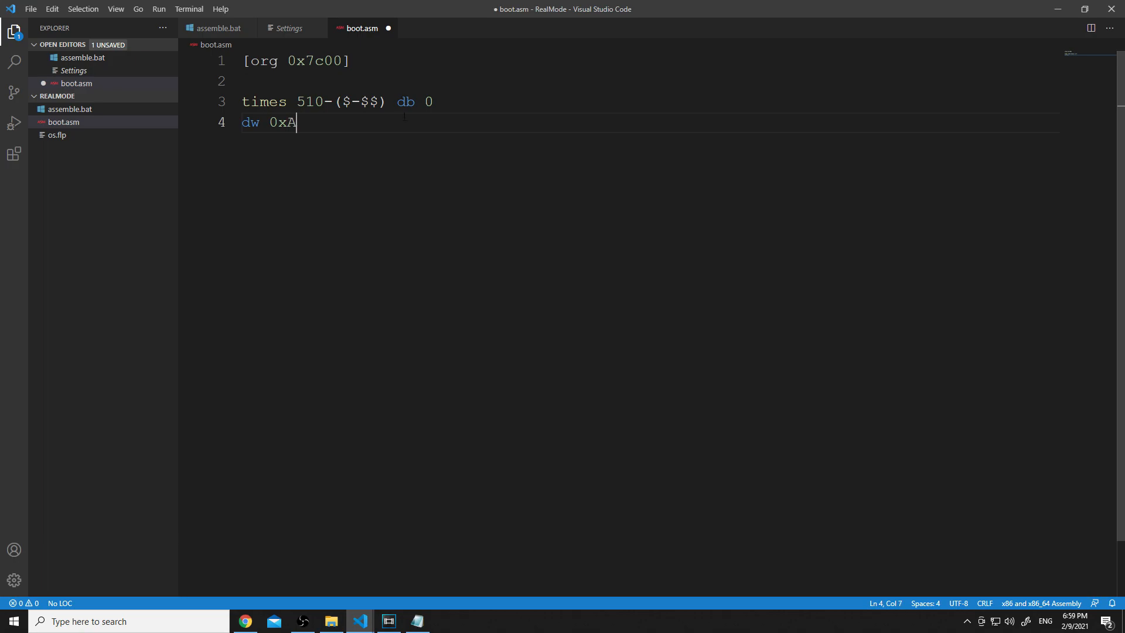
type("A55")
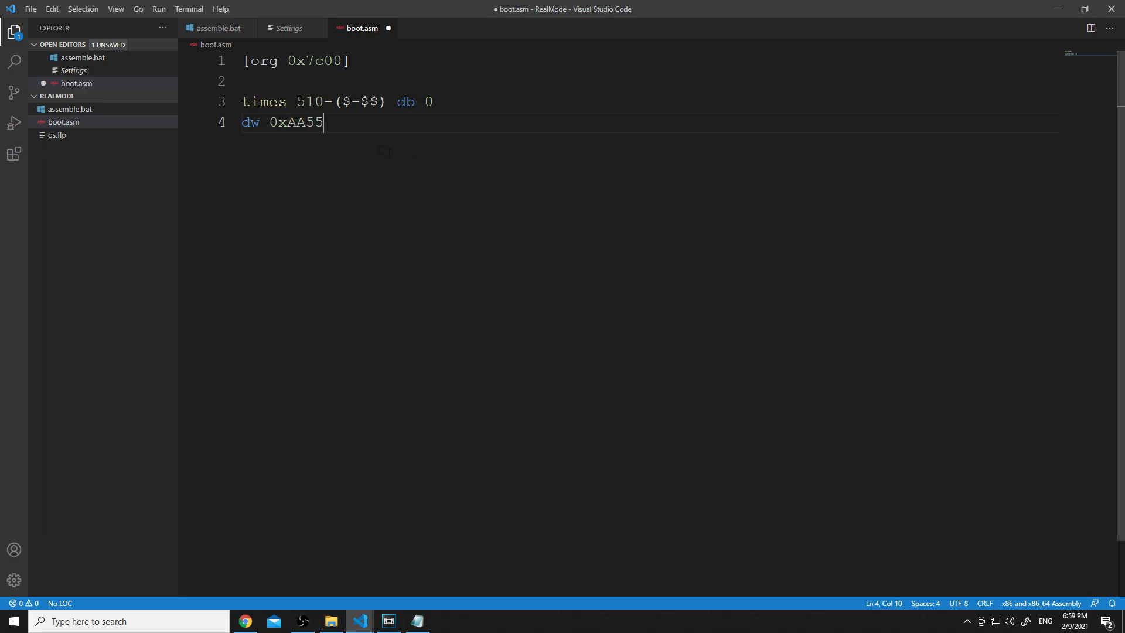
left_click(320, 81)
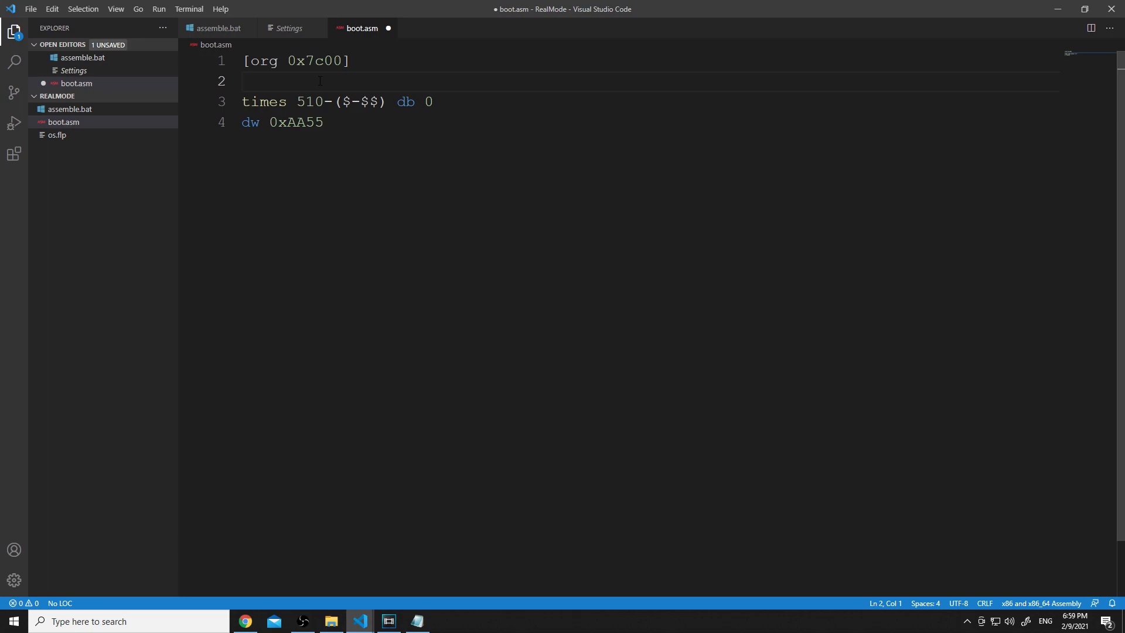
- Insert a start: label with an indented jmp start beneath it as an endless loop
type("st")
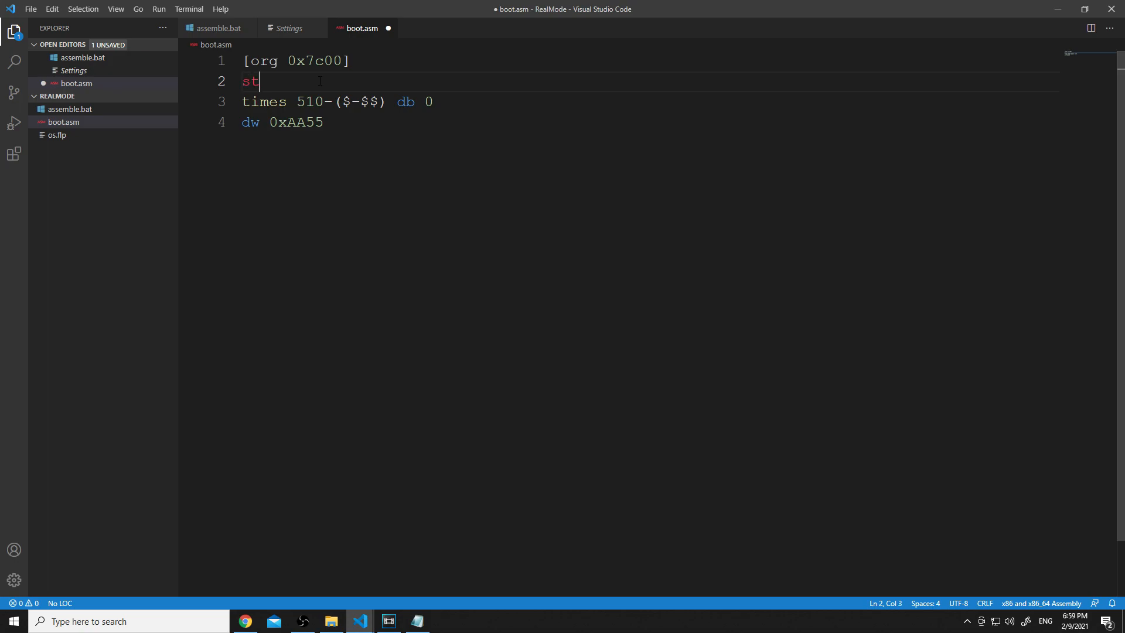
type("art:")
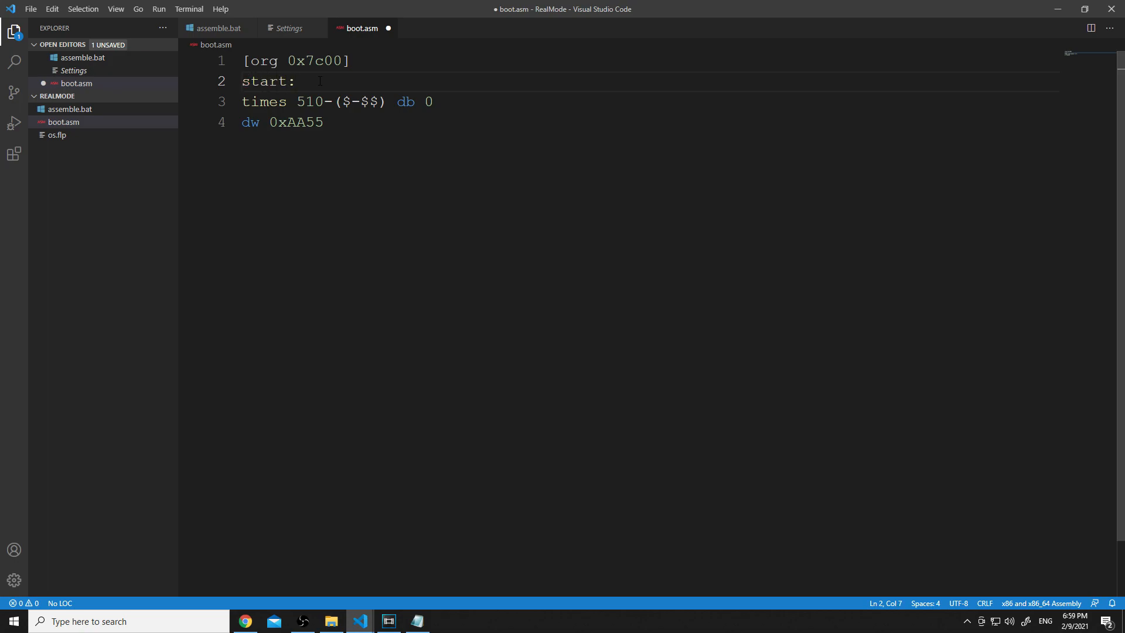
key("Enter")
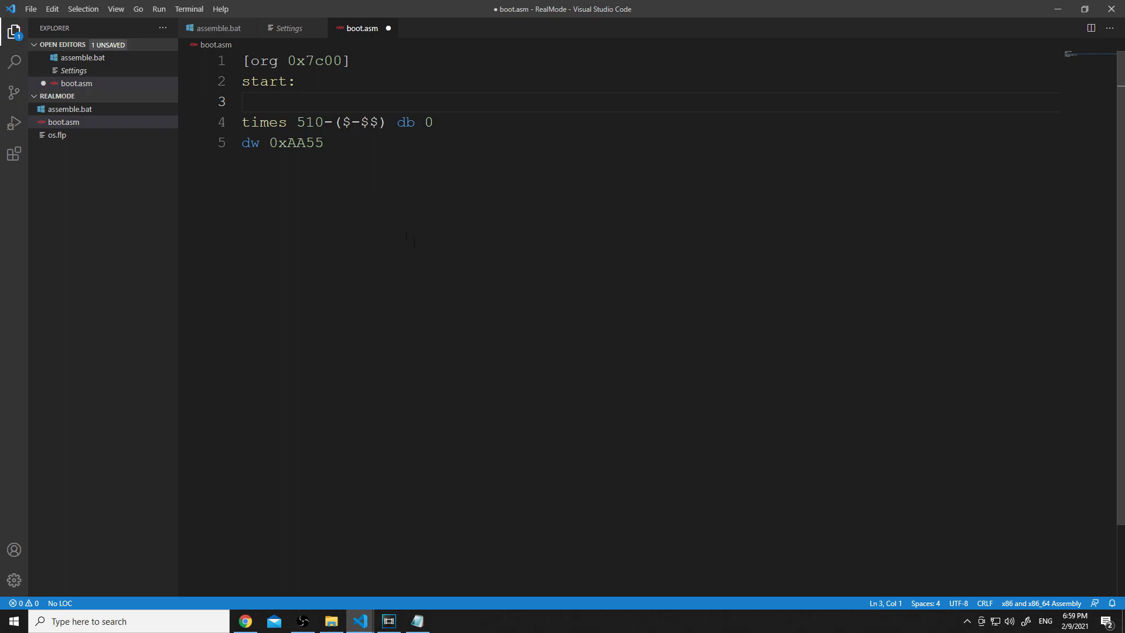
key("Tab")
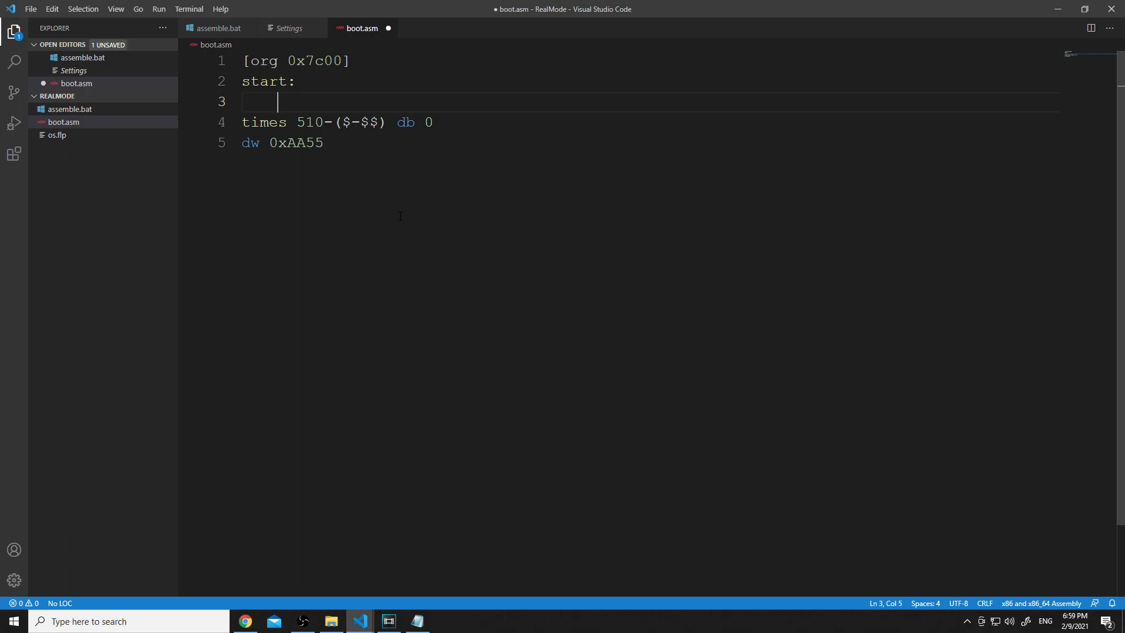
type("jmp")
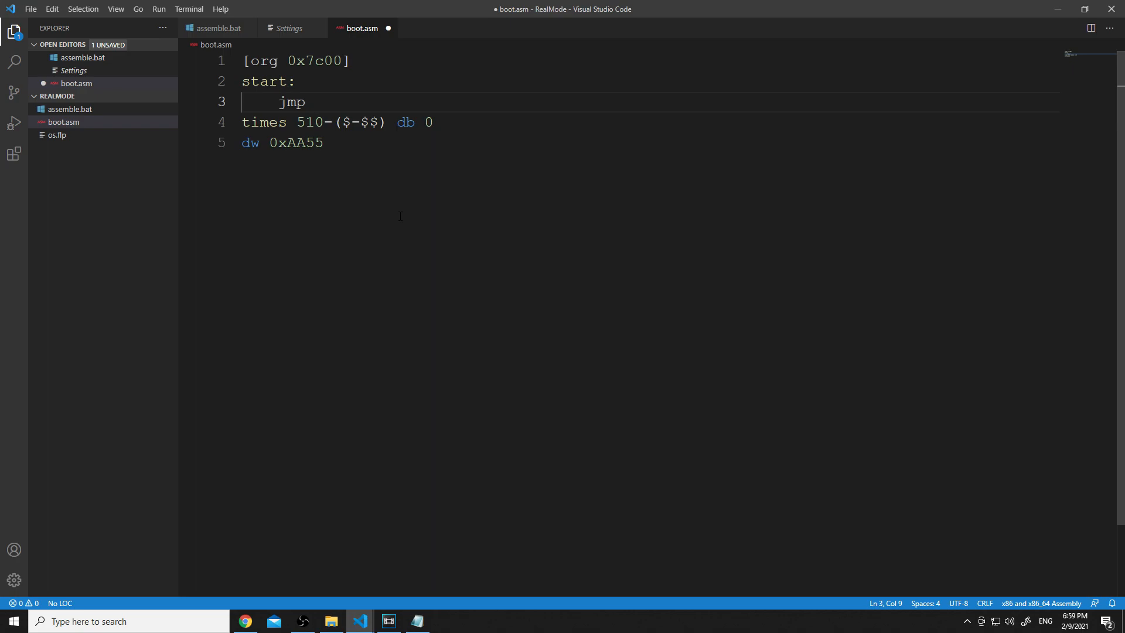
type("start")
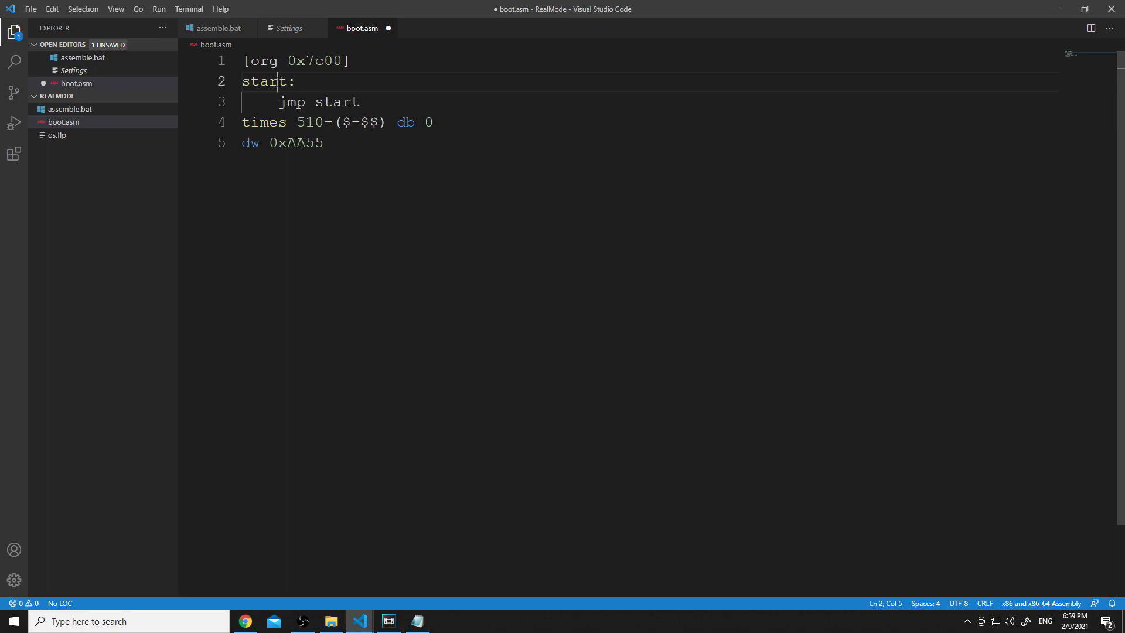
left_click(265, 101)
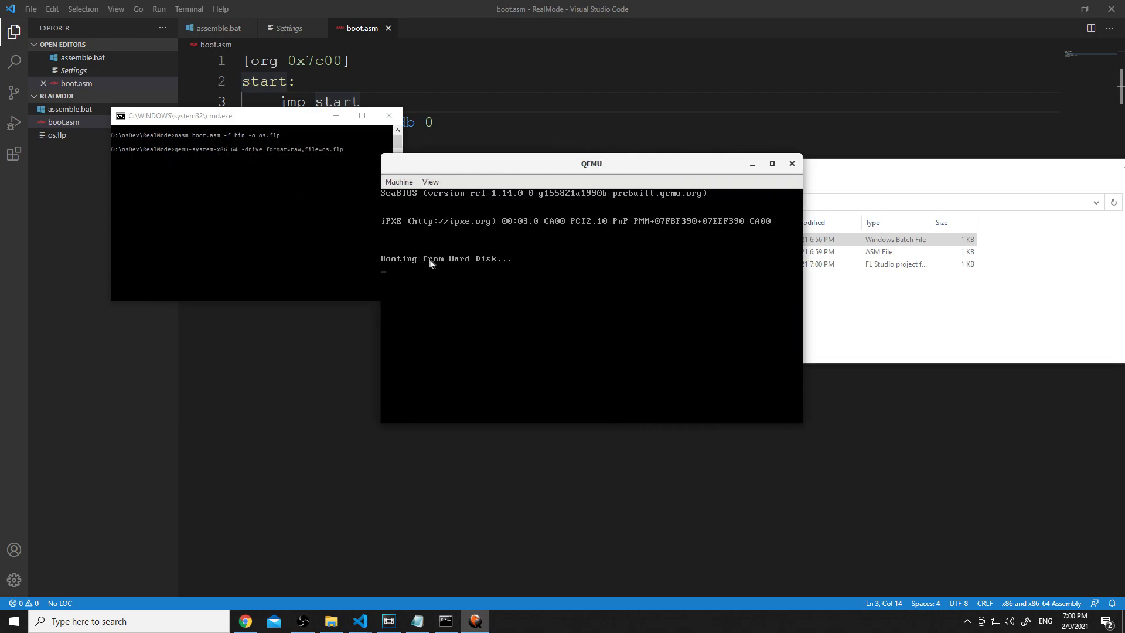
mouse_move(561, 343)
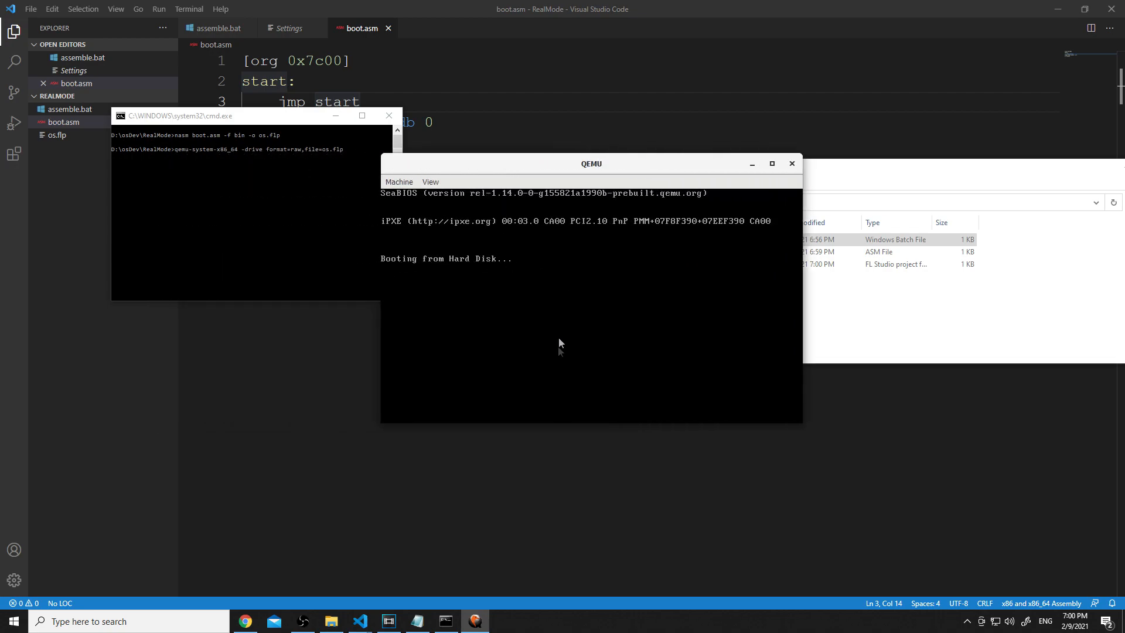
- Watch QEMU boot the rebuilt os.flp and stop at Booting from Hard Disk
left_click(561, 345)
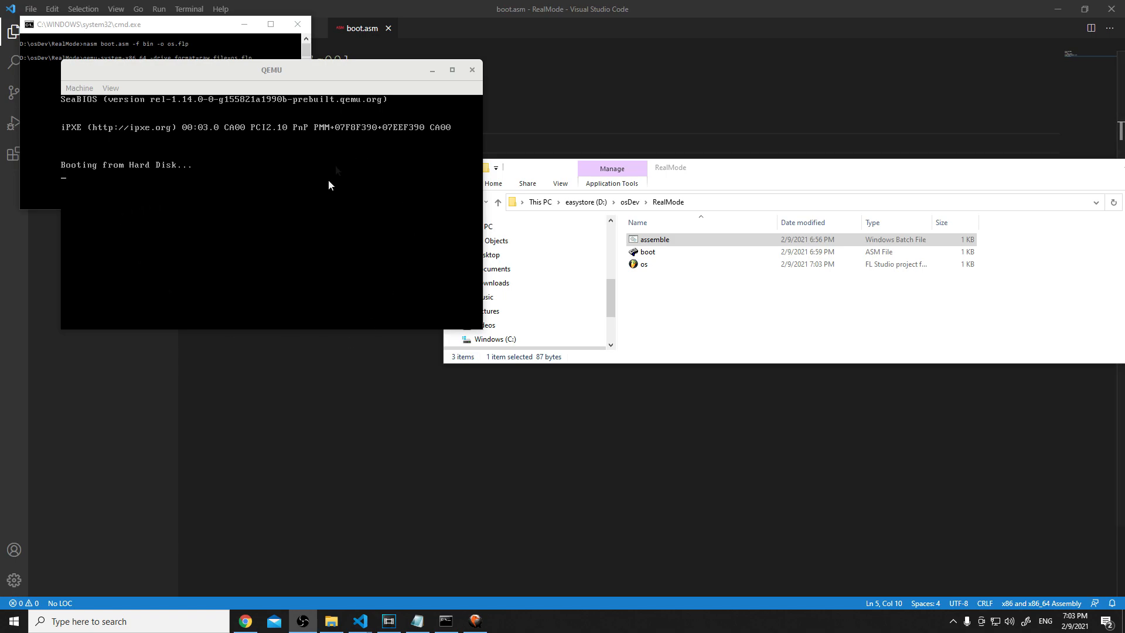
mouse_move(469, 192)
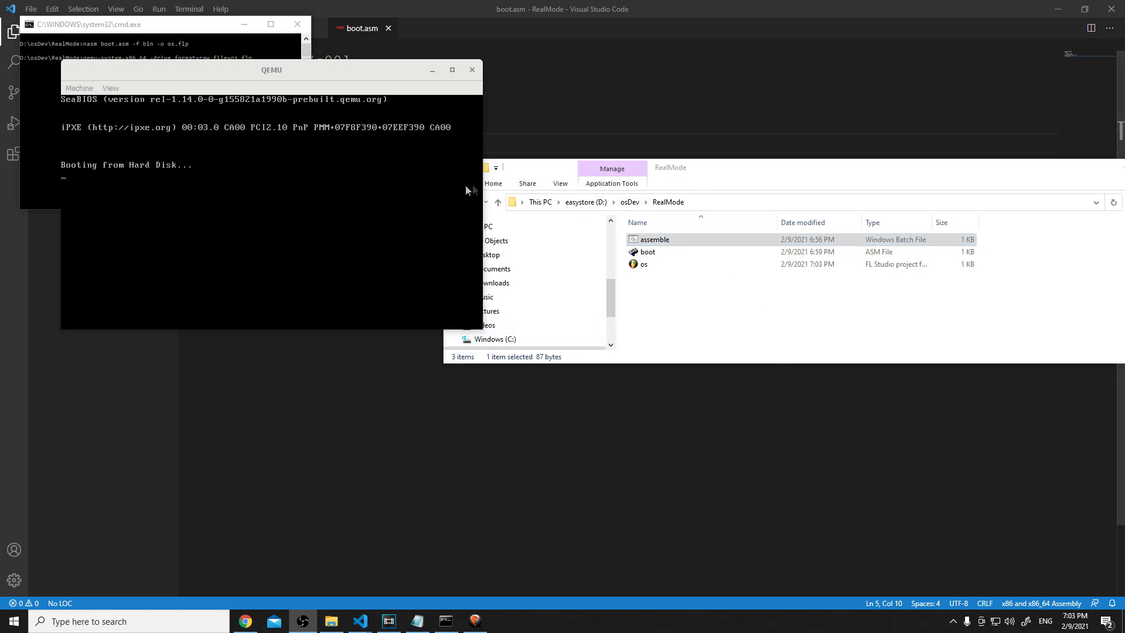